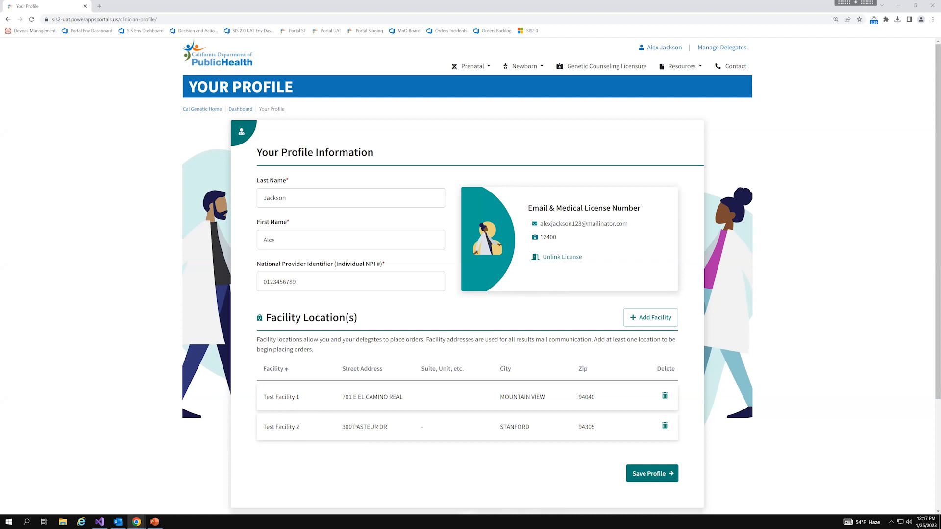
{"action": "mouse_move", "coordinate": [796, 279]}
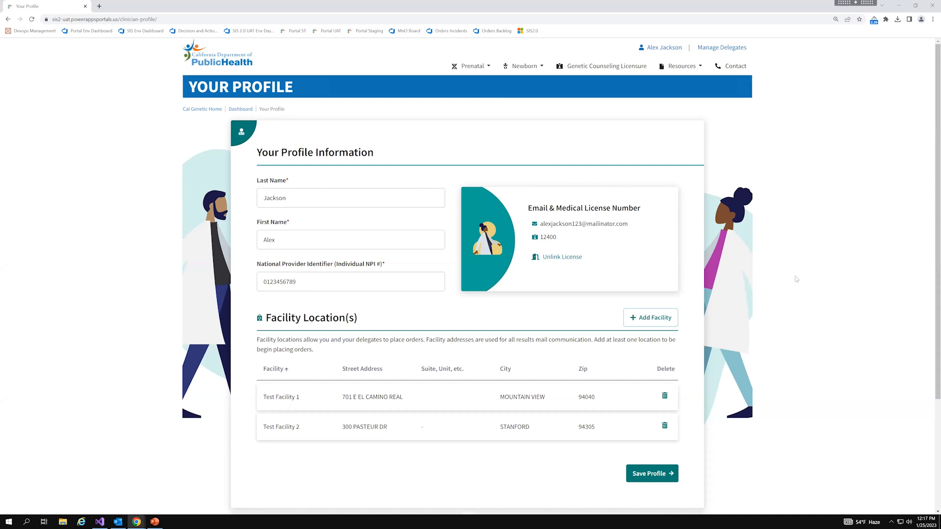
- Scroll past the two saved facility locations and open Manage Delegates
{"action": "scroll", "scroll_direction": "down", "scroll_amount": 3}
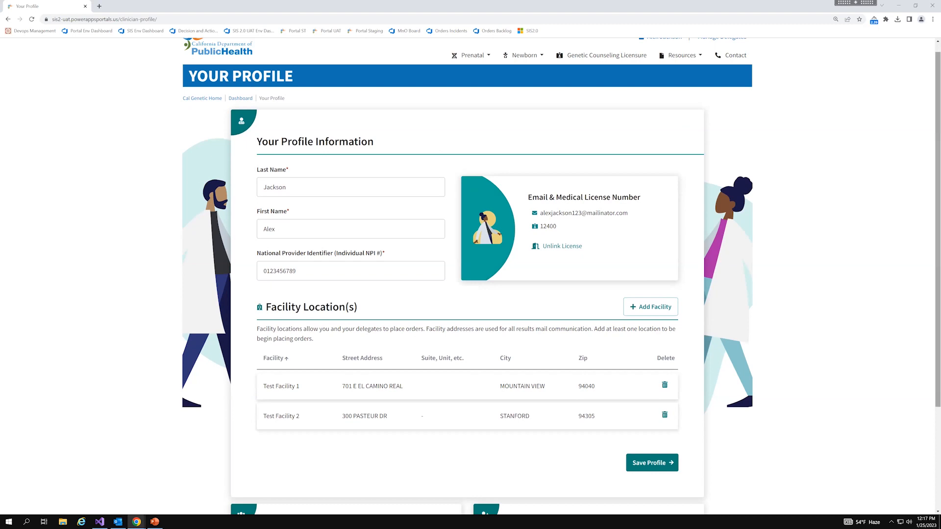
{"action": "mouse_move", "coordinate": [472, 300]}
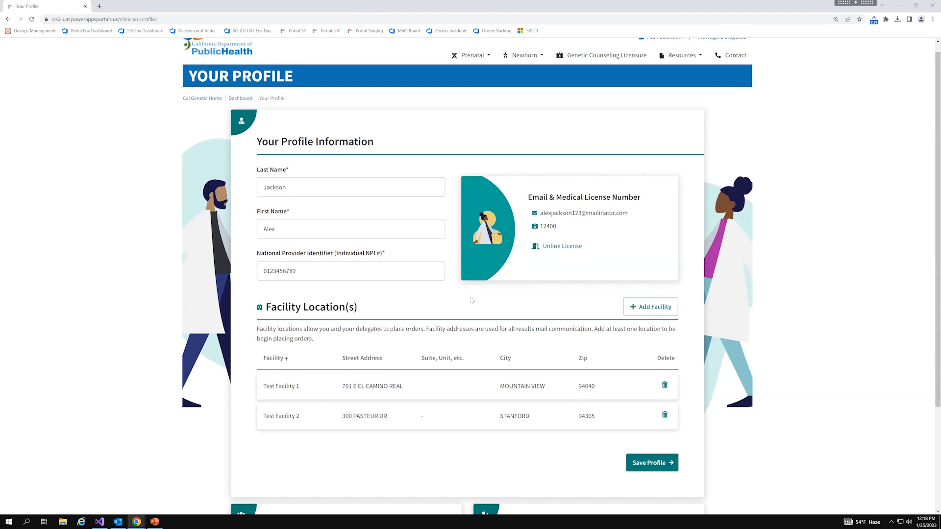
{"action": "scroll", "scroll_direction": "down", "scroll_amount": 3}
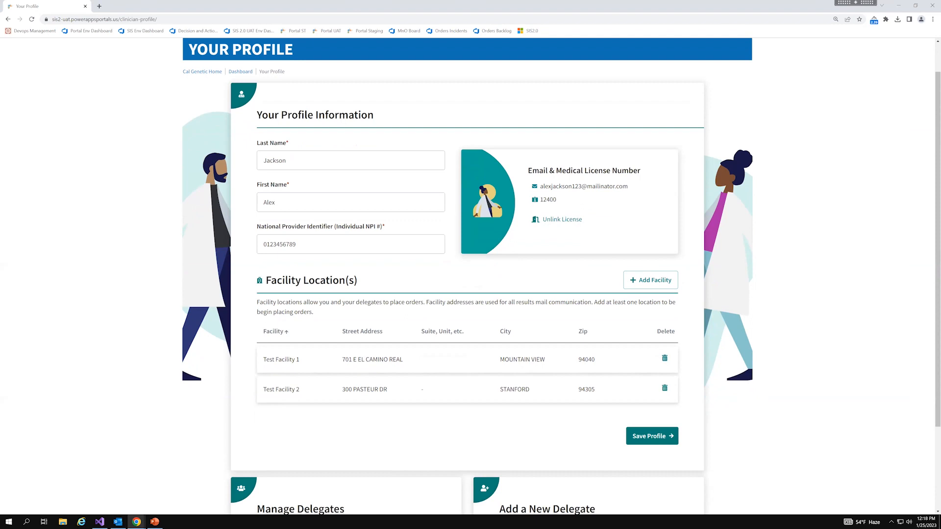
{"action": "mouse_move", "coordinate": [870, 268]}
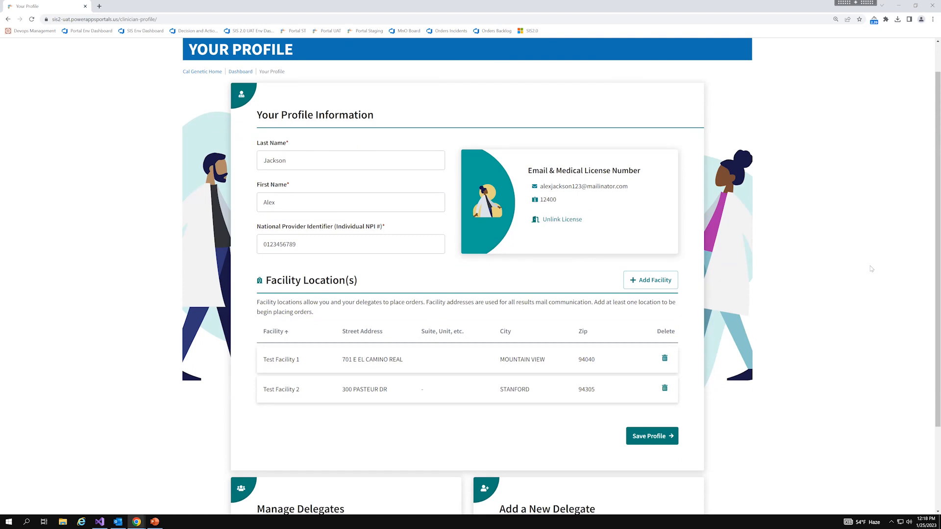
{"action": "scroll", "scroll_direction": "down", "scroll_amount": 3}
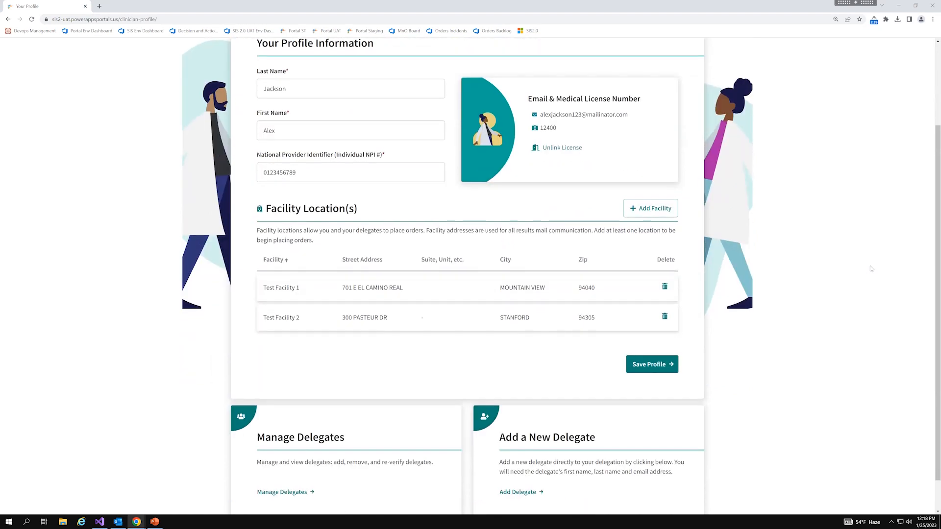
{"action": "left_click", "coordinate": [285, 454]}
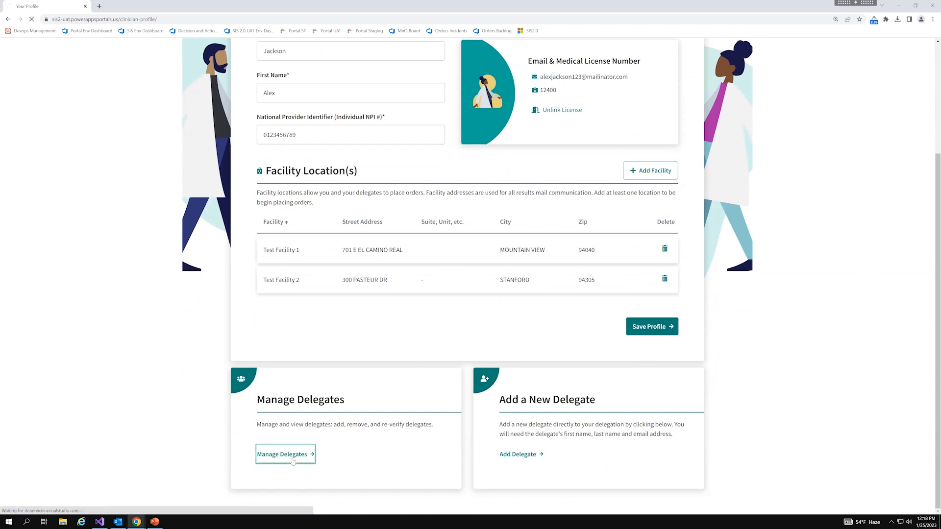
{"action": "left_click", "coordinate": [285, 454]}
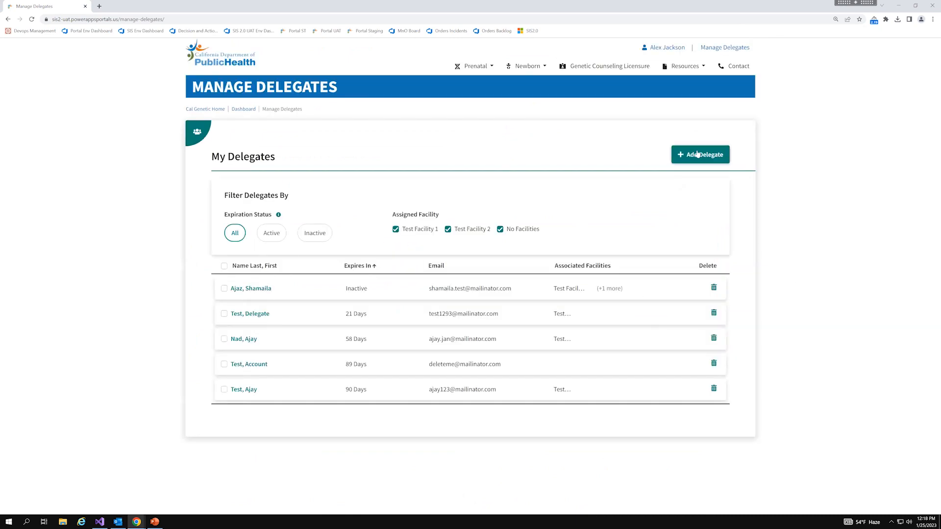
{"action": "left_click", "coordinate": [700, 154]}
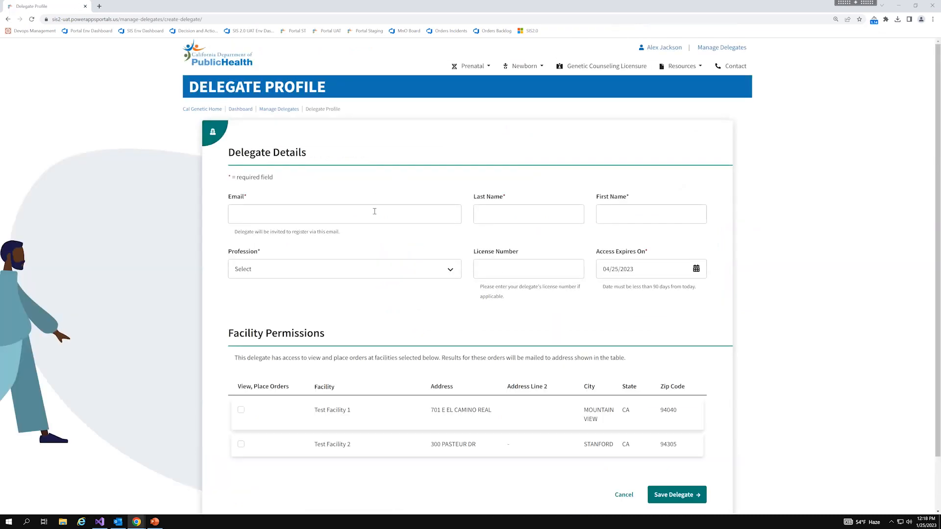
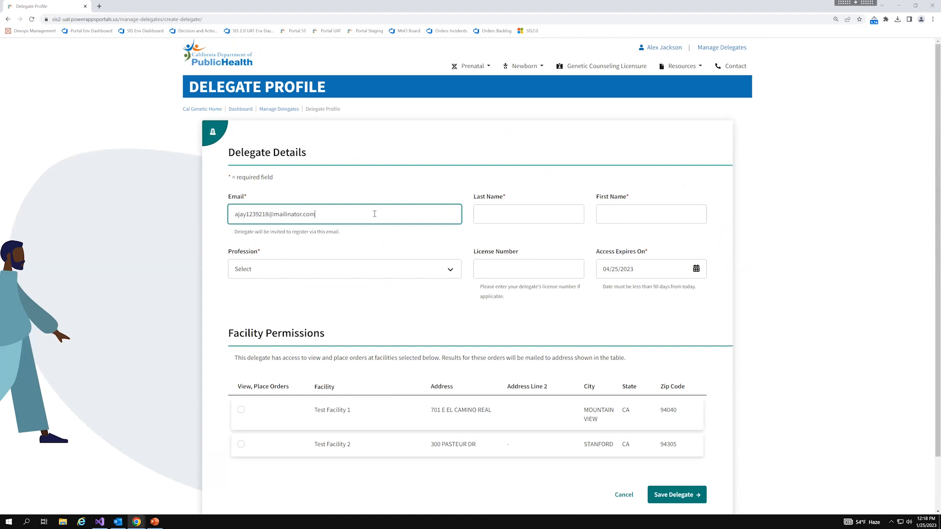
{"action": "type", "text": "Ajay"}
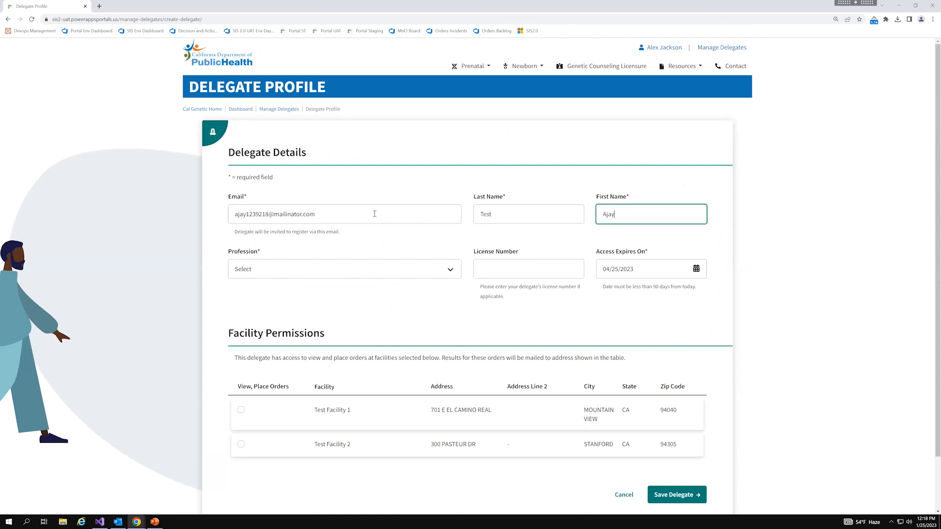
{"action": "left_click", "coordinate": [344, 269]}
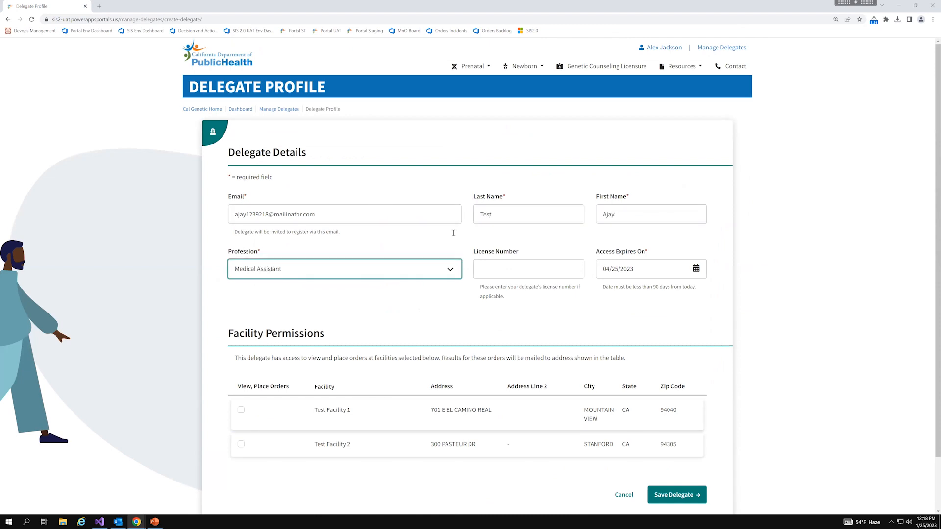
{"action": "mouse_move", "coordinate": [731, 237]}
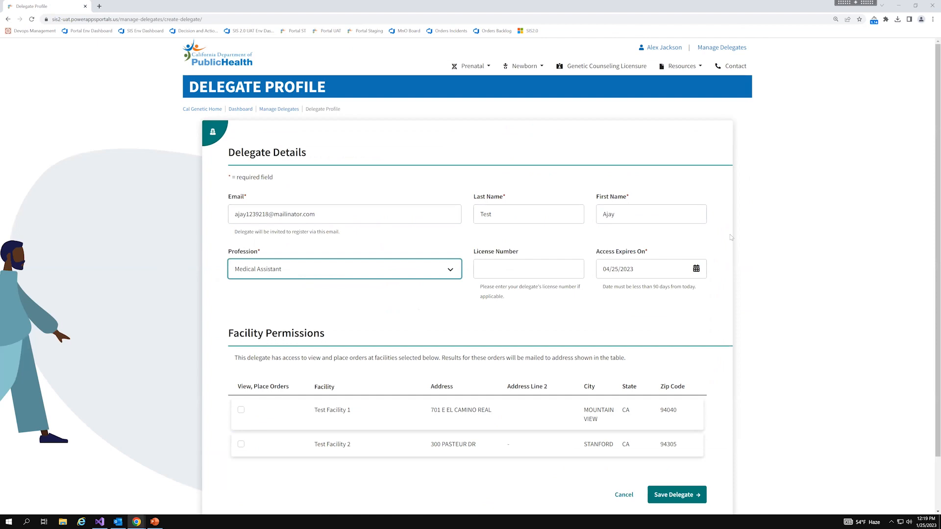
{"action": "left_click", "coordinate": [528, 269]}
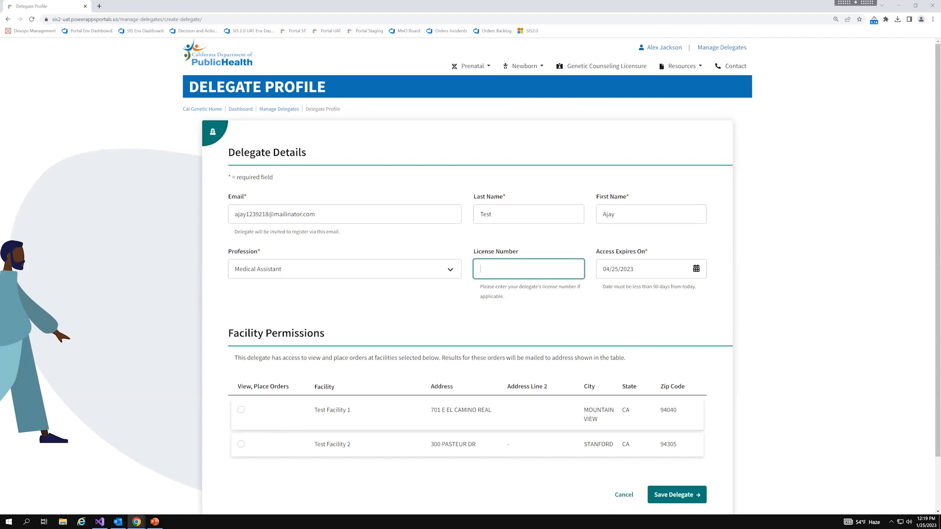
{"action": "mouse_move", "coordinate": [844, 263]}
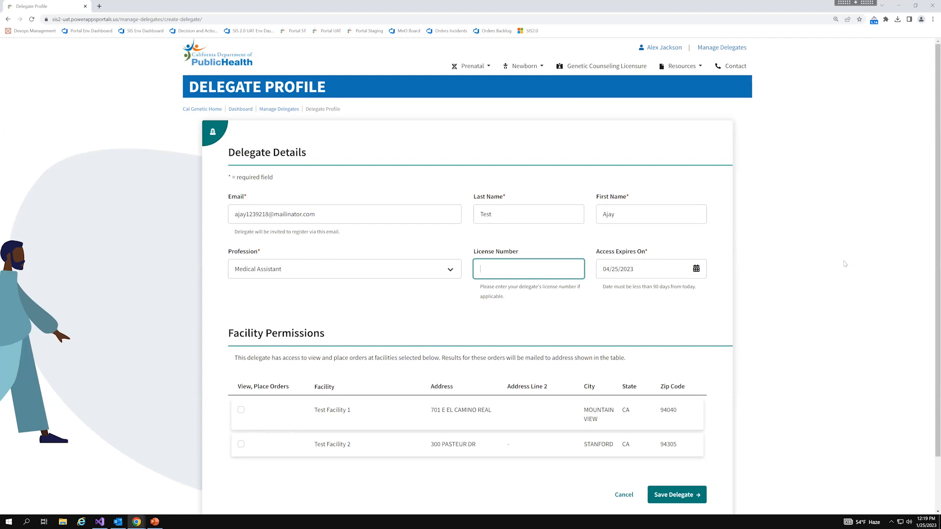
- Grant the delegate View, Place Orders access at Test Facility 1 and save
{"action": "scroll", "scroll_direction": "down", "scroll_amount": 3}
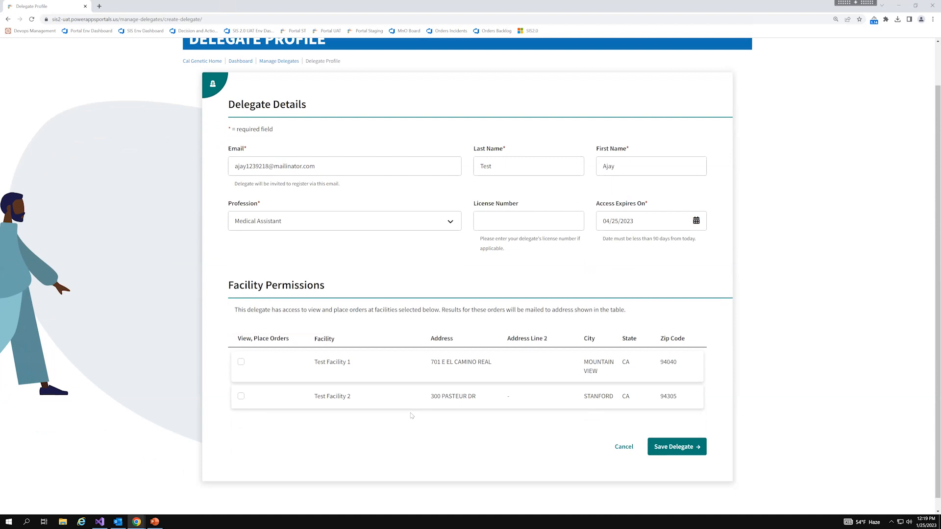
{"action": "left_click", "coordinate": [240, 362]}
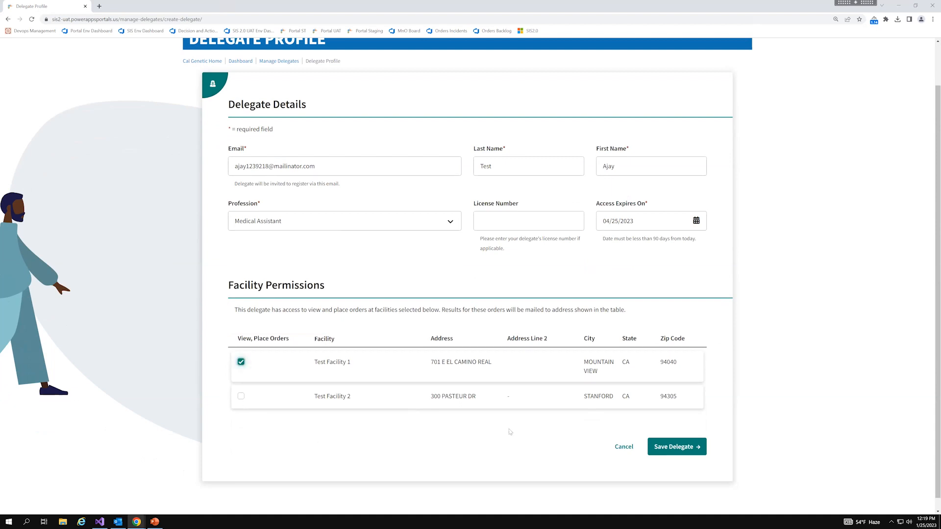
{"action": "mouse_move", "coordinate": [672, 447]}
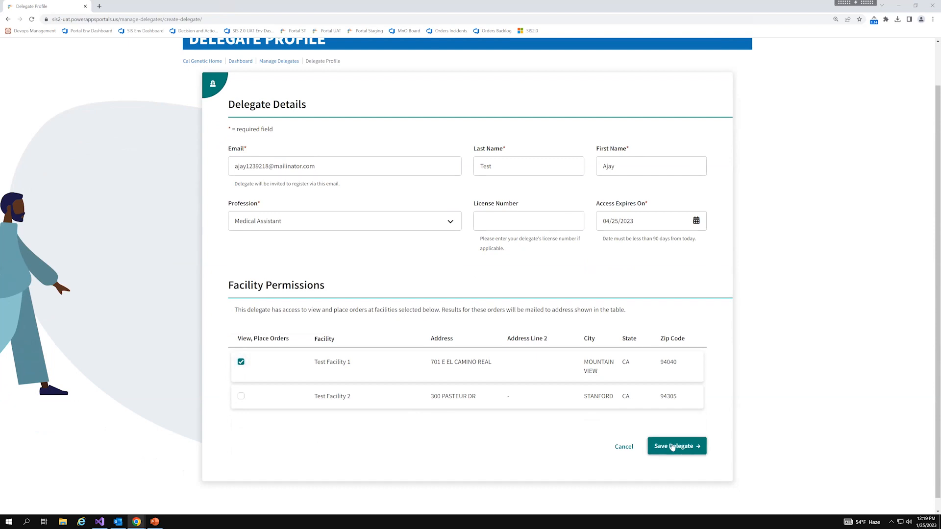
{"action": "left_click", "coordinate": [676, 446]}
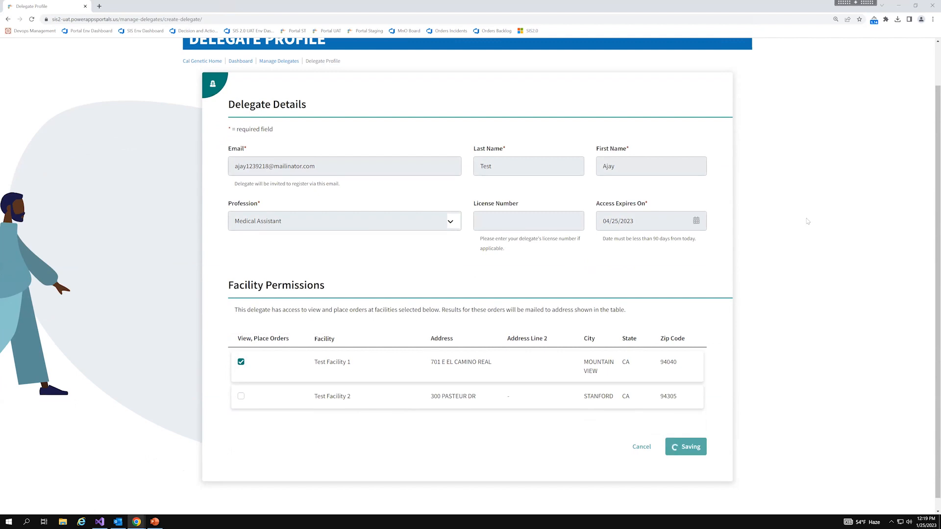
{"action": "left_click", "coordinate": [686, 447]}
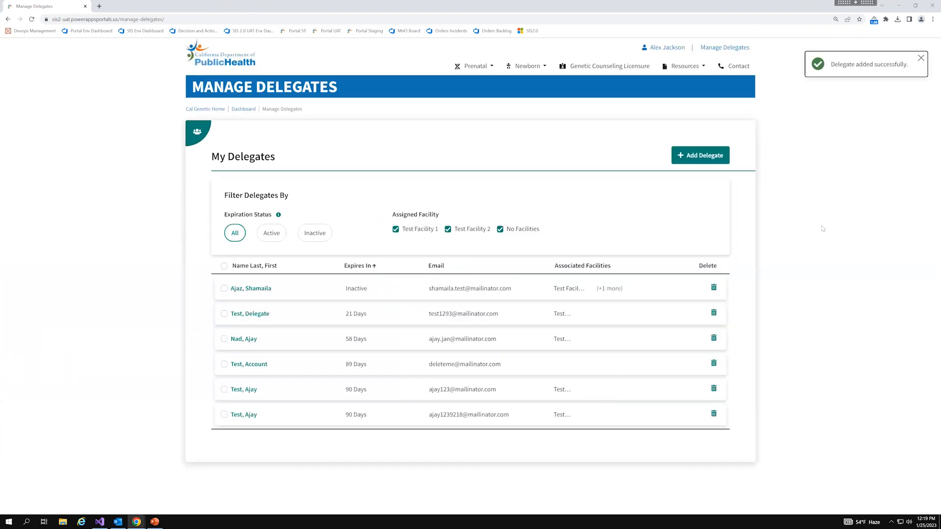
{"action": "mouse_move", "coordinate": [353, 424]}
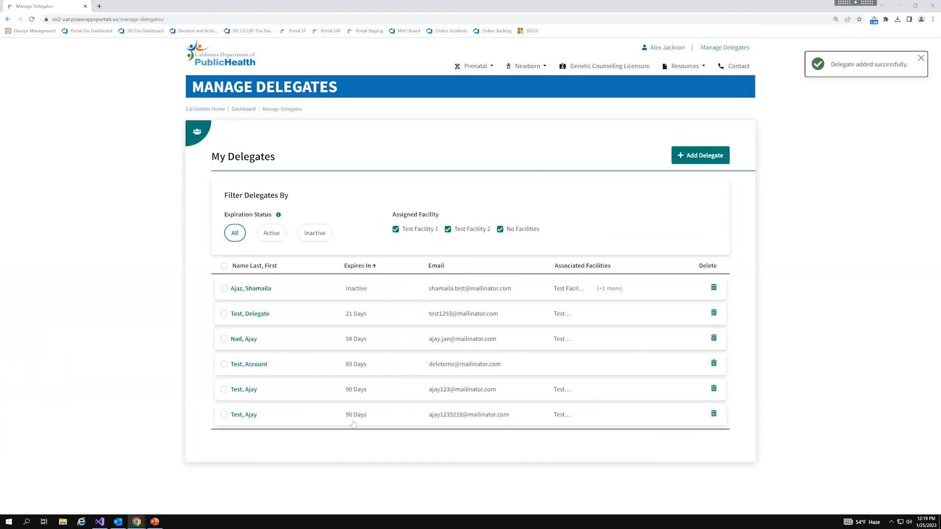
{"action": "mouse_move", "coordinate": [377, 421]}
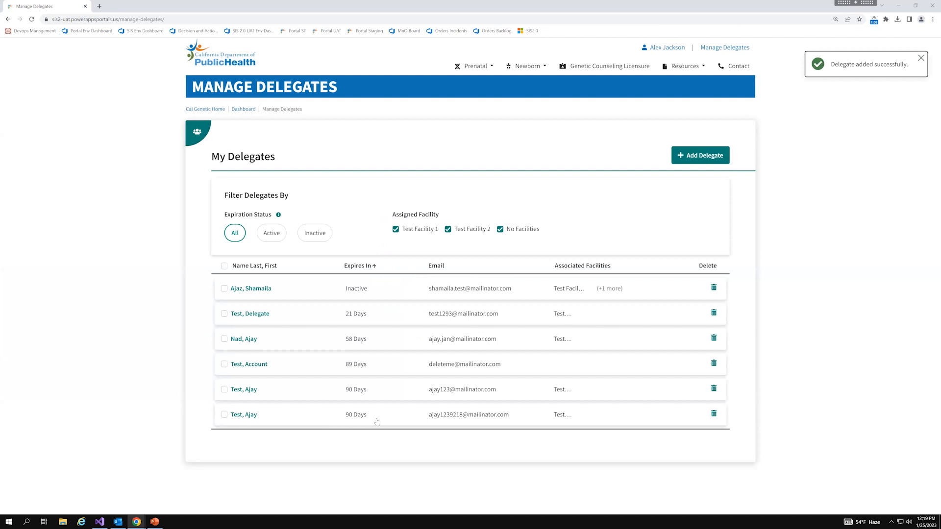
{"action": "mouse_move", "coordinate": [344, 232]}
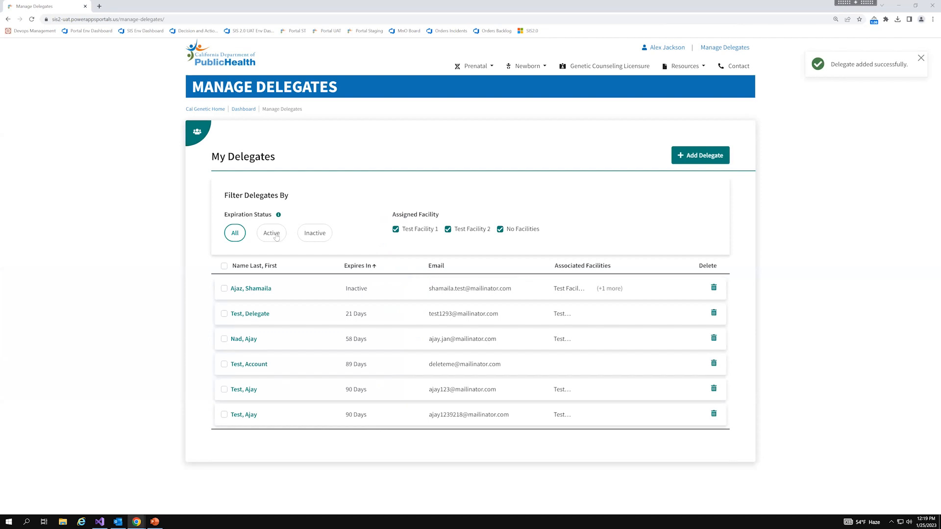
- Check the Inactive filter, select the inactive delegate, then return to Active delegates
{"action": "left_click", "coordinate": [271, 233]}
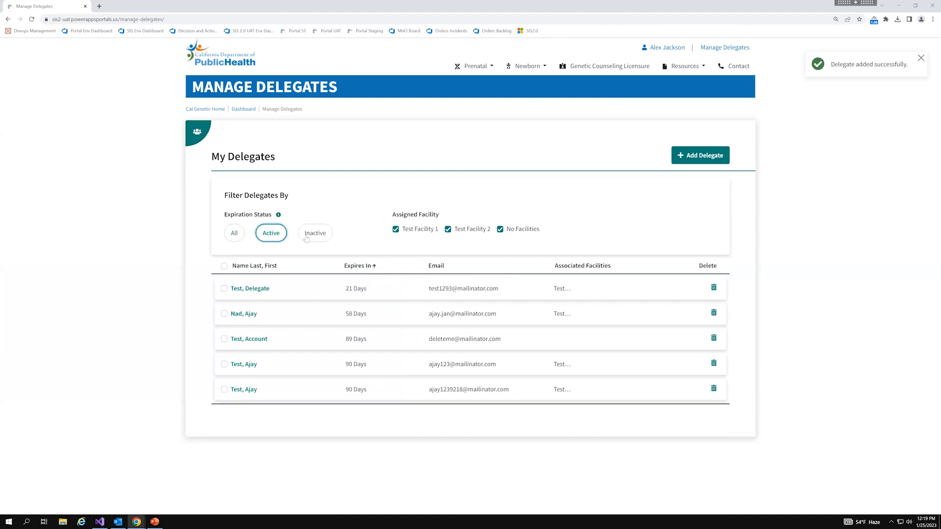
{"action": "mouse_move", "coordinate": [304, 233]}
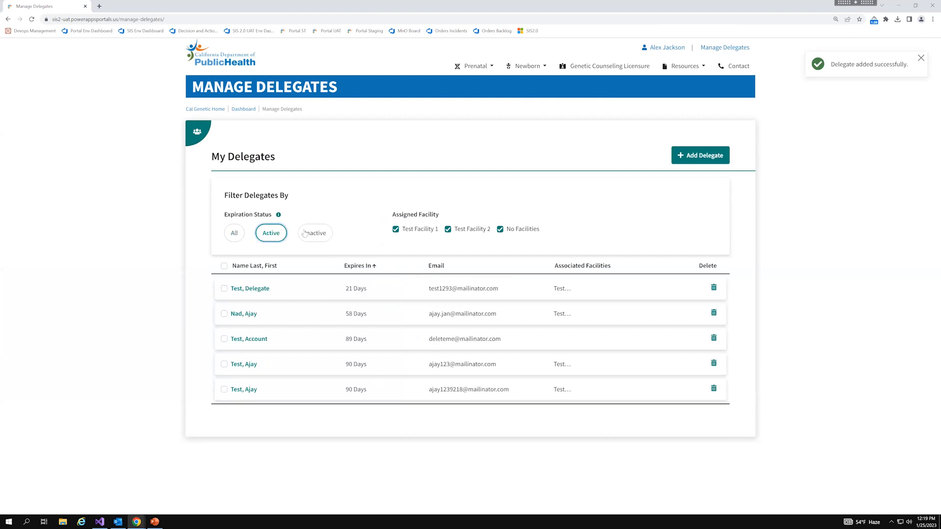
{"action": "left_click", "coordinate": [314, 233]}
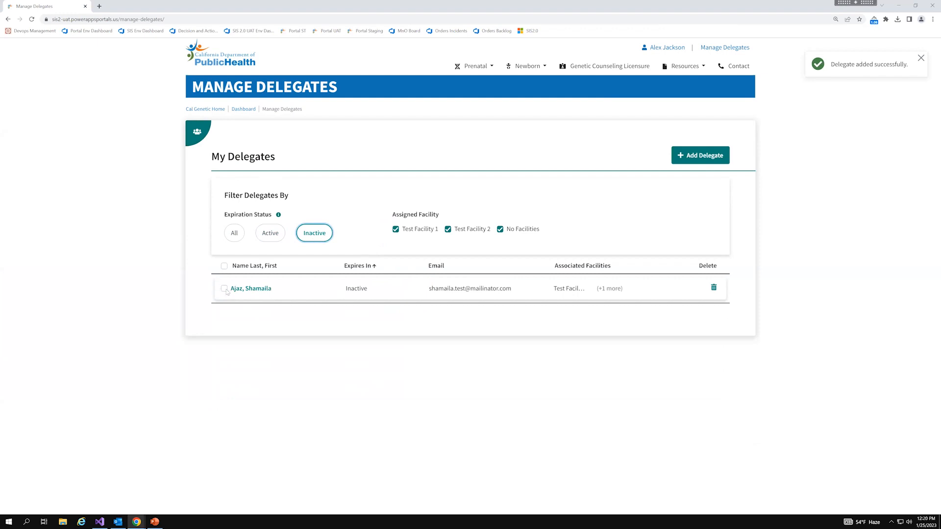
{"action": "left_click", "coordinate": [223, 289]}
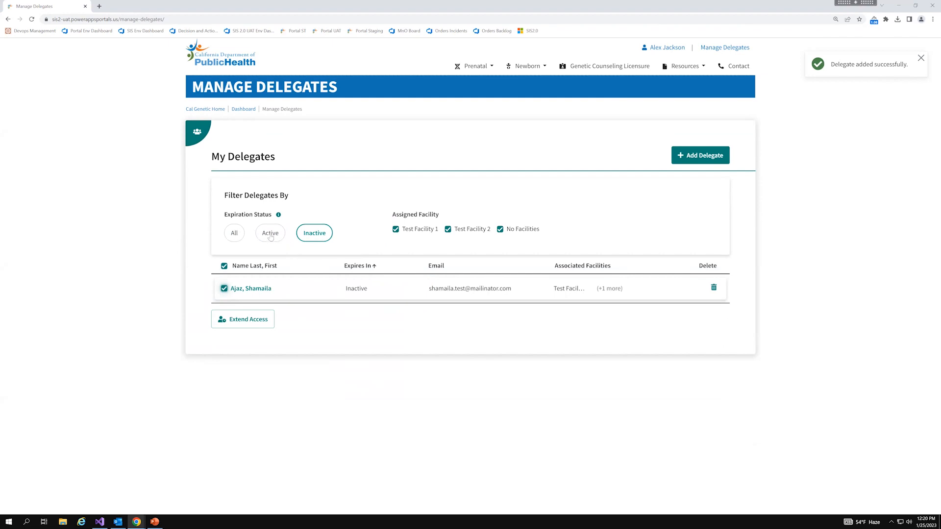
{"action": "left_click", "coordinate": [270, 232]}
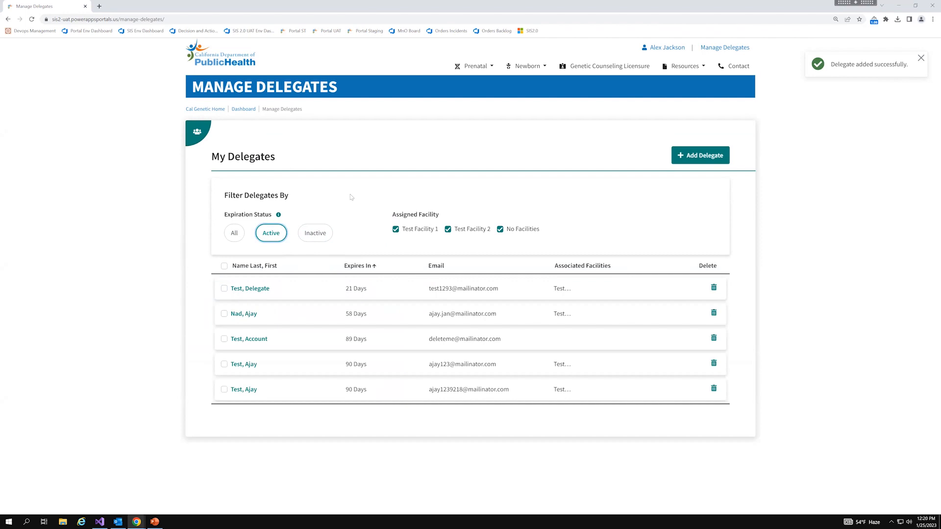
{"action": "mouse_move", "coordinate": [348, 315]}
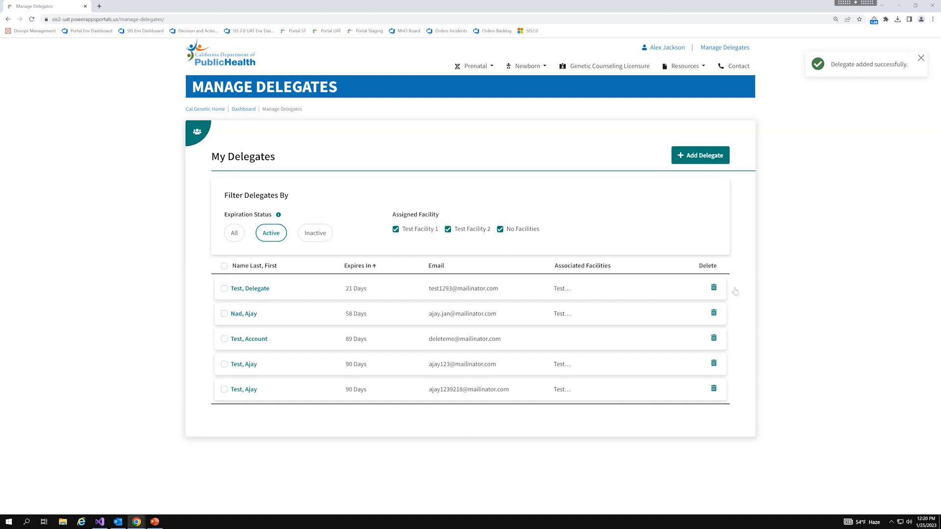
{"action": "mouse_move", "coordinate": [765, 324]}
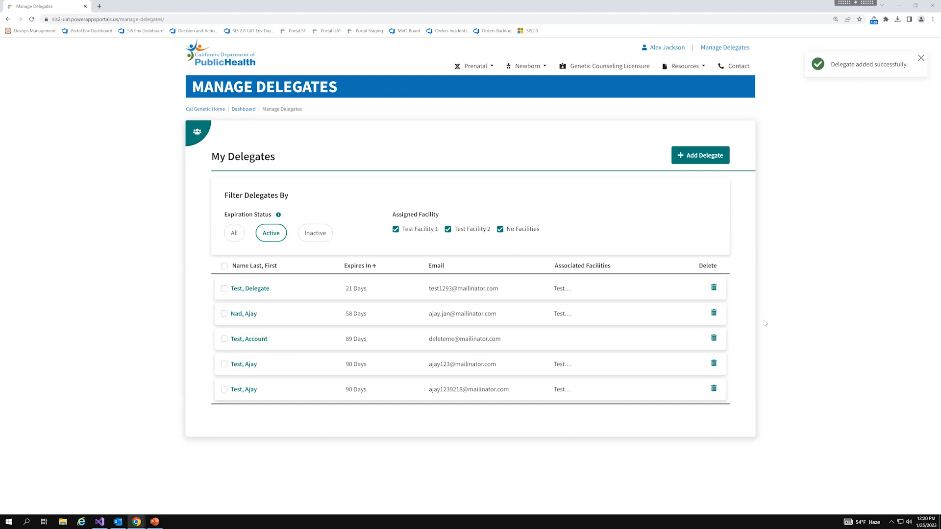
{"action": "mouse_move", "coordinate": [759, 239]}
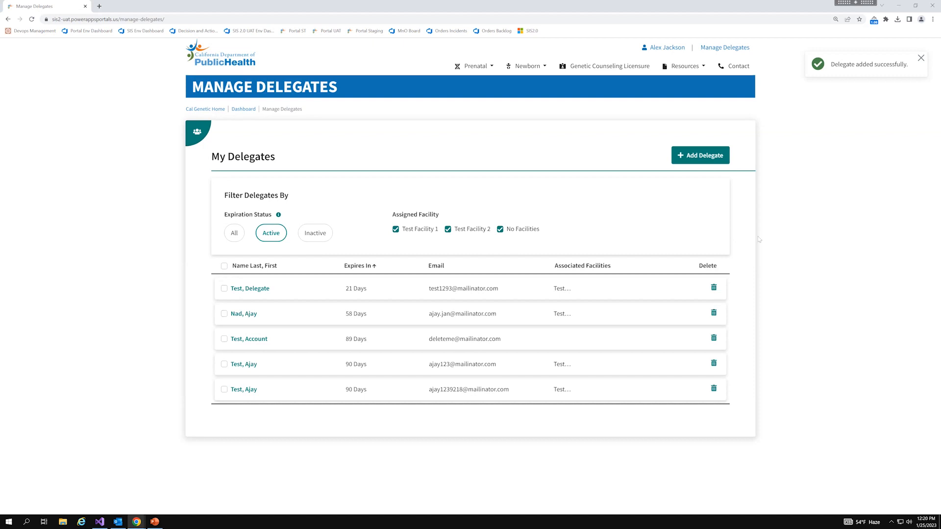
{"action": "mouse_move", "coordinate": [786, 302]}
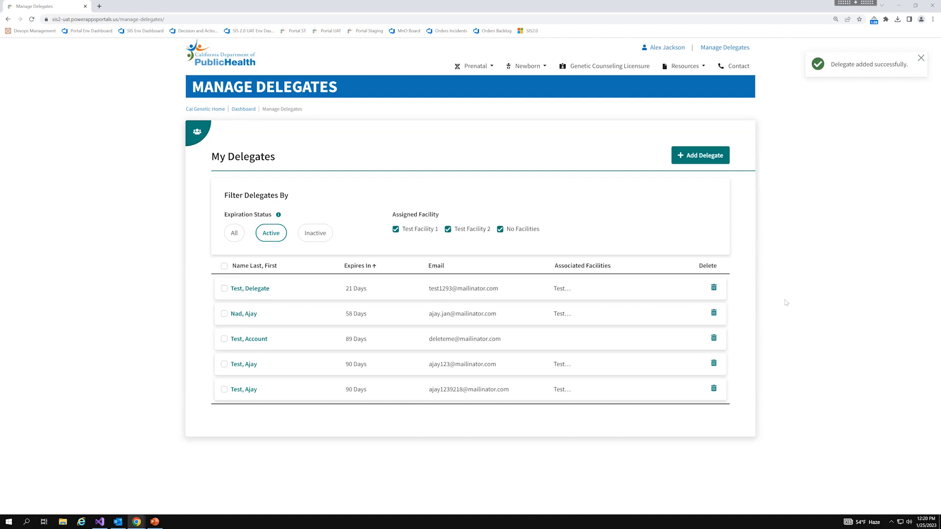
{"action": "mouse_move", "coordinate": [792, 298]}
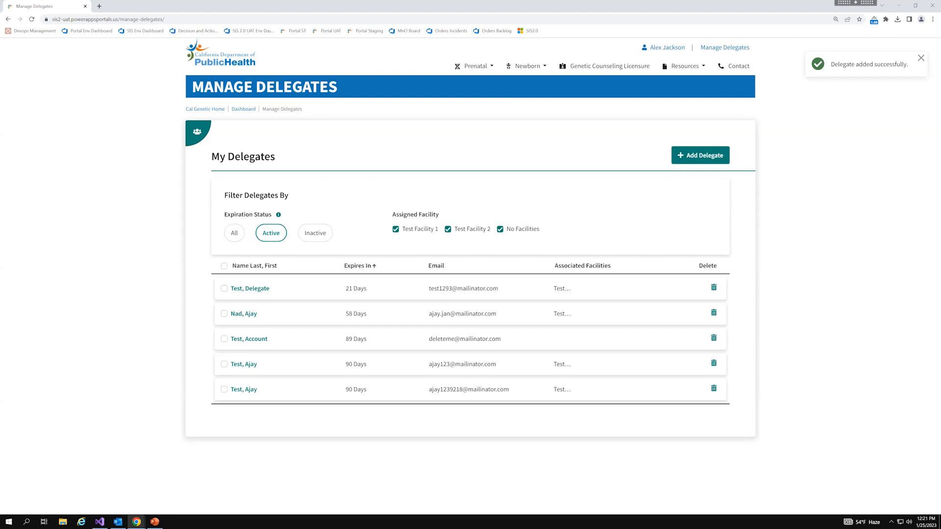
{"action": "mouse_move", "coordinate": [797, 270]}
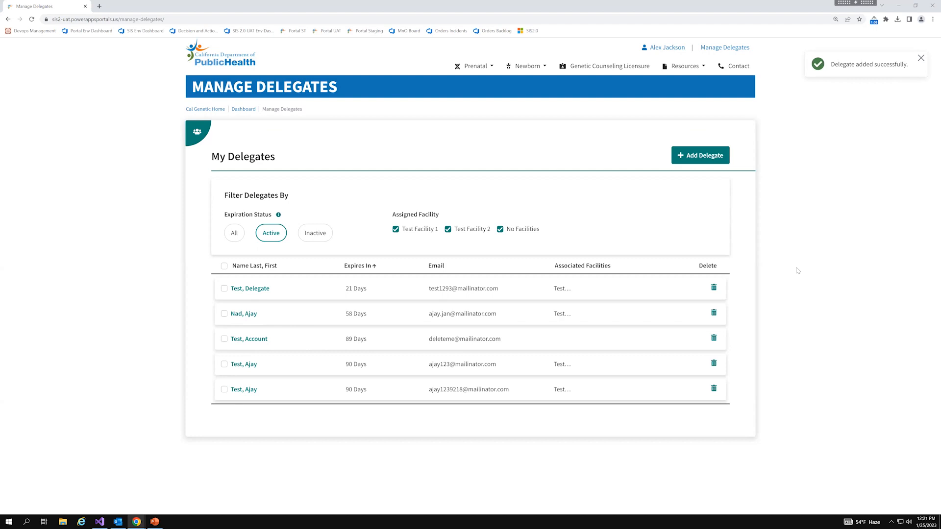
{"action": "mouse_move", "coordinate": [469, 75]}
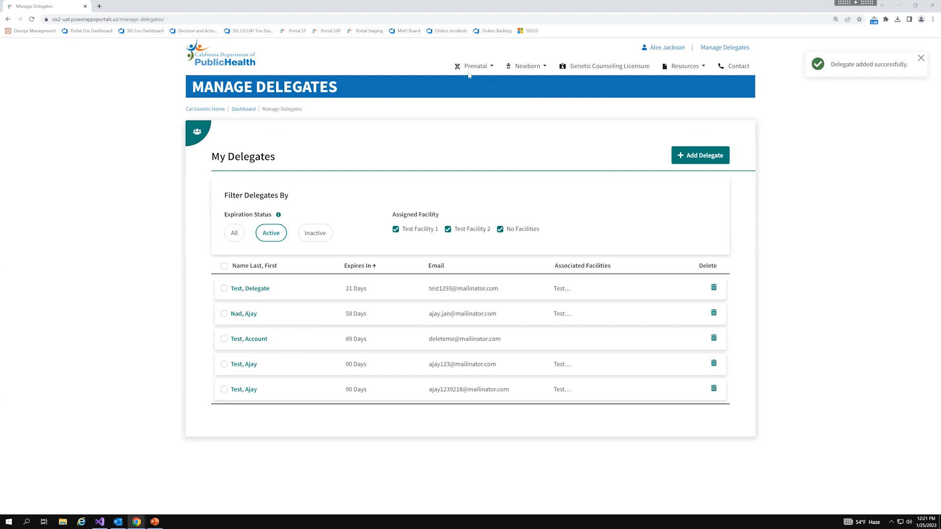
- Open Prenatal Screening Orders and filter the status to Result Available only
{"action": "left_click", "coordinate": [476, 65]}
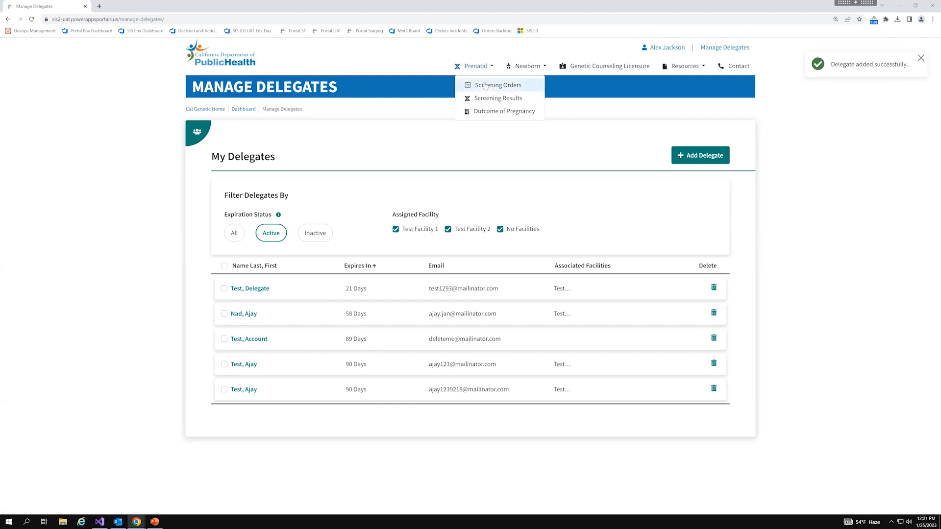
{"action": "left_click", "coordinate": [498, 84]}
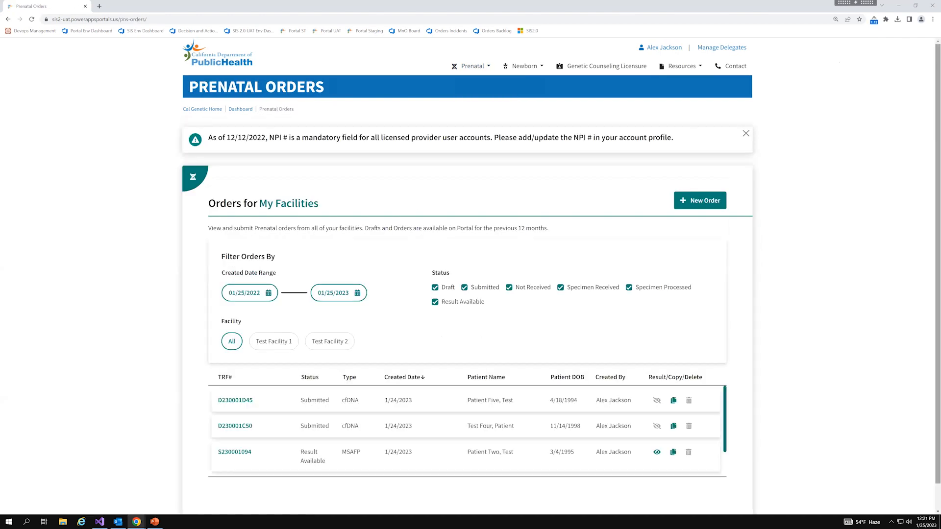
{"action": "mouse_move", "coordinate": [832, 280]}
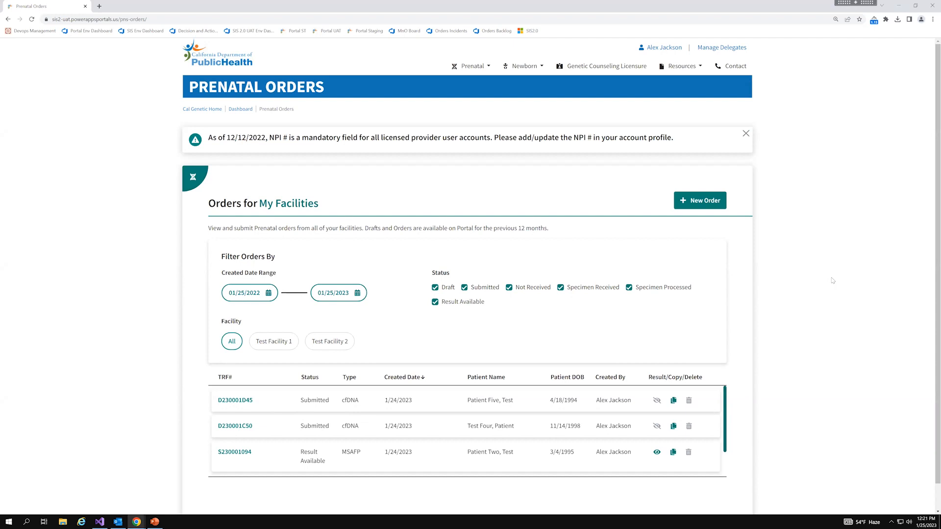
{"action": "mouse_move", "coordinate": [769, 407]}
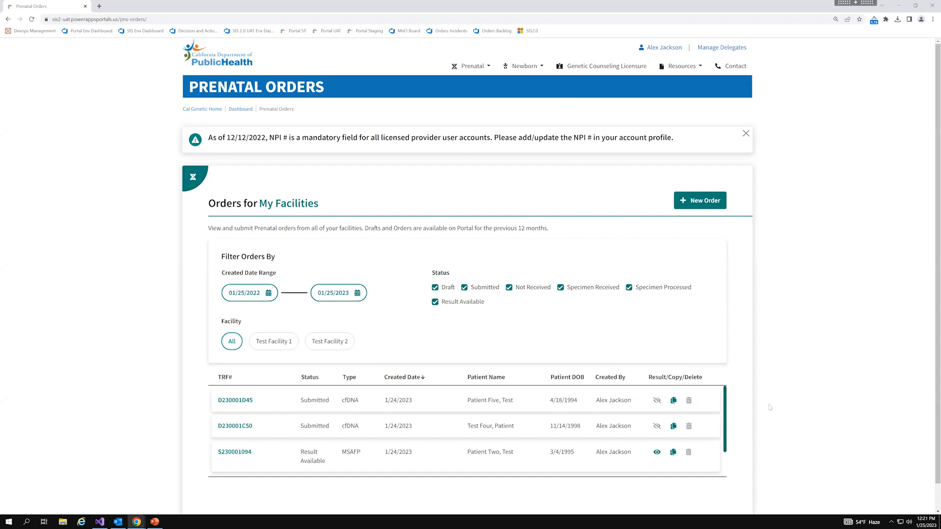
{"action": "scroll", "scroll_direction": "down", "scroll_amount": 3}
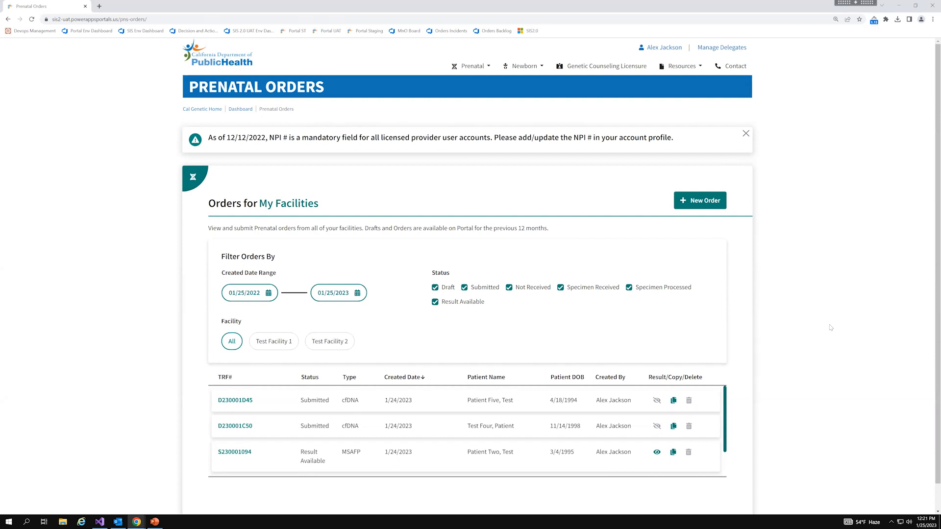
{"action": "mouse_move", "coordinate": [802, 349]}
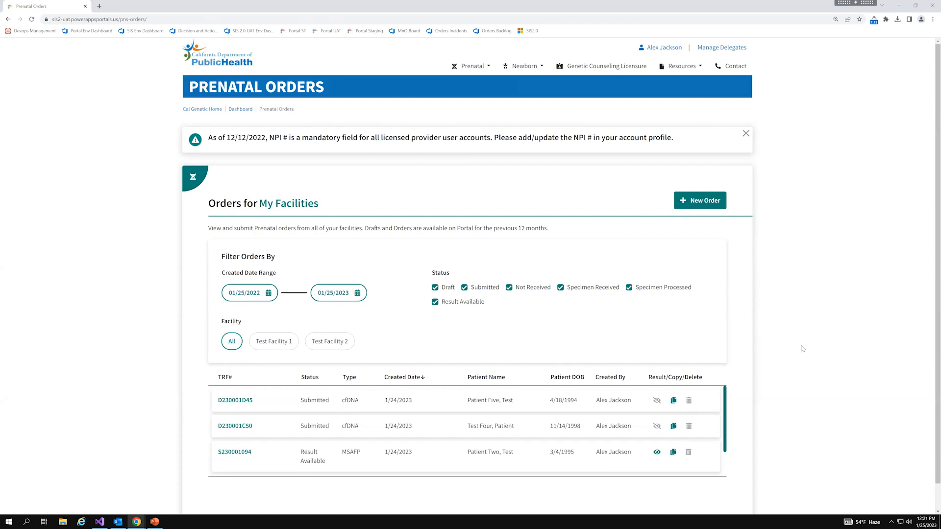
{"action": "mouse_move", "coordinate": [752, 337]}
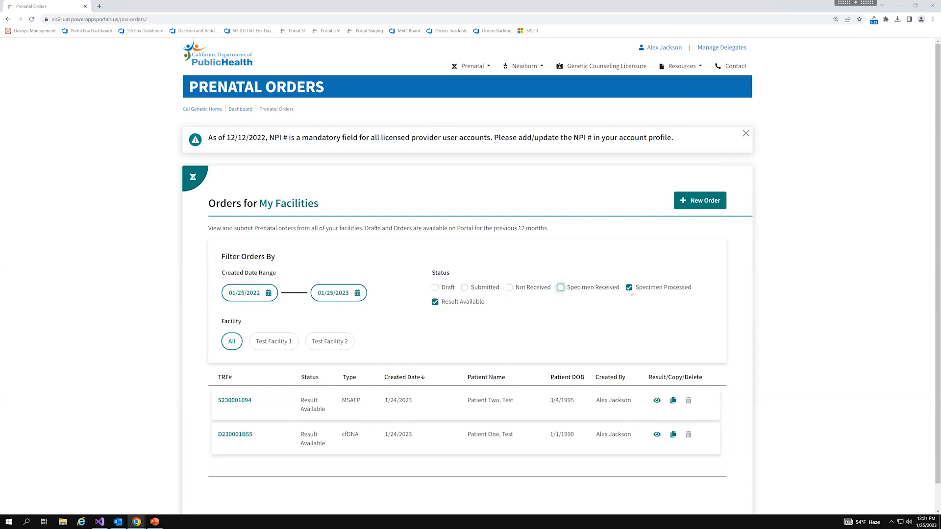
{"action": "left_click", "coordinate": [629, 287]}
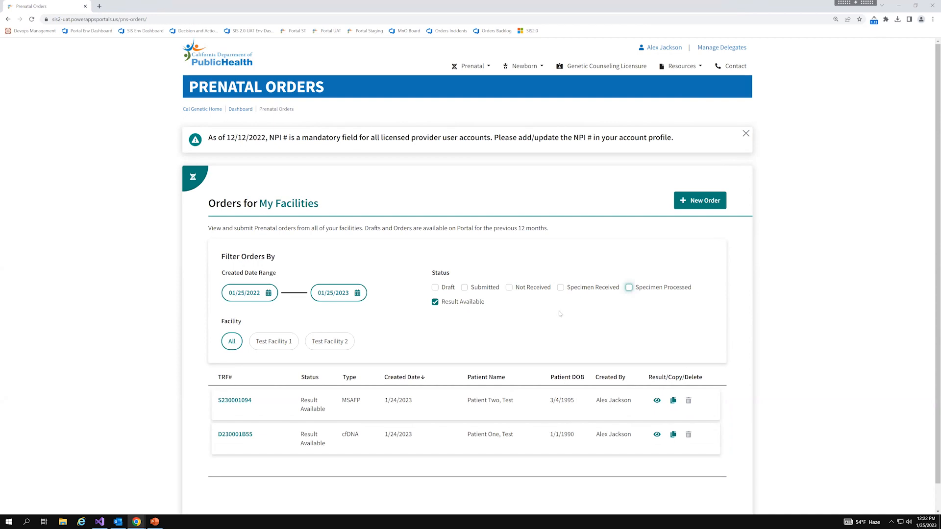
{"action": "mouse_move", "coordinate": [929, 334]}
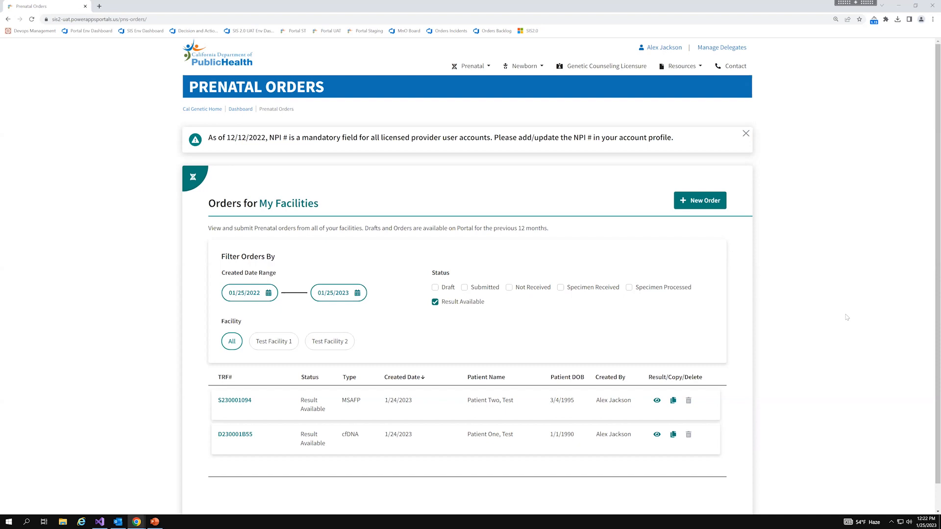
{"action": "mouse_move", "coordinate": [278, 308]}
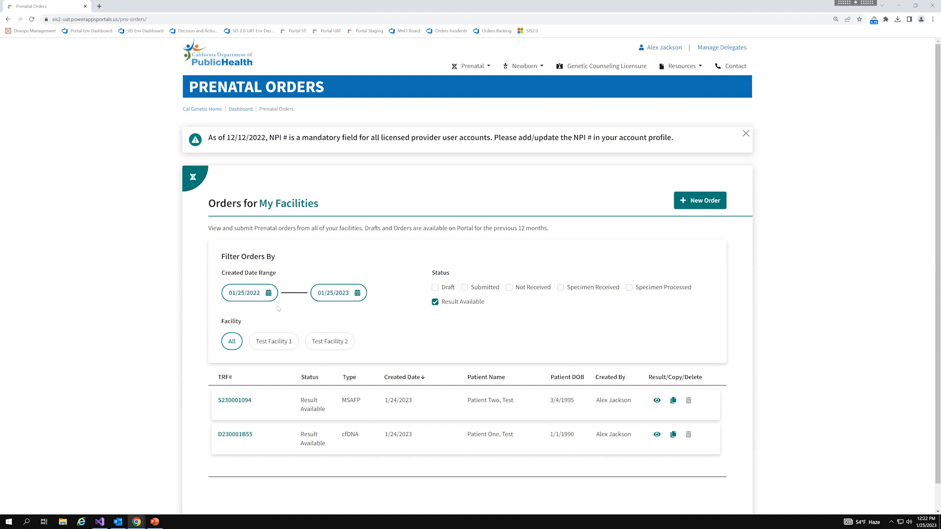
{"action": "mouse_move", "coordinate": [268, 292]}
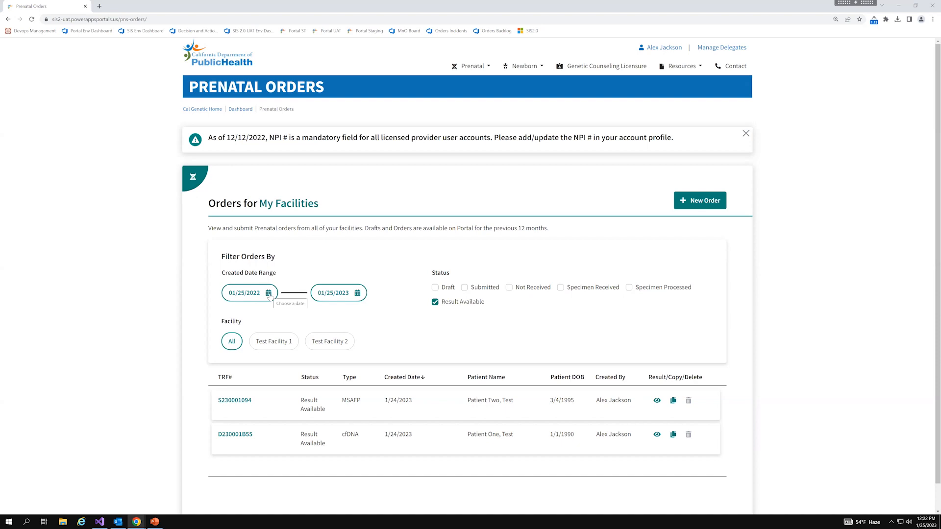
- Re-check the Draft, Submitted, Specimen Received and Specimen Processed status filters
{"action": "left_click", "coordinate": [266, 292]}
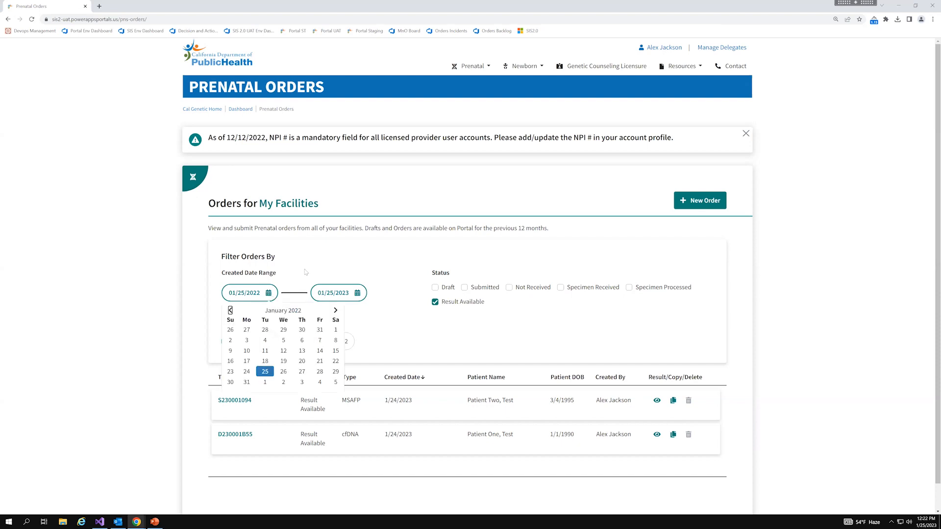
{"action": "mouse_move", "coordinate": [309, 270]}
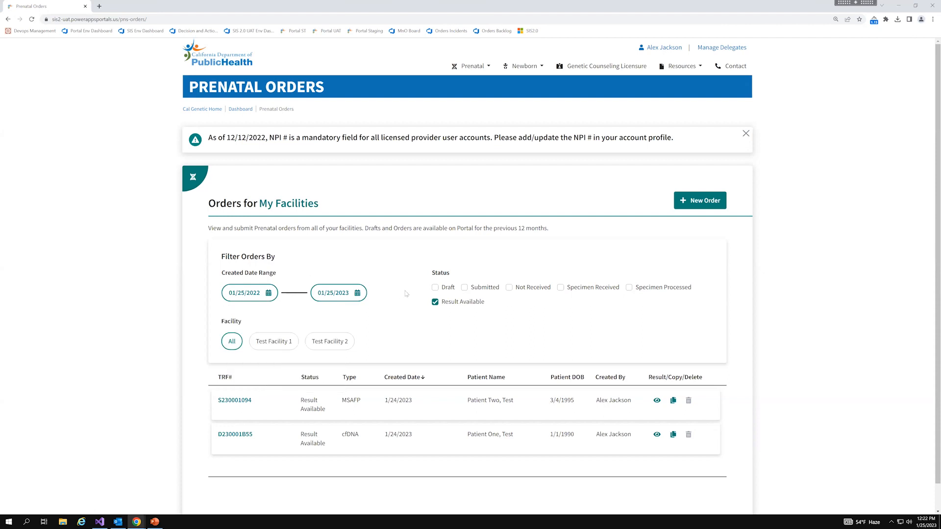
{"action": "left_click", "coordinate": [435, 287]}
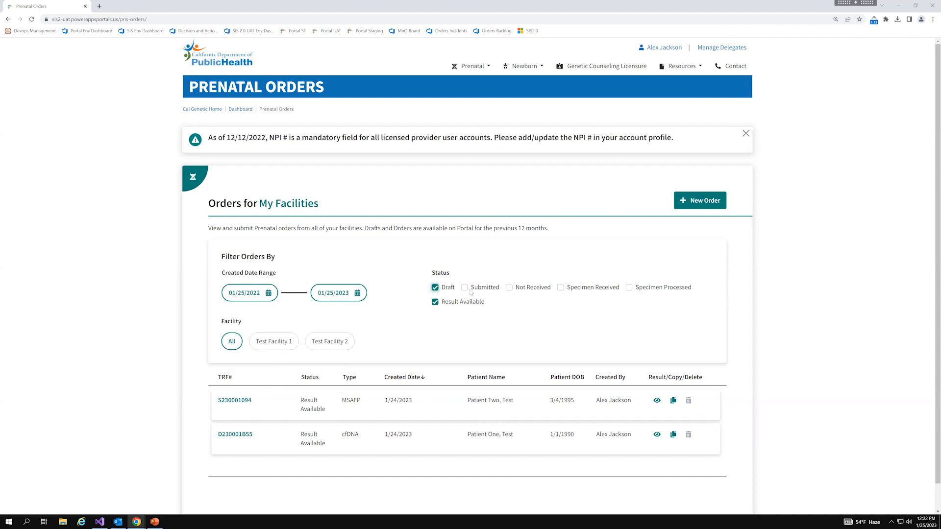
{"action": "left_click", "coordinate": [508, 287]}
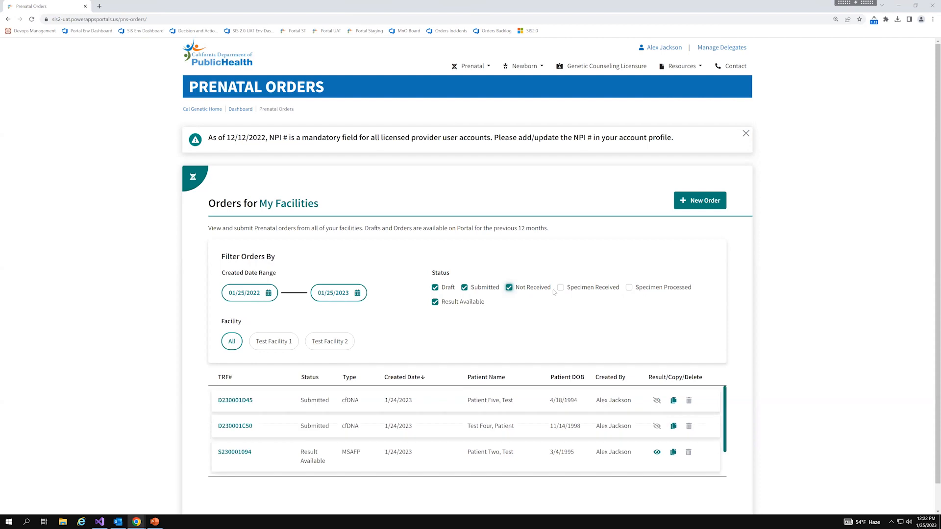
{"action": "left_click", "coordinate": [560, 287]}
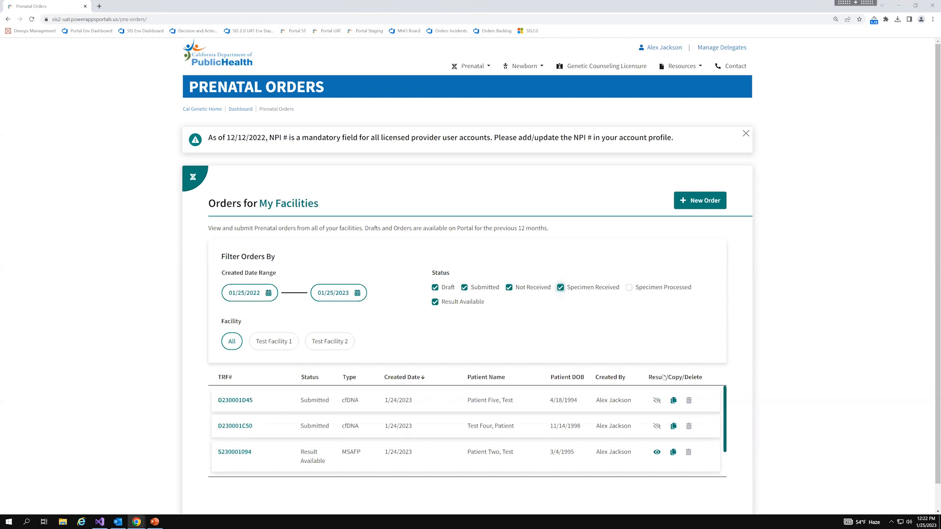
{"action": "left_click", "coordinate": [628, 287]}
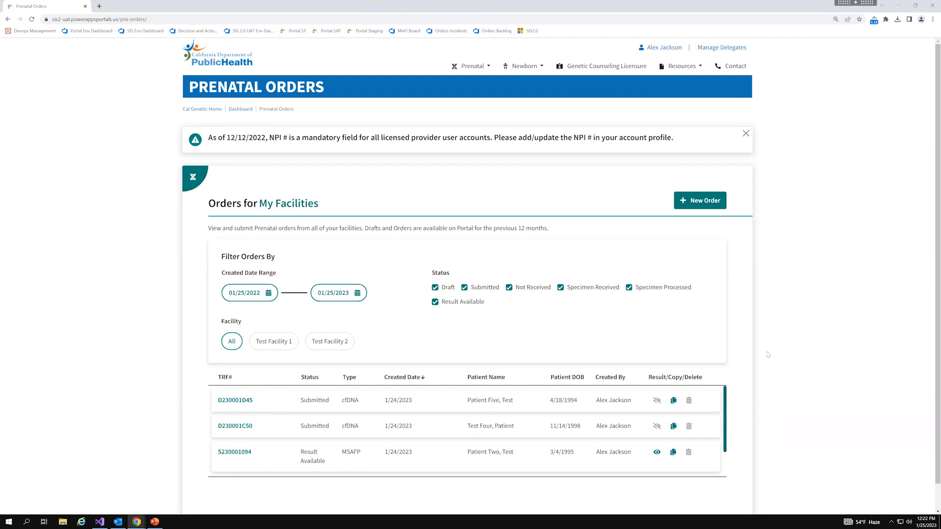
{"action": "mouse_move", "coordinate": [776, 348]}
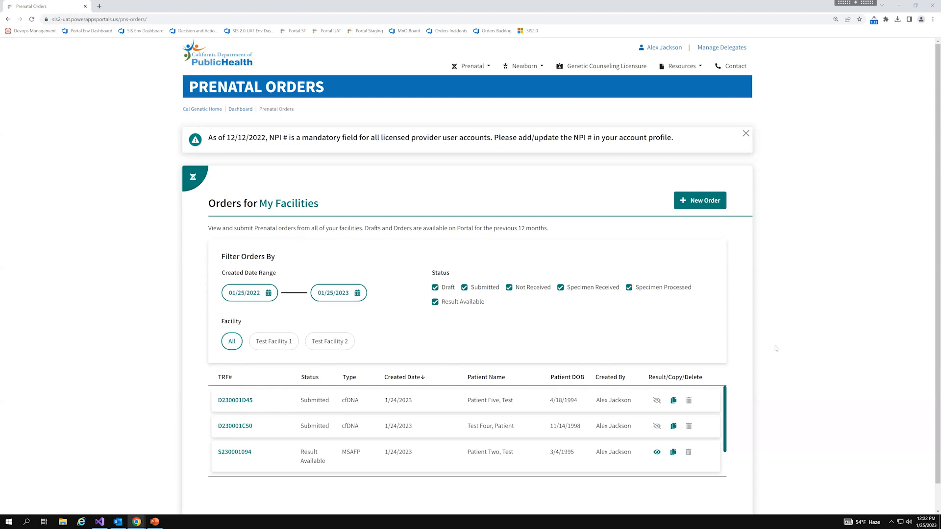
- Search the page for 'Patient Two' with Ctrl+F, then close the find bar
{"action": "key", "text": "Ctrl+f"}
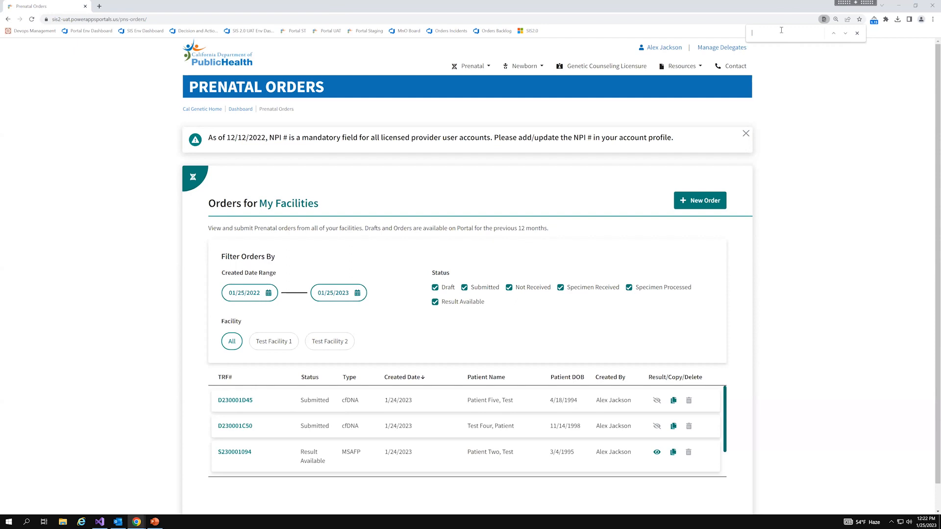
{"action": "type", "text": "Pa"}
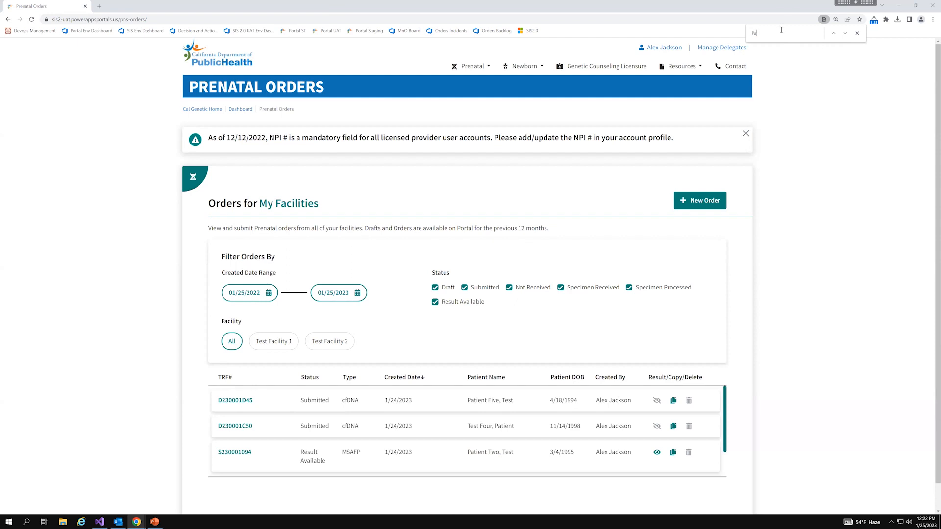
{"action": "type", "text": "Patient Two"}
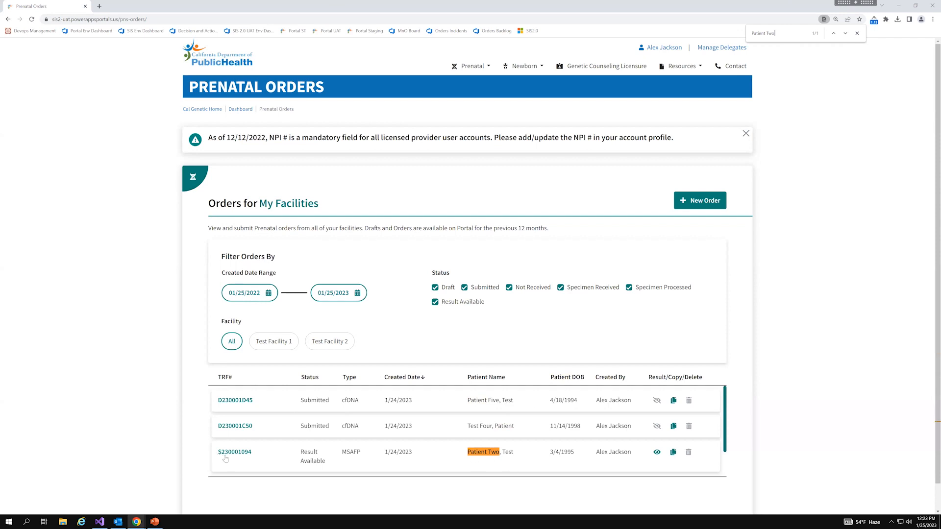
{"action": "mouse_move", "coordinate": [841, 172]}
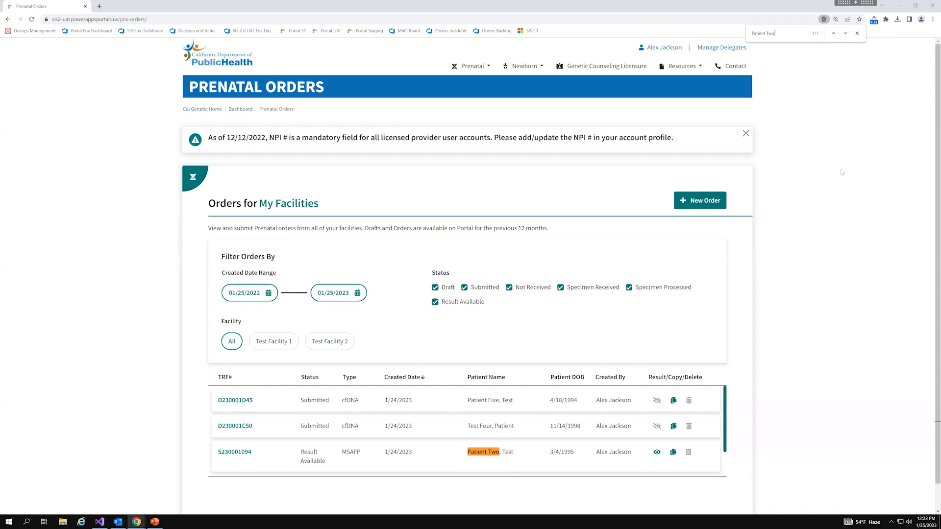
{"action": "mouse_move", "coordinate": [854, 33]}
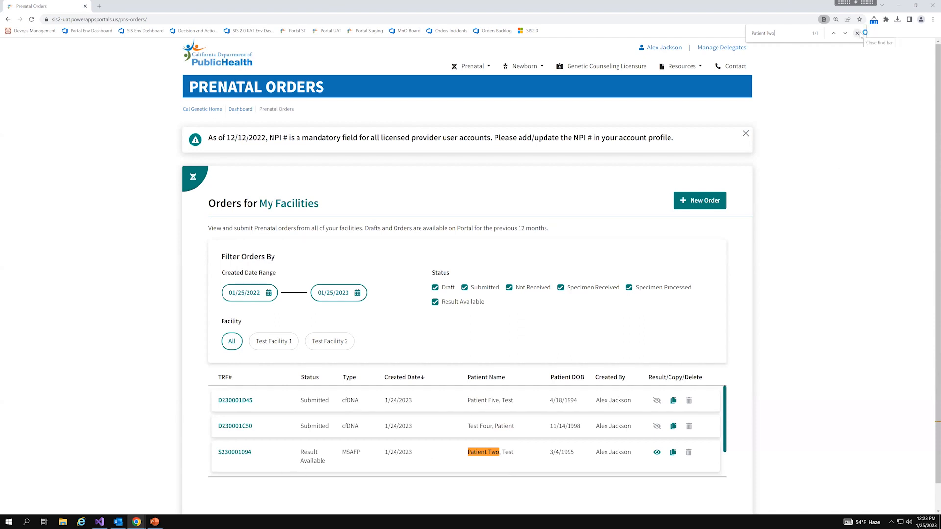
{"action": "left_click", "coordinate": [857, 34]}
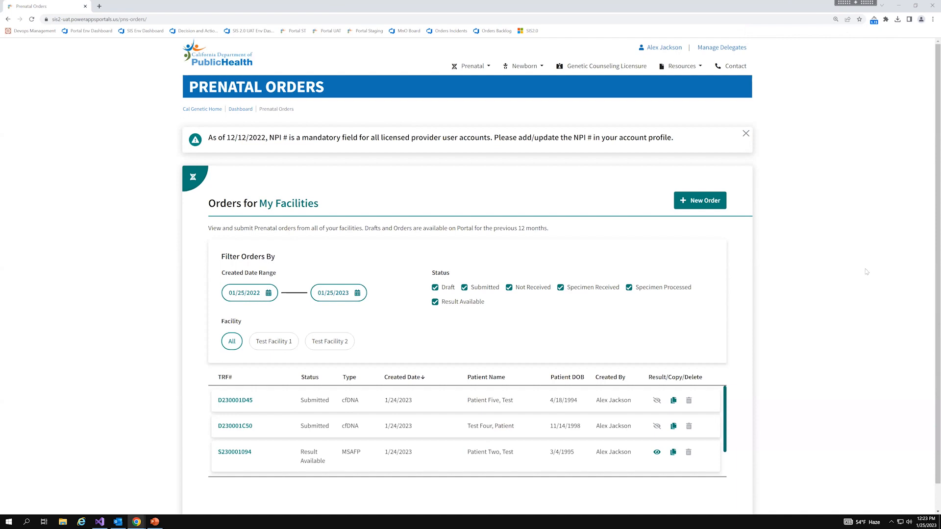
{"action": "mouse_move", "coordinate": [866, 298]}
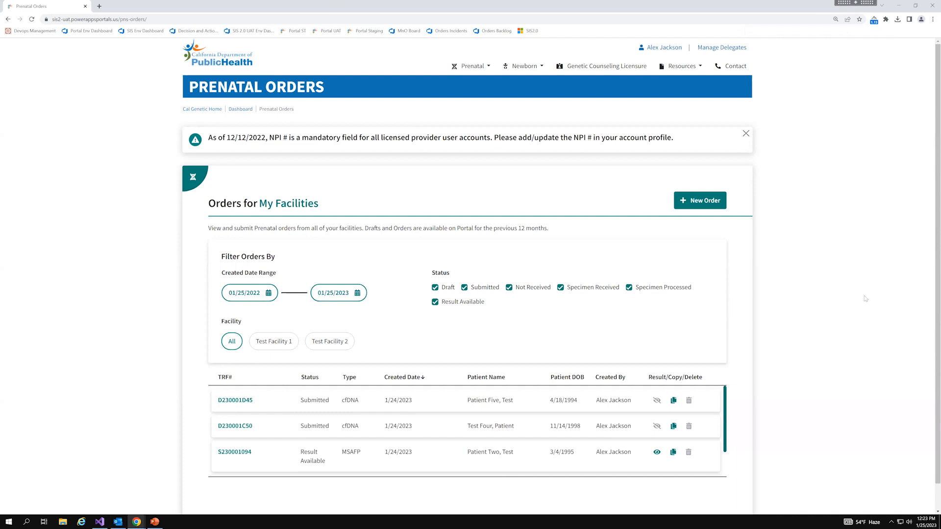
{"action": "mouse_move", "coordinate": [345, 373]}
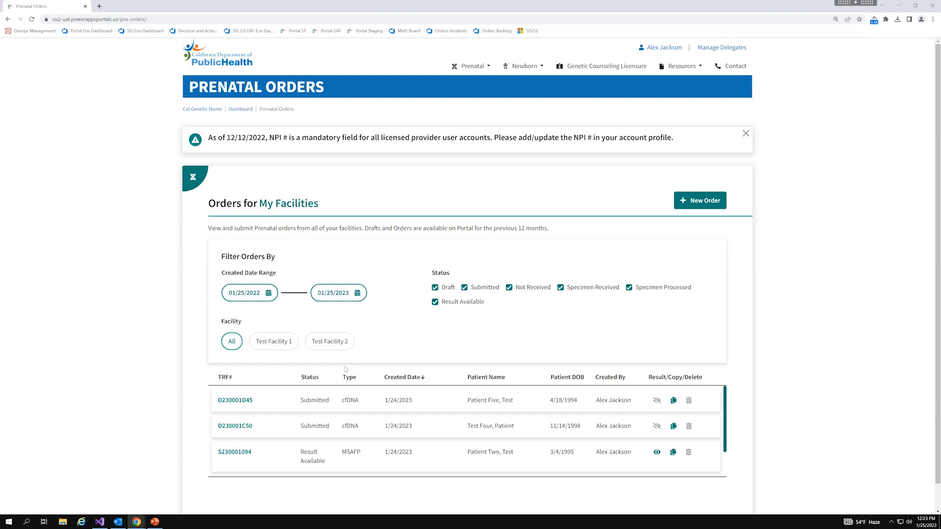
{"action": "mouse_move", "coordinate": [376, 372]}
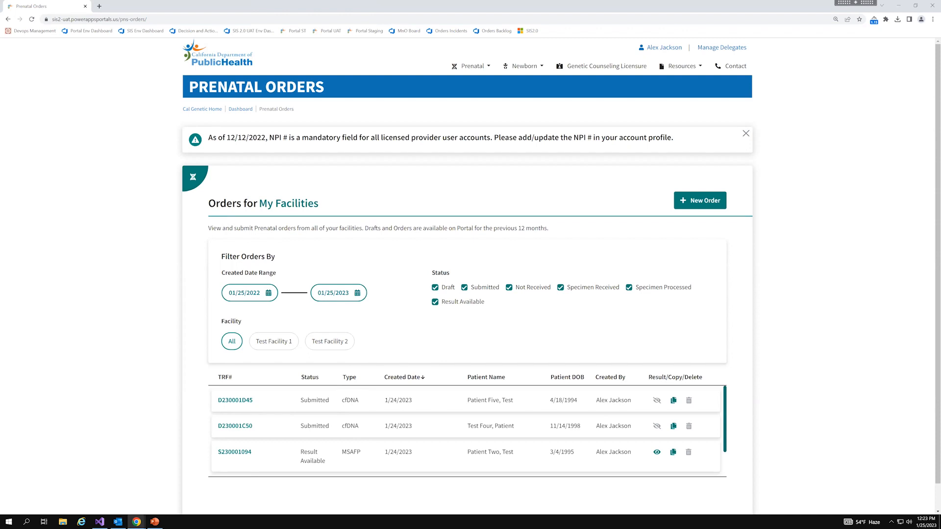
{"action": "mouse_move", "coordinate": [848, 326]}
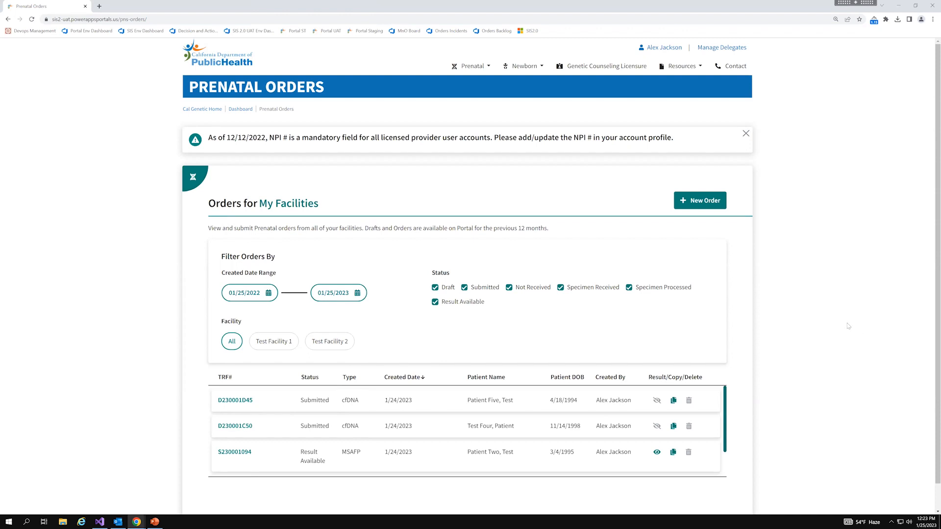
{"action": "mouse_move", "coordinate": [844, 331]}
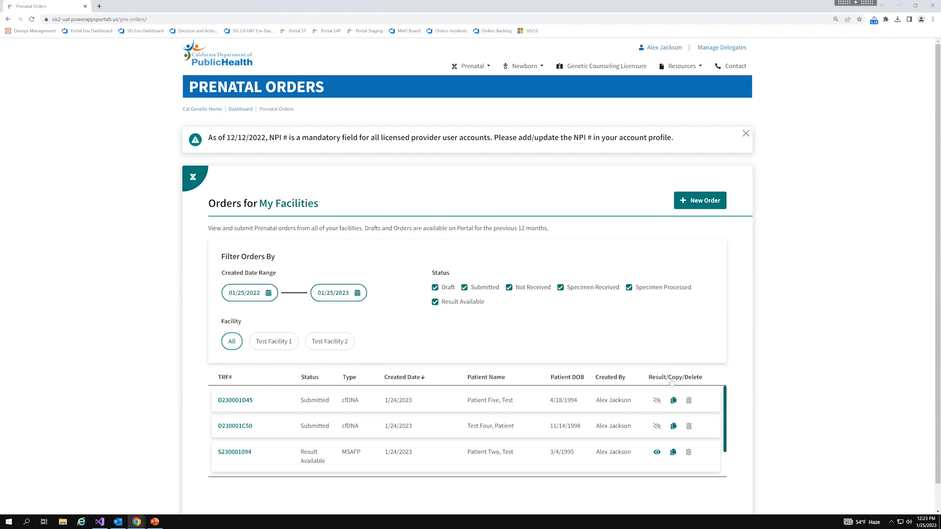
{"action": "mouse_move", "coordinate": [655, 385]}
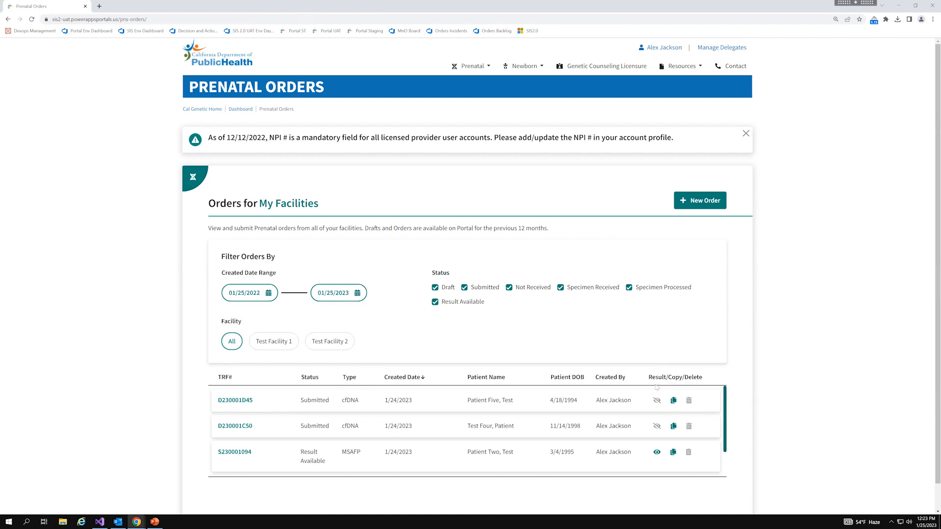
{"action": "mouse_move", "coordinate": [670, 390]}
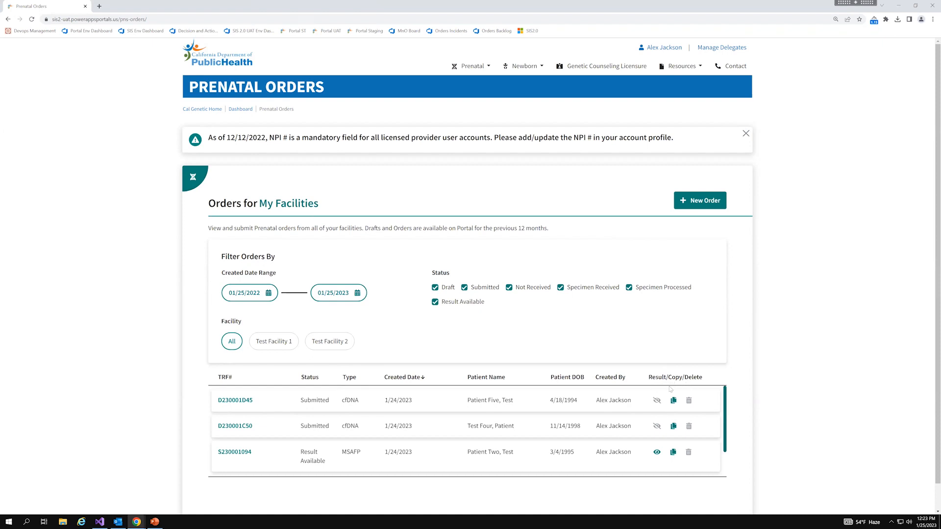
{"action": "mouse_move", "coordinate": [737, 369]}
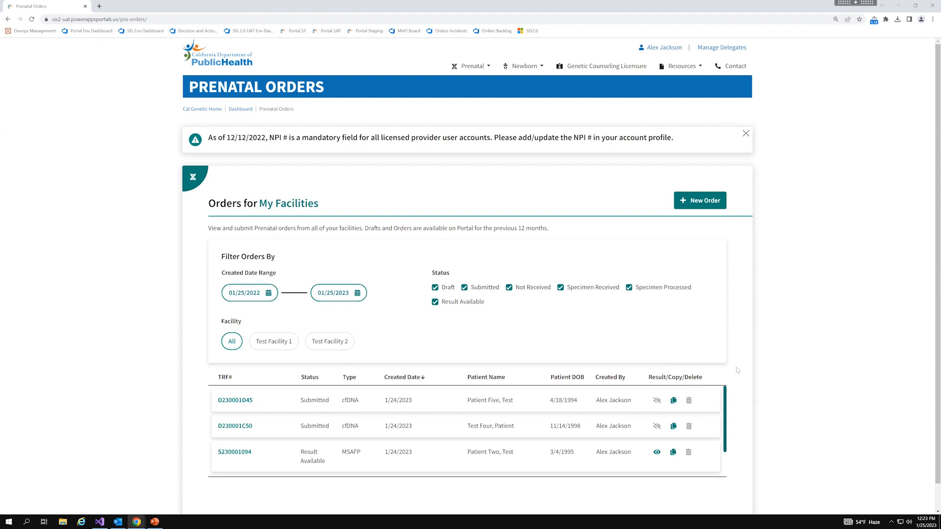
{"action": "mouse_move", "coordinate": [672, 432]}
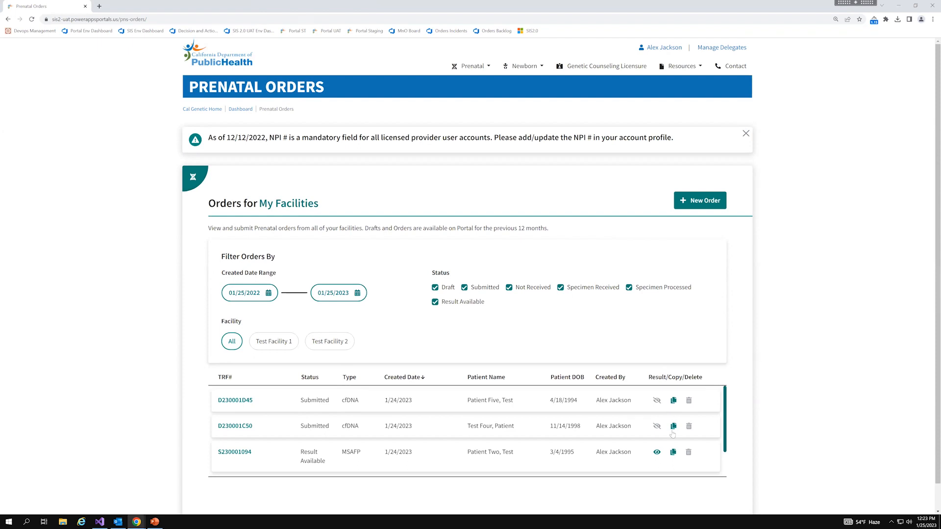
{"action": "mouse_move", "coordinate": [656, 453]}
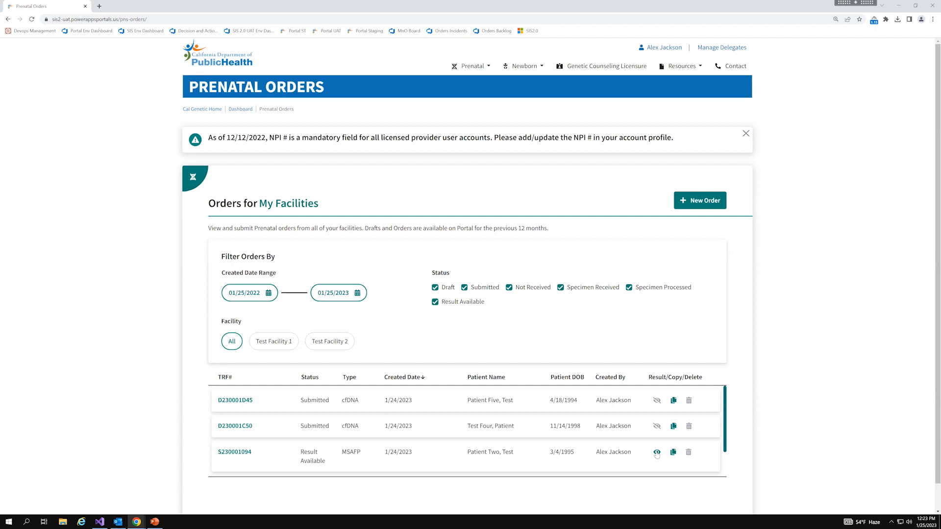
{"action": "left_click", "coordinate": [656, 452]}
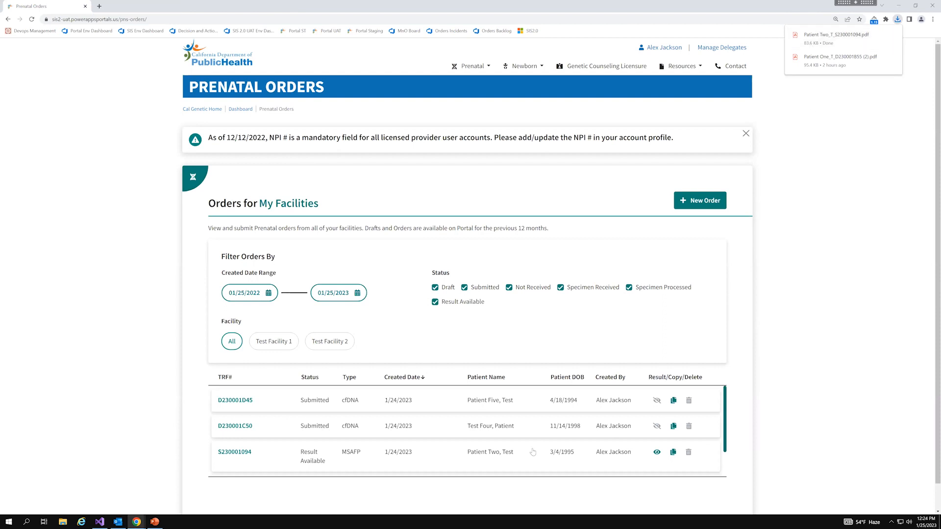
{"action": "mouse_move", "coordinate": [546, 454]}
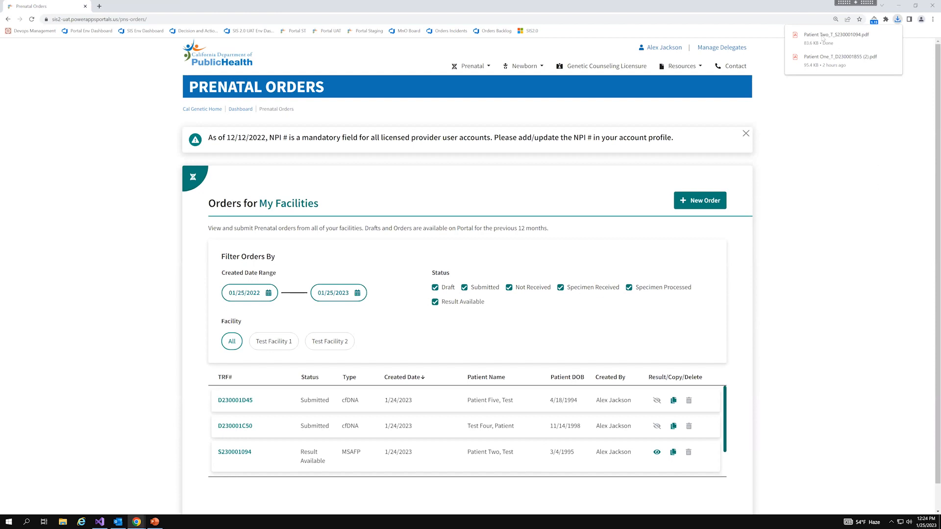
{"action": "left_click", "coordinate": [825, 35]}
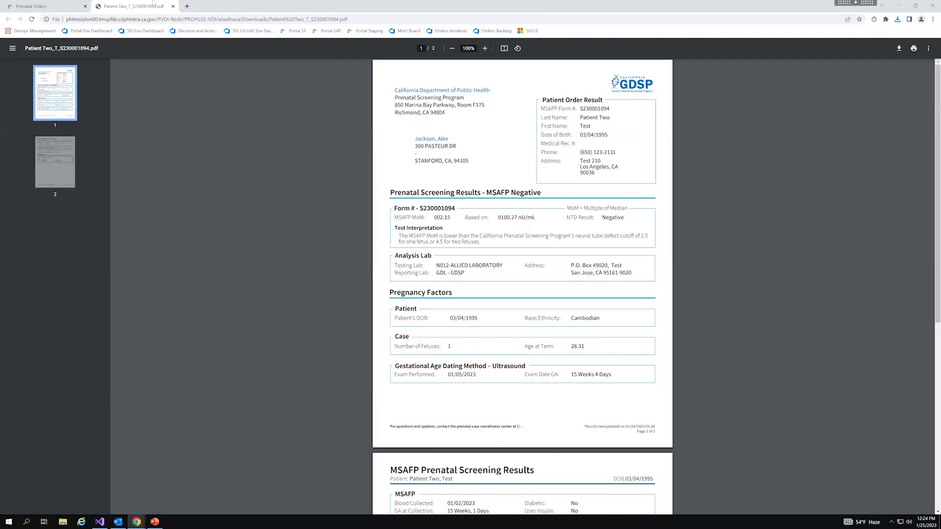
{"action": "left_click", "coordinate": [40, 8]}
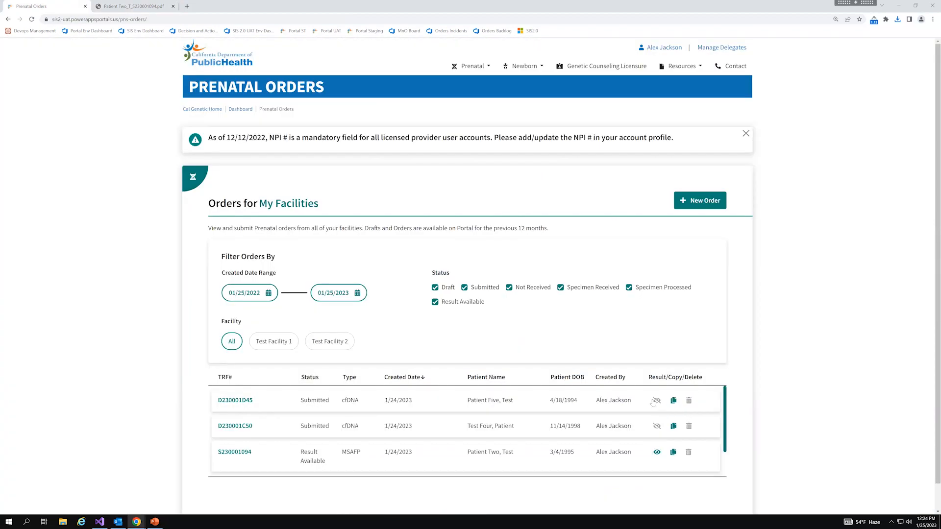
{"action": "mouse_move", "coordinate": [736, 355]}
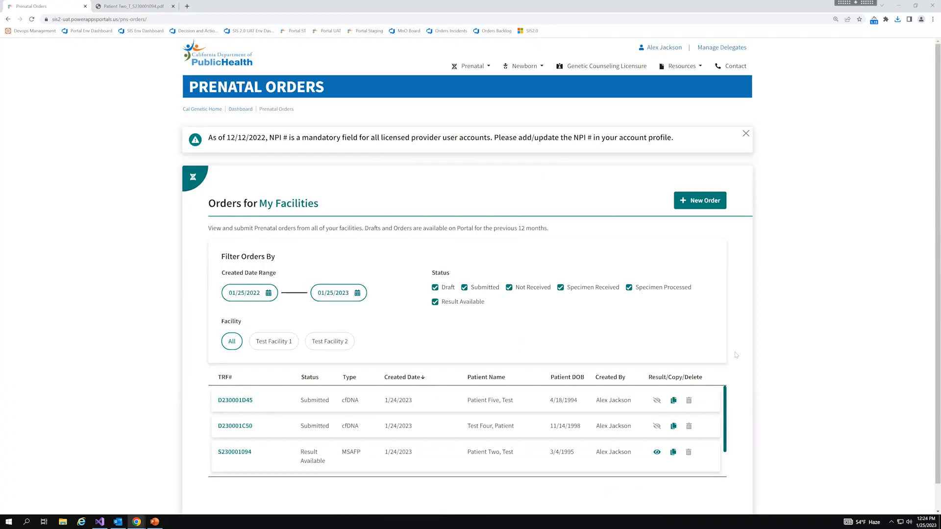
{"action": "mouse_move", "coordinate": [324, 404]}
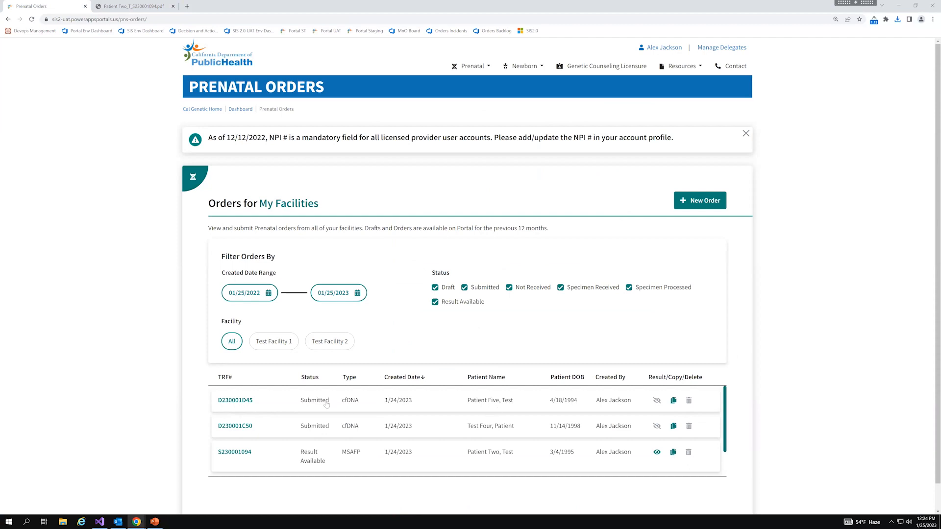
{"action": "mouse_move", "coordinate": [794, 394]}
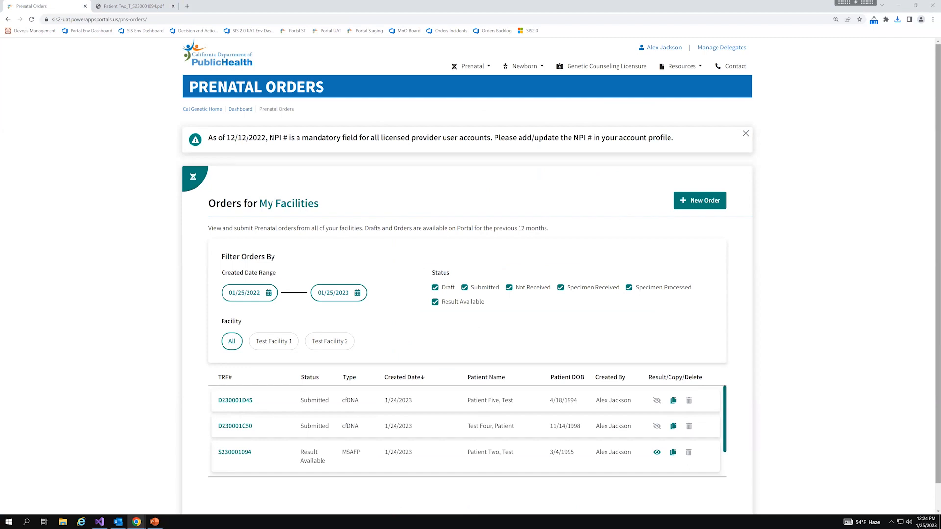
{"action": "mouse_move", "coordinate": [786, 358]}
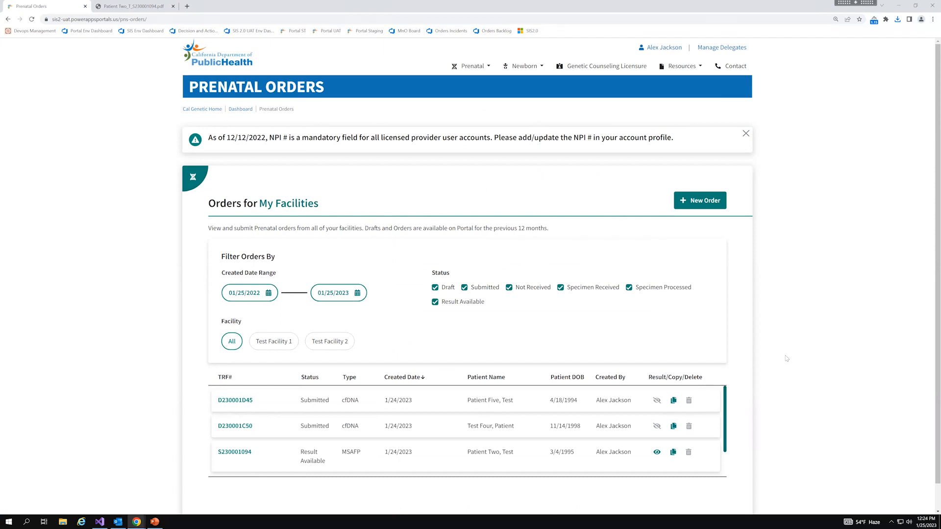
{"action": "mouse_move", "coordinate": [351, 408]}
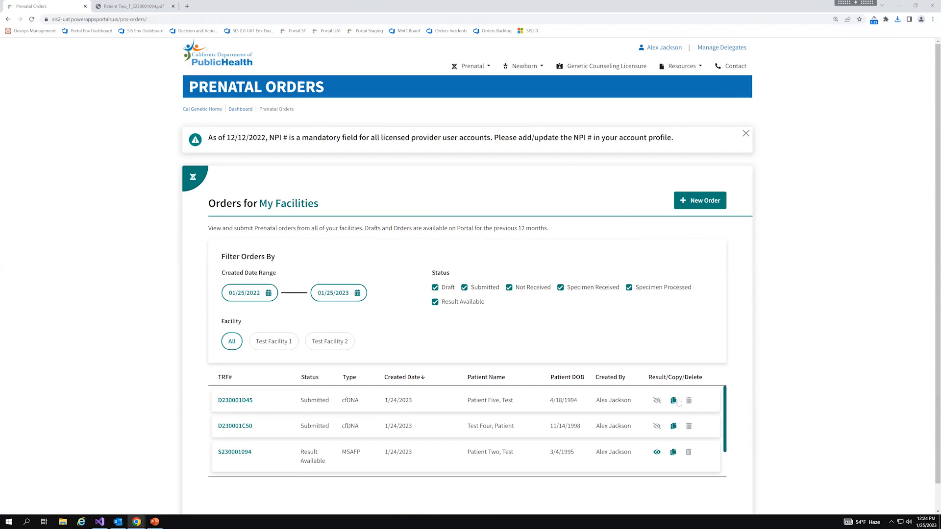
{"action": "left_click", "coordinate": [672, 400]}
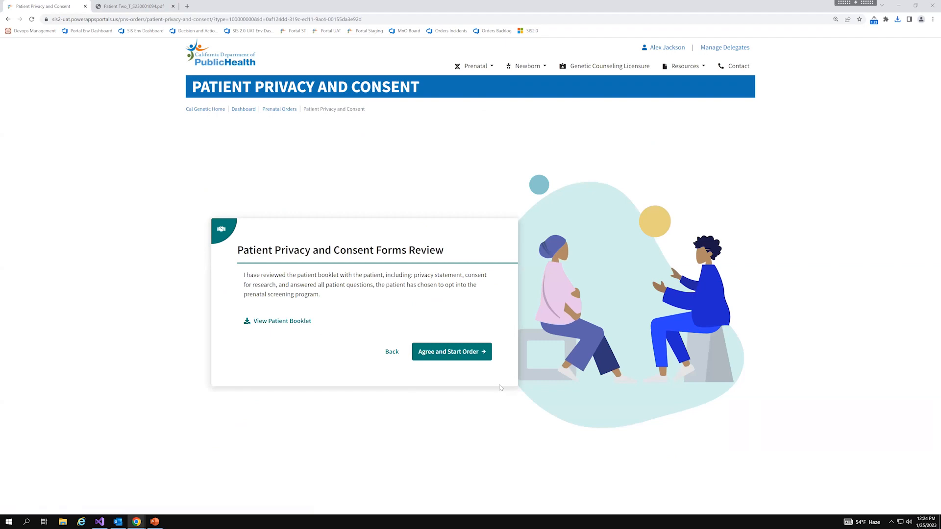
{"action": "left_click", "coordinate": [451, 351]}
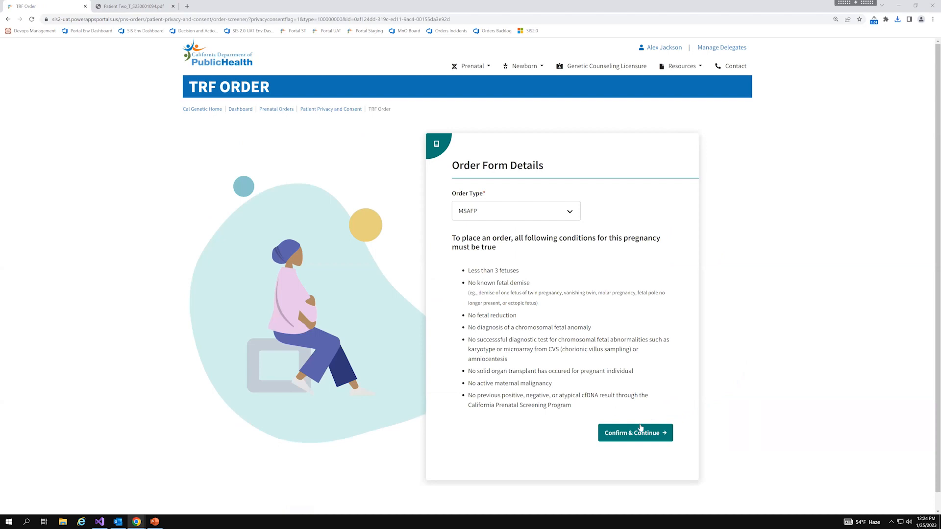
{"action": "left_click", "coordinate": [635, 433]}
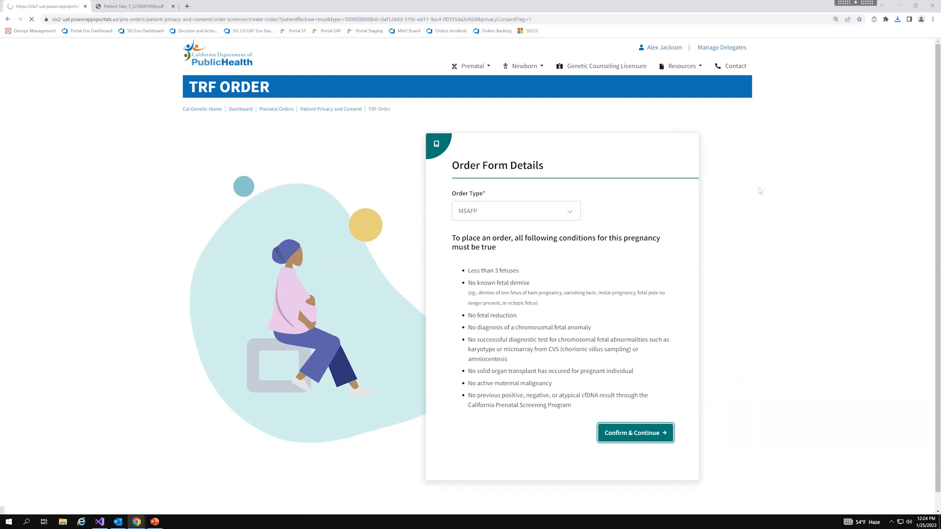
{"action": "left_click", "coordinate": [635, 433]}
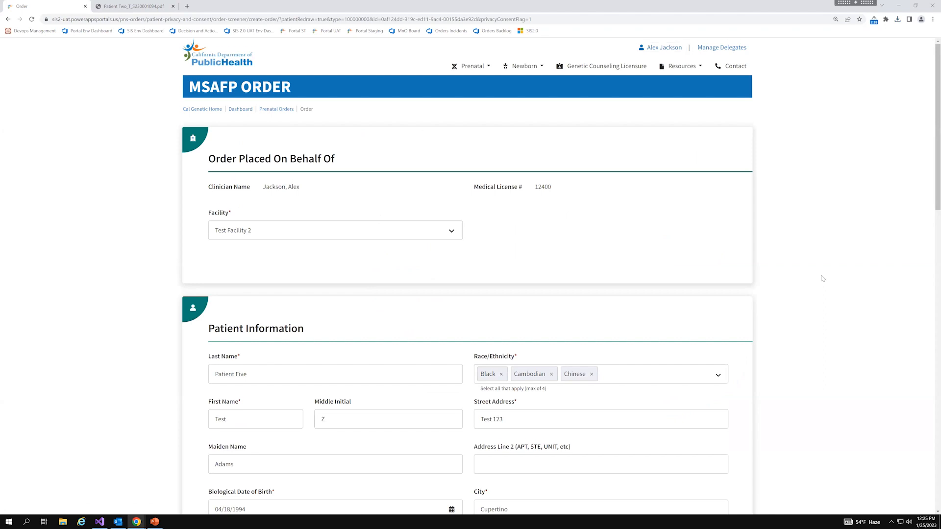
- Scroll the order form down to Billing Information and Form Completed By
{"action": "scroll", "scroll_direction": "down", "scroll_amount": 3}
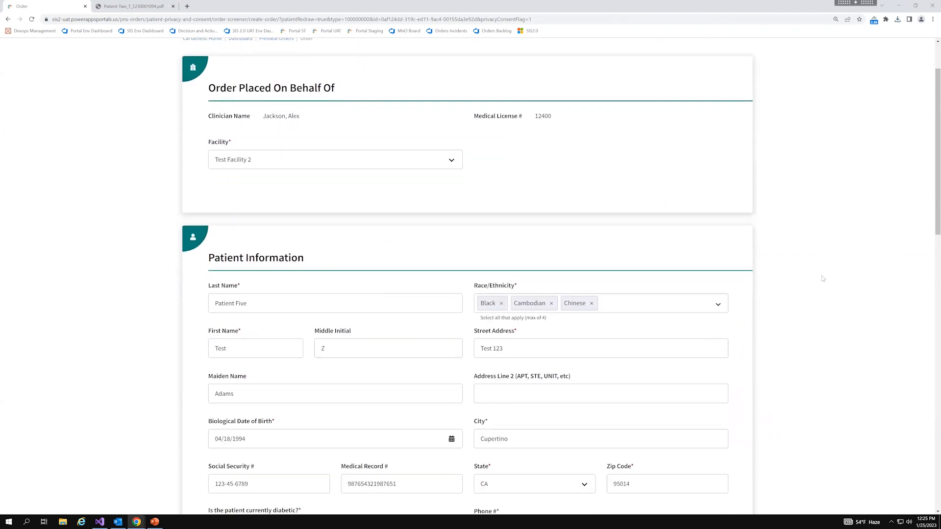
{"action": "scroll", "scroll_direction": "down", "scroll_amount": 3}
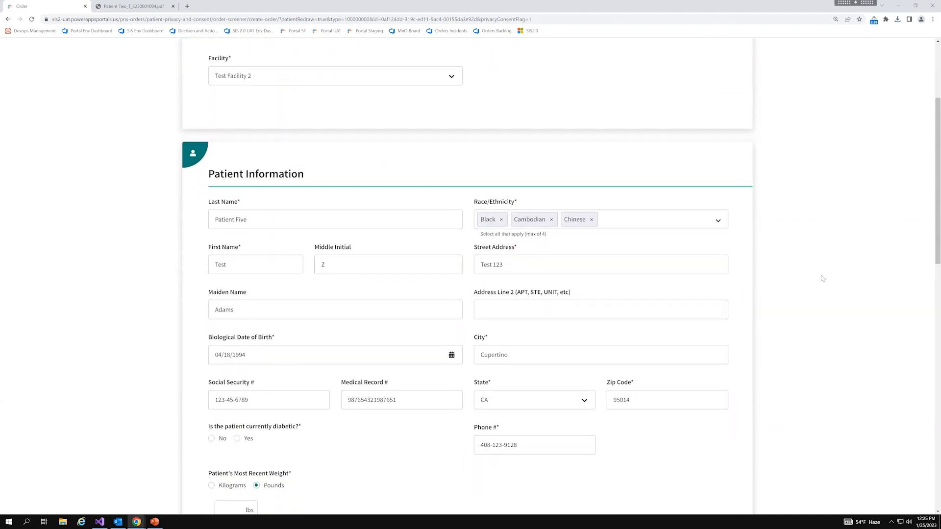
{"action": "scroll", "scroll_direction": "down", "scroll_amount": 3}
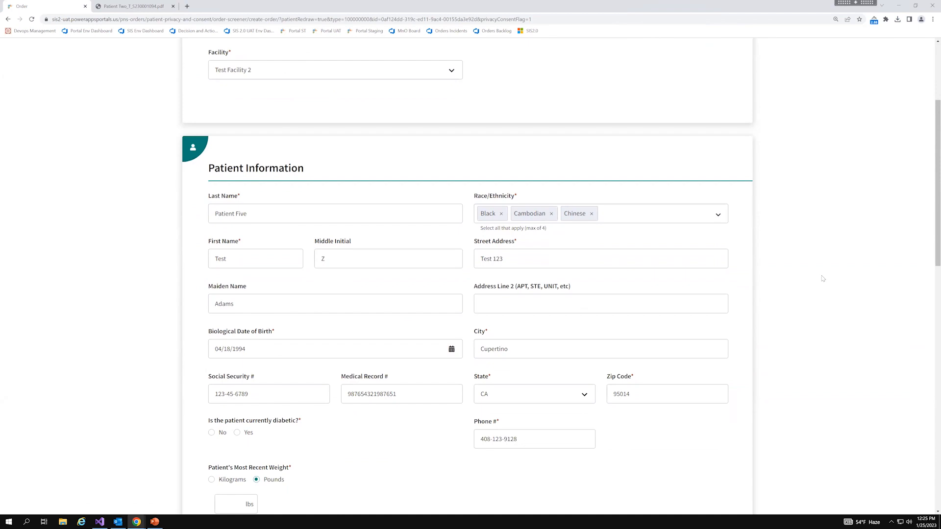
{"action": "scroll", "scroll_direction": "down", "scroll_amount": 3}
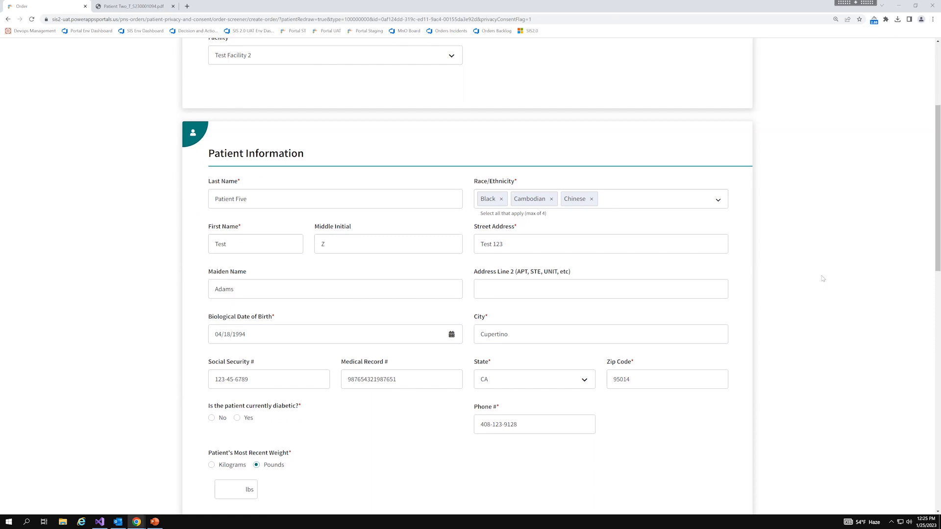
{"action": "mouse_move", "coordinate": [823, 262]}
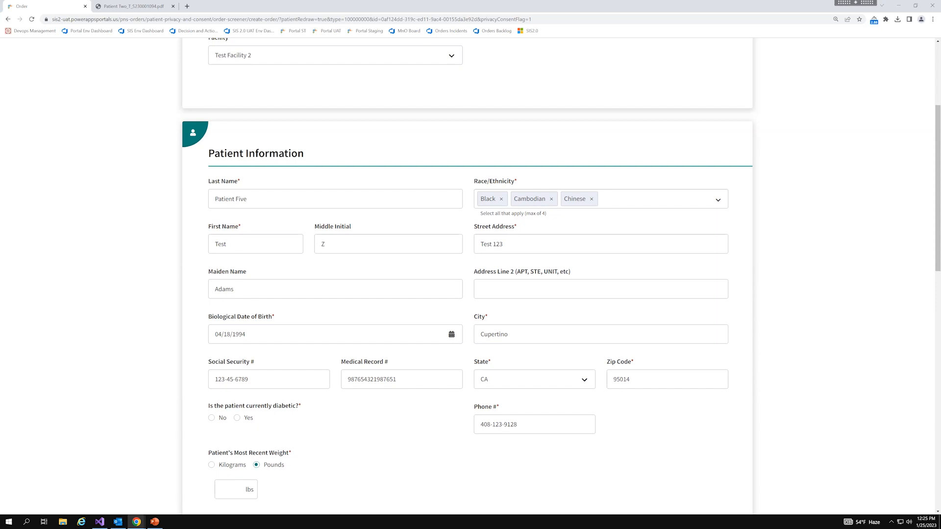
{"action": "mouse_move", "coordinate": [804, 263]}
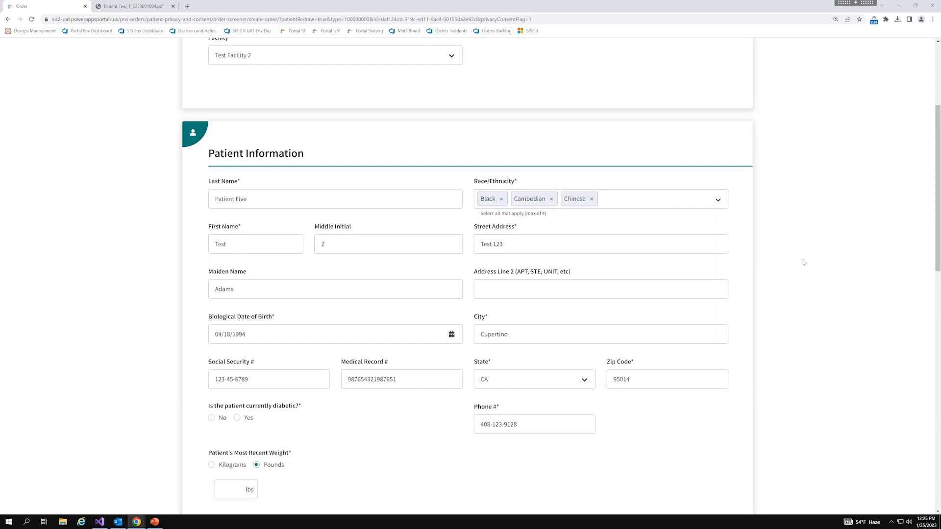
{"action": "scroll", "scroll_direction": "down", "scroll_amount": 3}
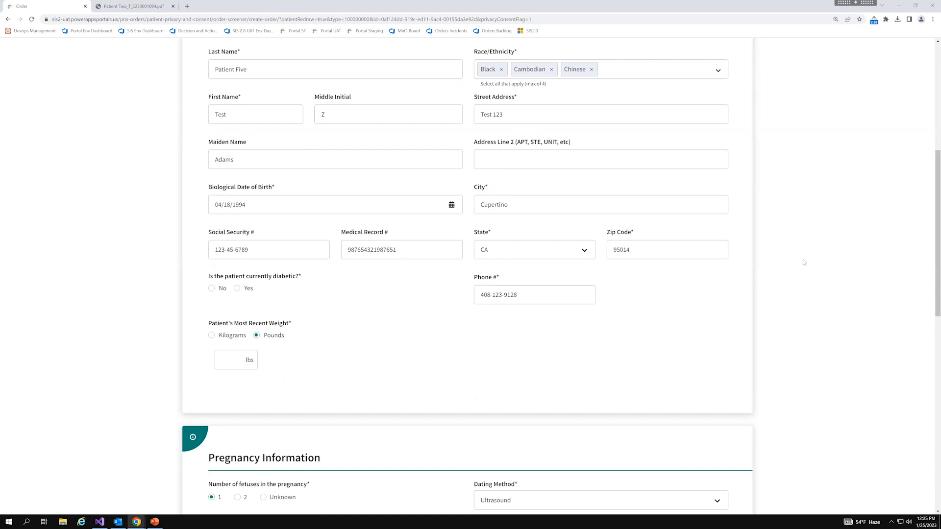
{"action": "scroll", "scroll_direction": "down", "scroll_amount": 3}
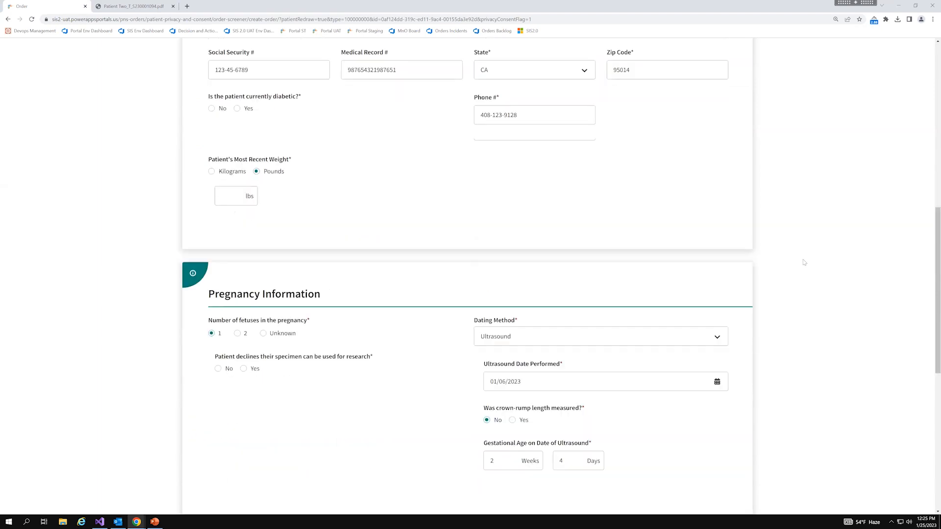
{"action": "scroll", "scroll_direction": "down", "scroll_amount": 3}
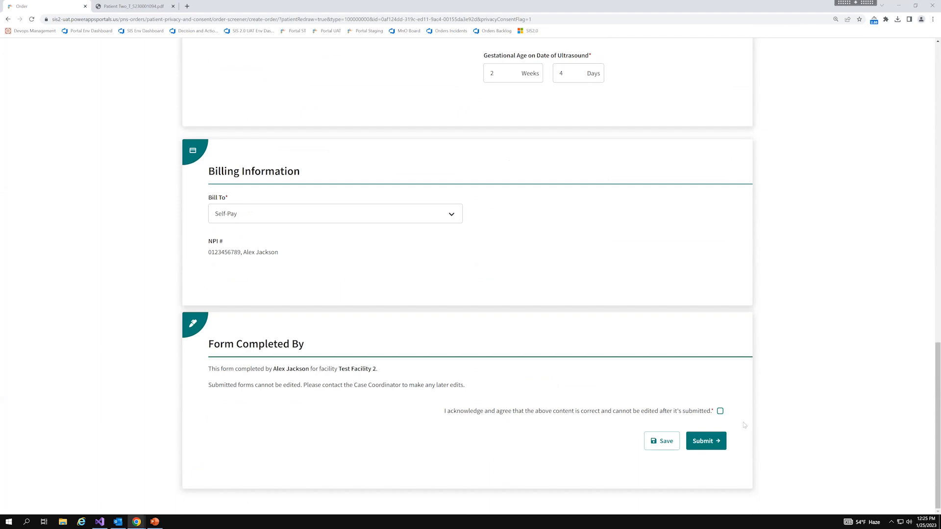
{"action": "mouse_move", "coordinate": [661, 447]}
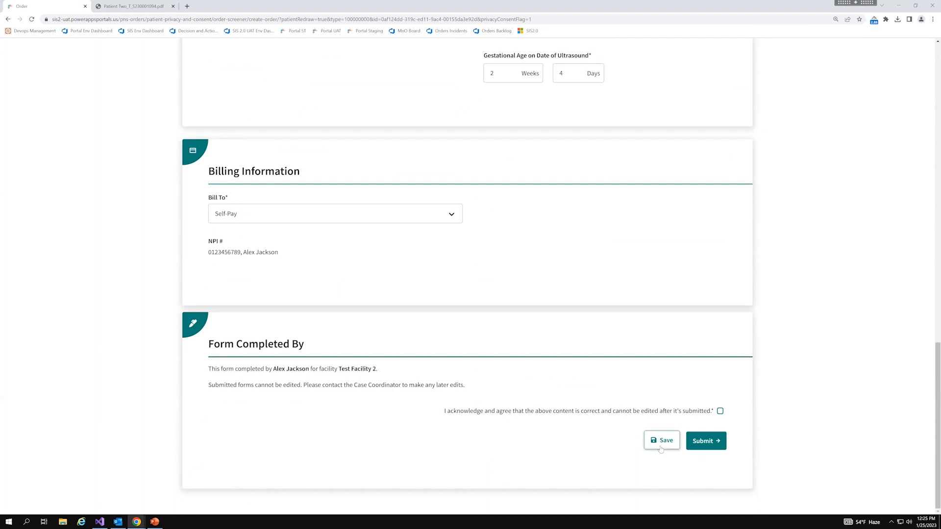
- Save the copied MSAFP order as a draft
{"action": "left_click", "coordinate": [662, 441]}
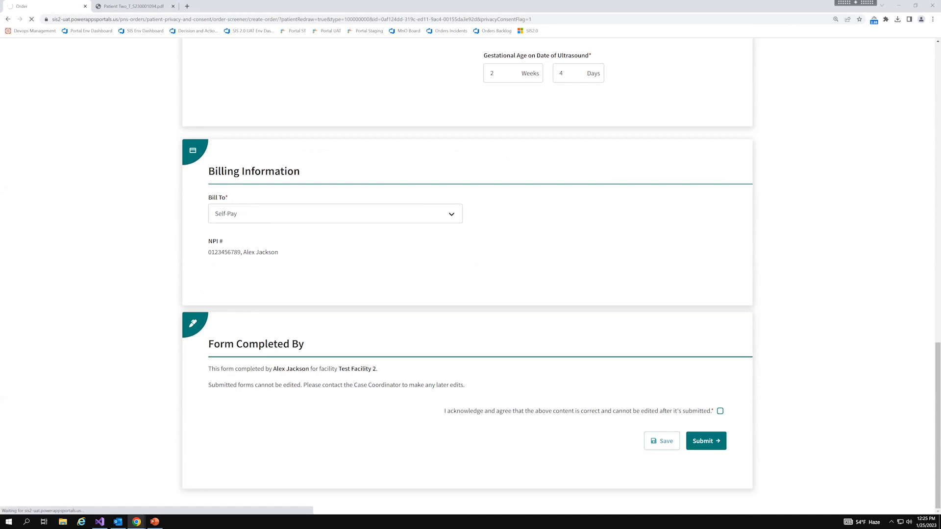
{"action": "mouse_move", "coordinate": [776, 241]}
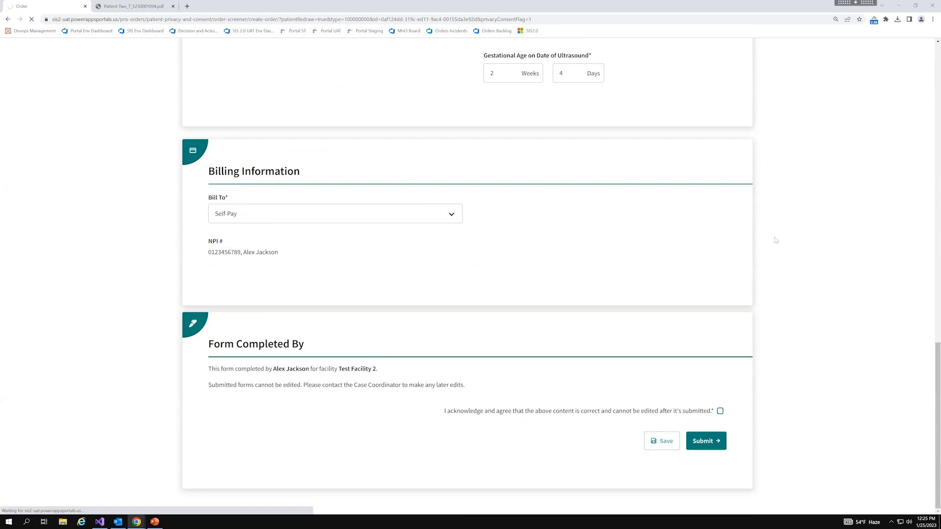
{"action": "mouse_move", "coordinate": [800, 302]}
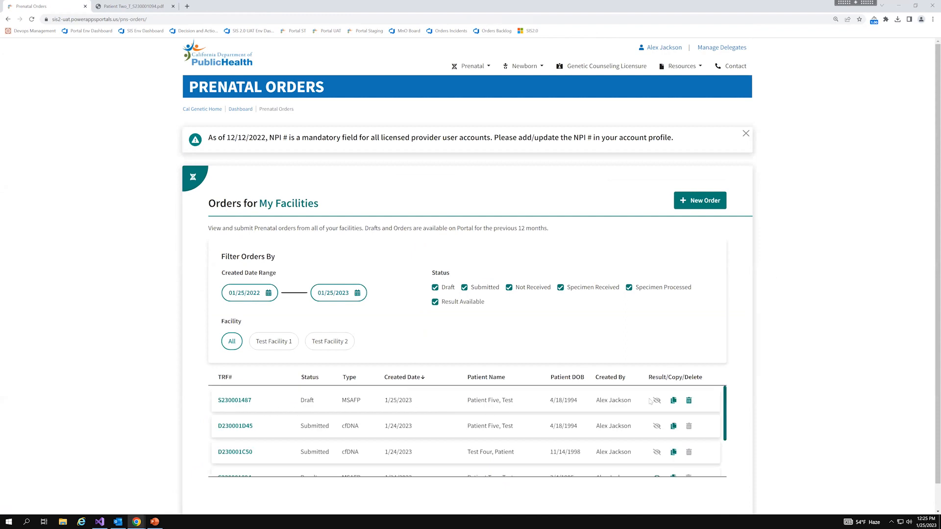
{"action": "mouse_move", "coordinate": [819, 369]}
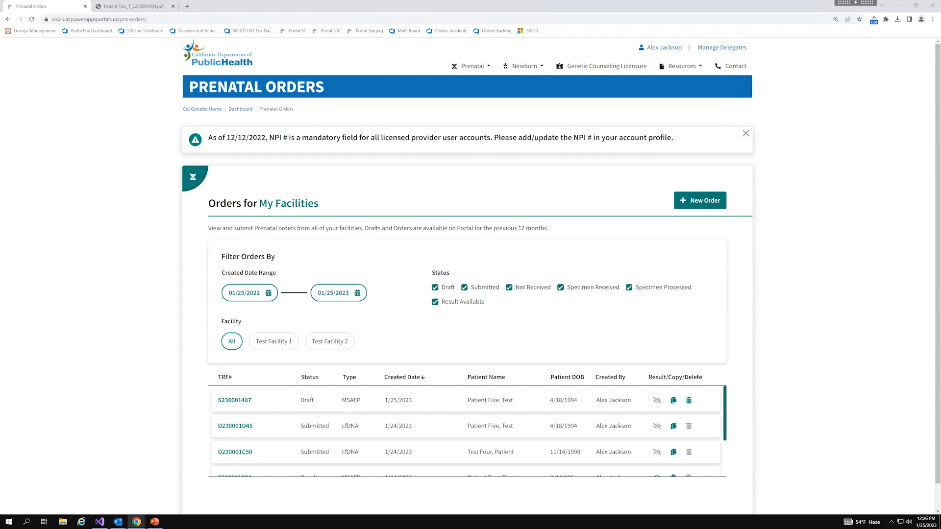
{"action": "mouse_move", "coordinate": [850, 367]}
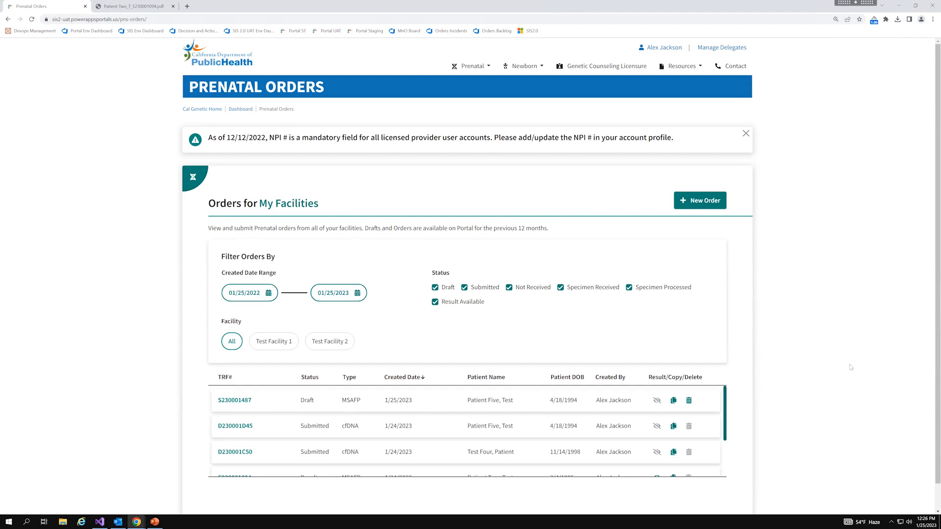
{"action": "mouse_move", "coordinate": [757, 389]}
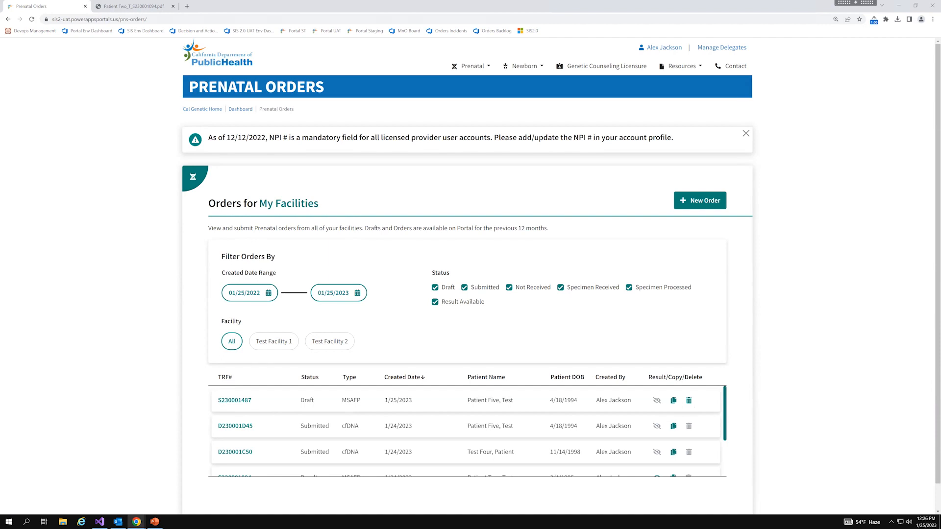
{"action": "mouse_move", "coordinate": [691, 321]}
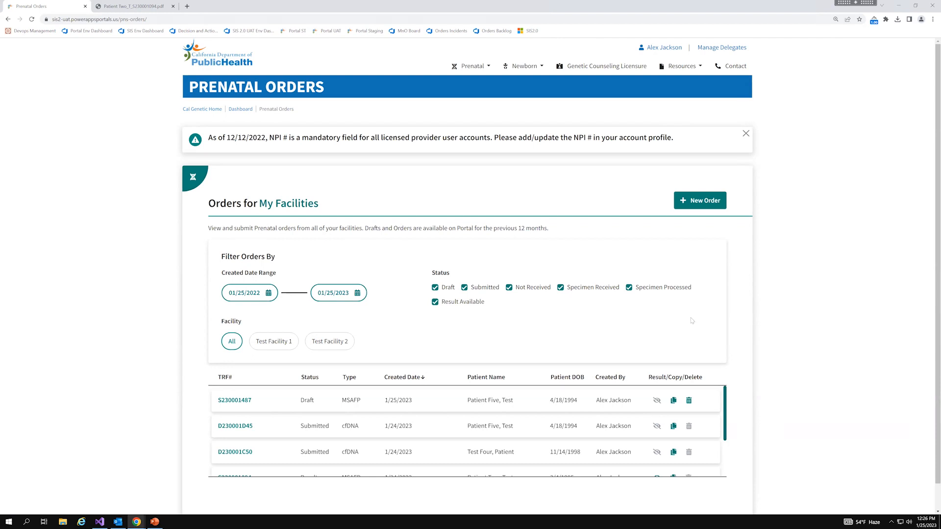
{"action": "scroll", "scroll_direction": "down", "scroll_amount": 3}
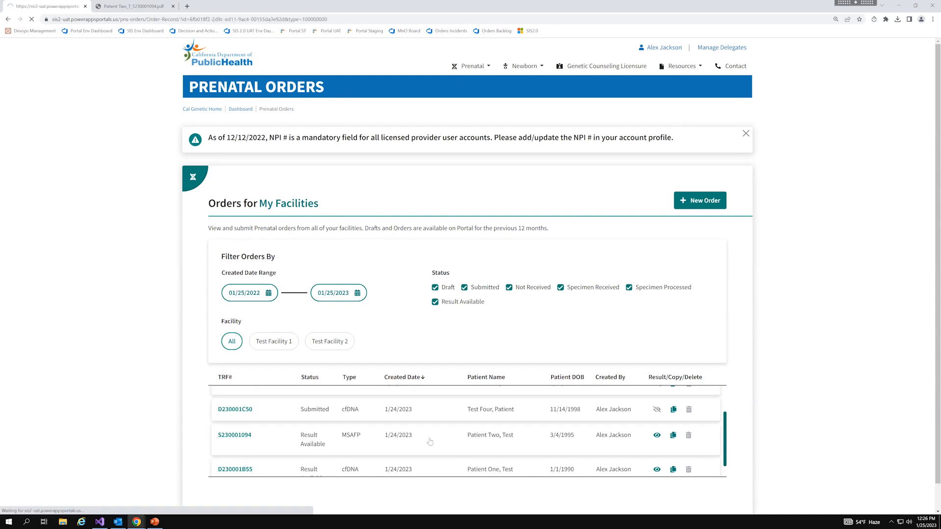
{"action": "left_click", "coordinate": [234, 435]}
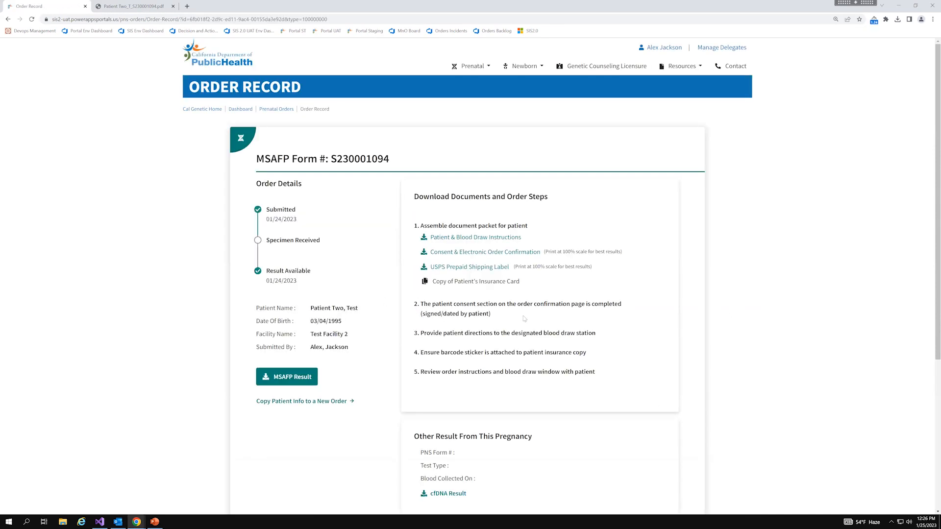
{"action": "scroll", "scroll_direction": "down", "scroll_amount": 3}
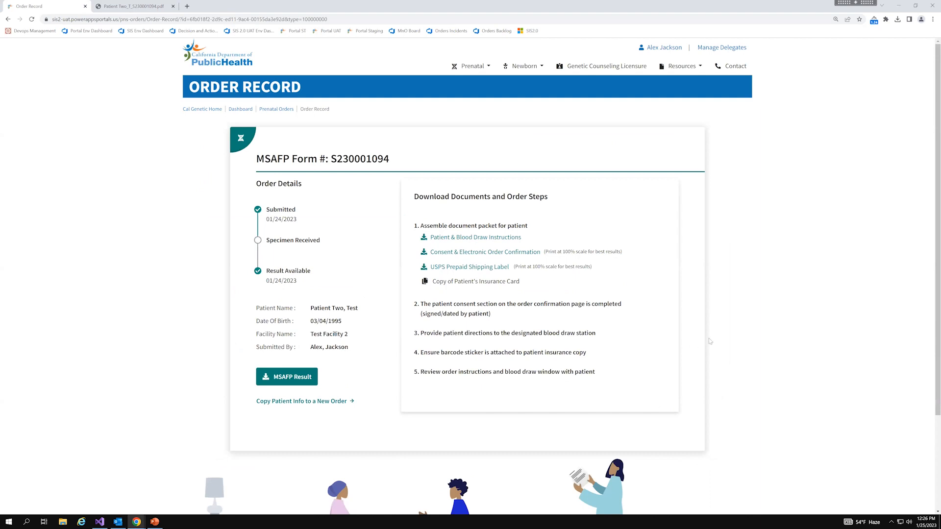
{"action": "mouse_move", "coordinate": [538, 284]}
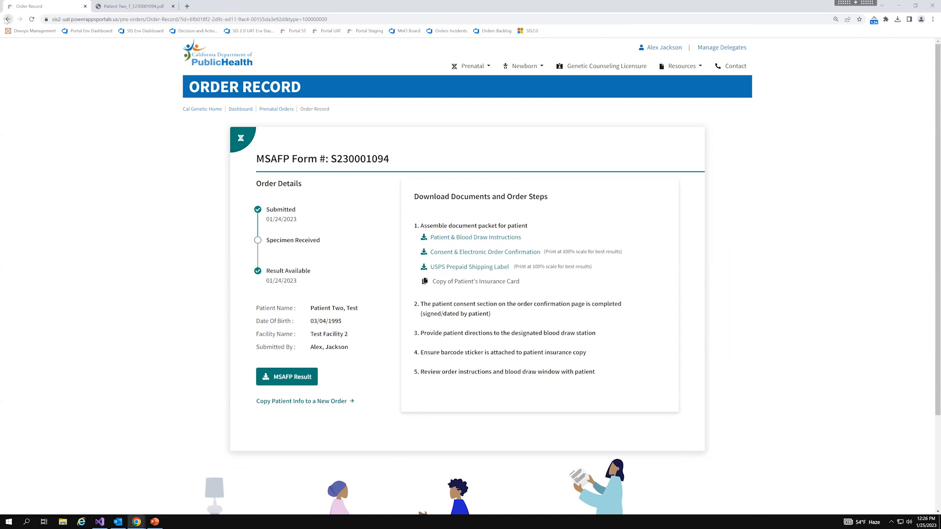
- Go back to the orders list and open cfDNA order record D230001B55
{"action": "left_click", "coordinate": [275, 109]}
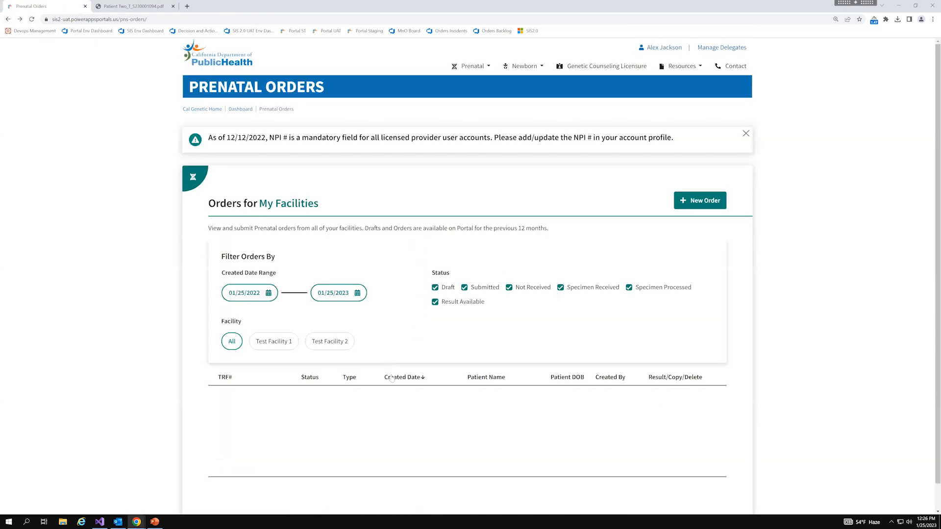
{"action": "scroll", "scroll_direction": "down", "scroll_amount": 3}
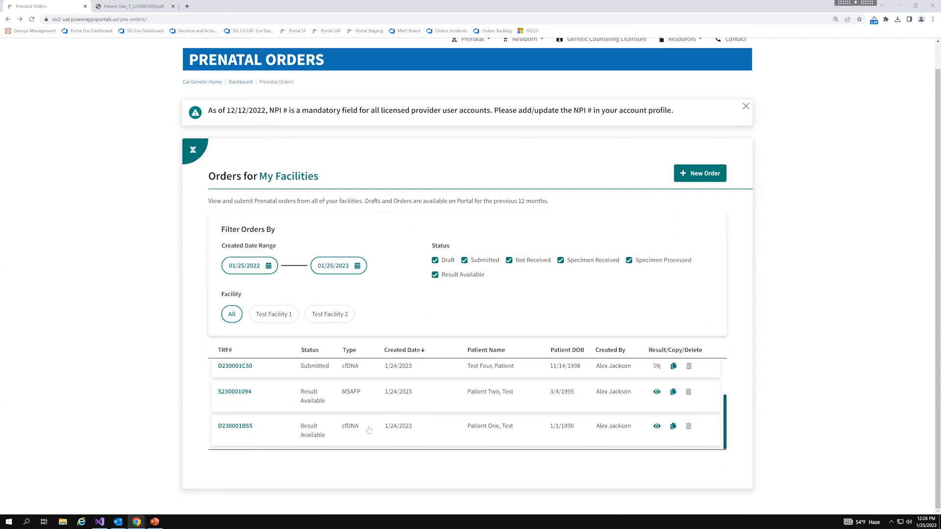
{"action": "left_click", "coordinate": [235, 425]}
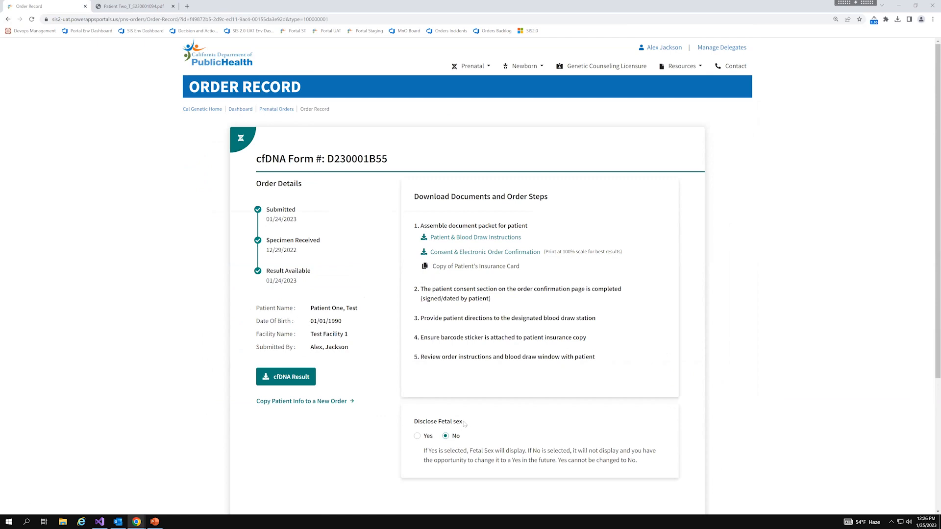
{"action": "mouse_move", "coordinate": [481, 419]}
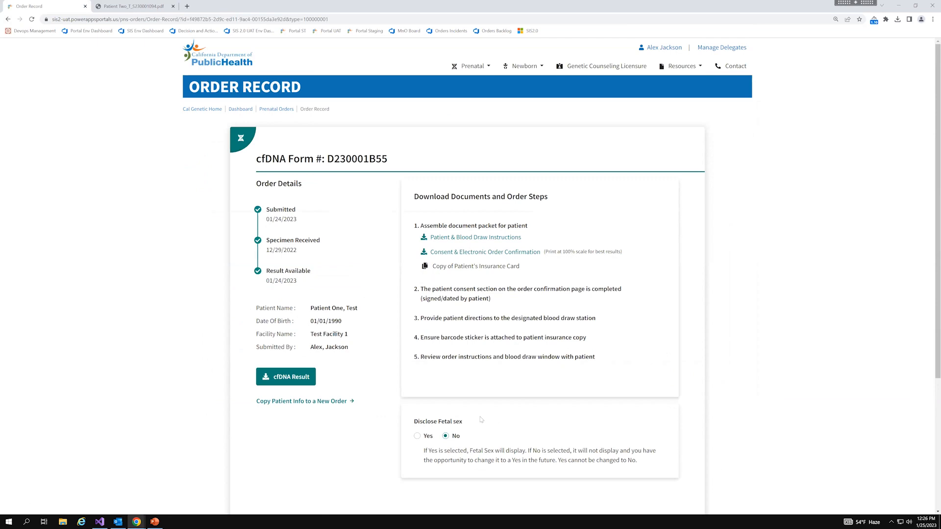
{"action": "mouse_move", "coordinate": [352, 408]}
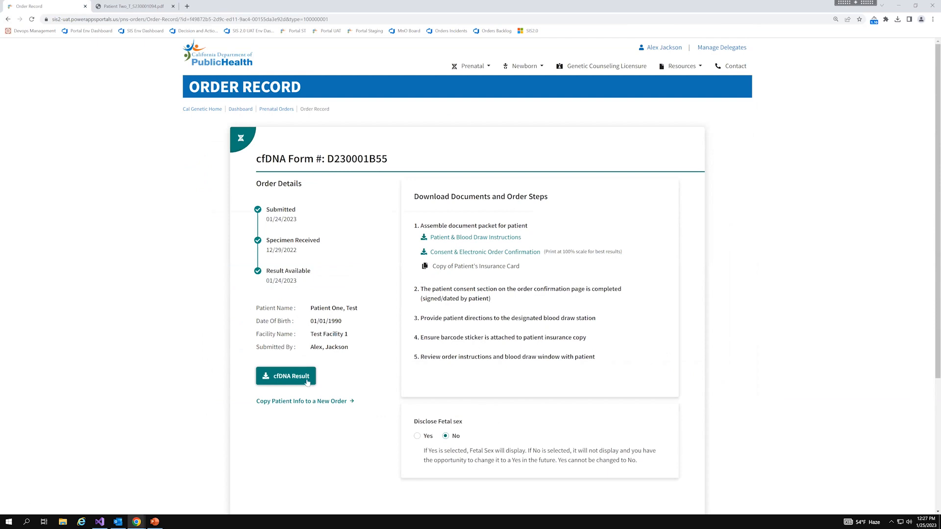
{"action": "mouse_move", "coordinate": [346, 405]}
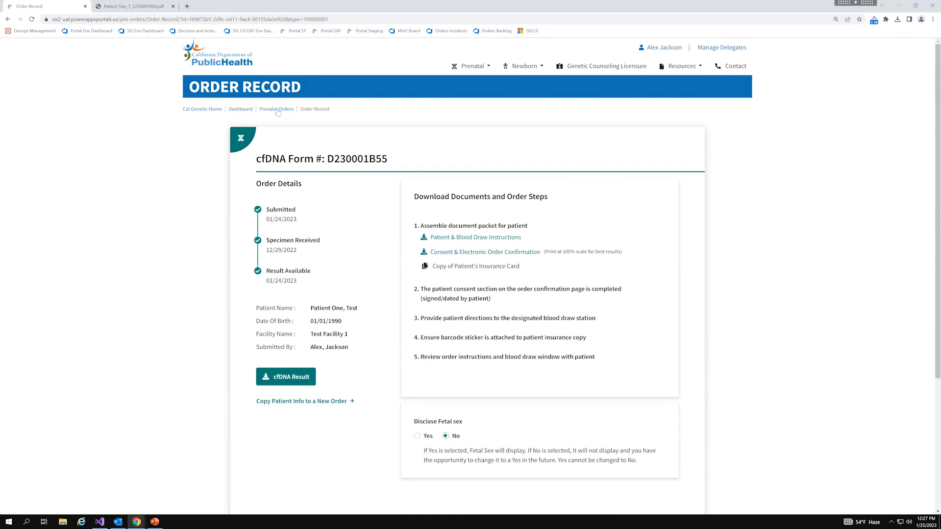
- Return to the Prenatal Orders list, then switch to another provider account's window
{"action": "left_click", "coordinate": [276, 109]}
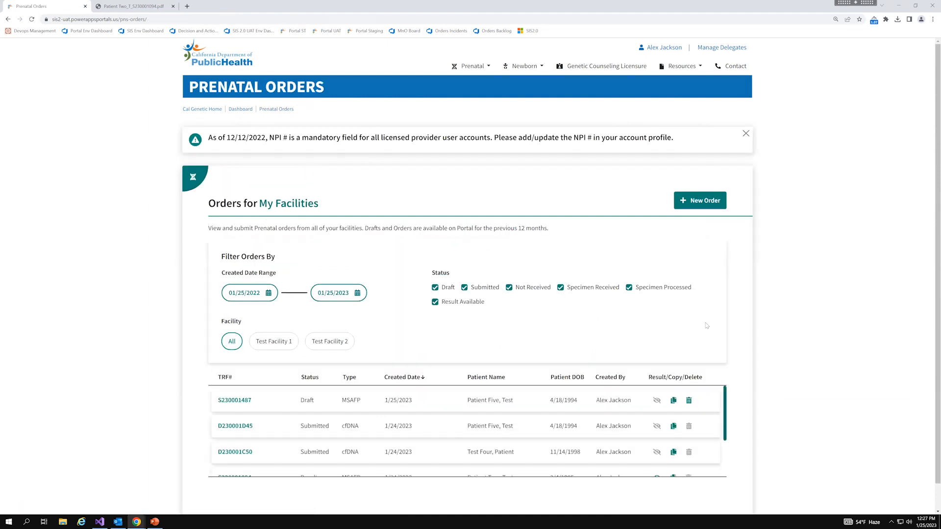
{"action": "mouse_move", "coordinate": [771, 363]}
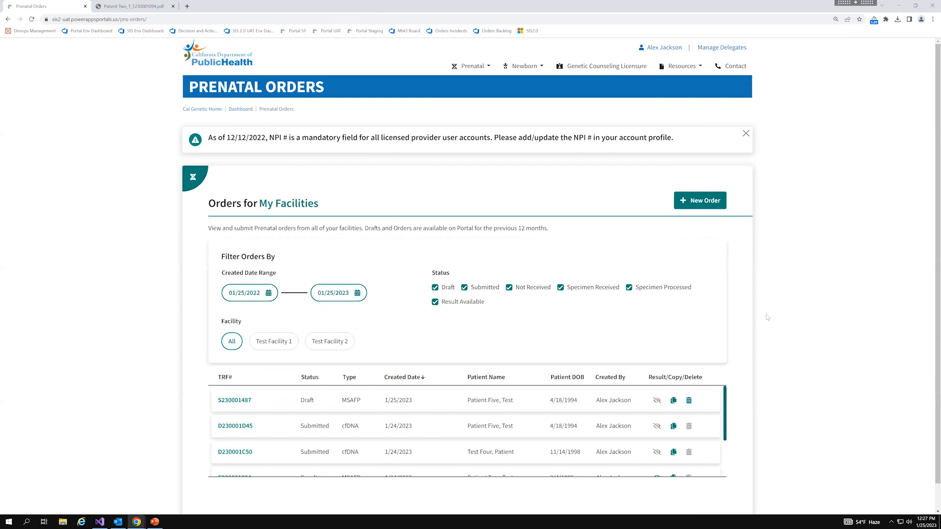
{"action": "key", "text": "alt+tab"}
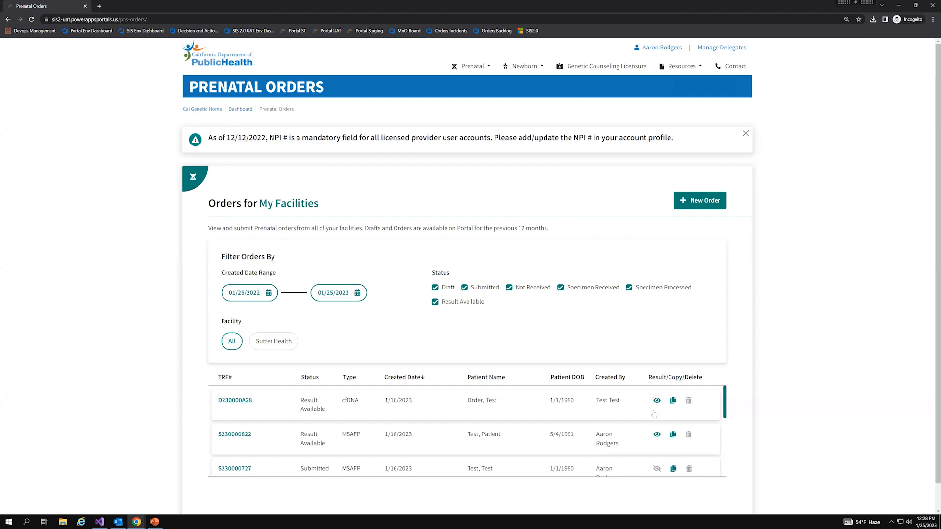
- Go to My Profile through the user name menu at top right
{"action": "scroll", "scroll_direction": "down", "scroll_amount": 3}
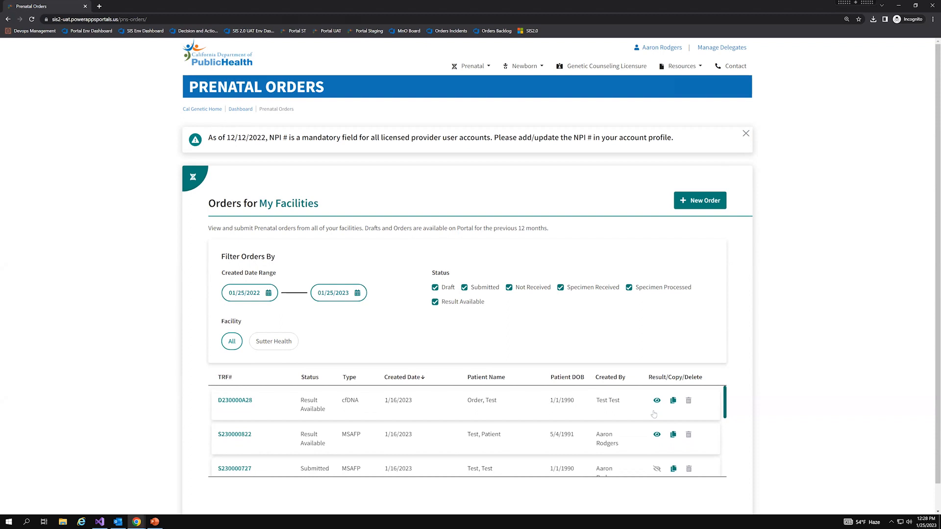
{"action": "mouse_move", "coordinate": [818, 299]}
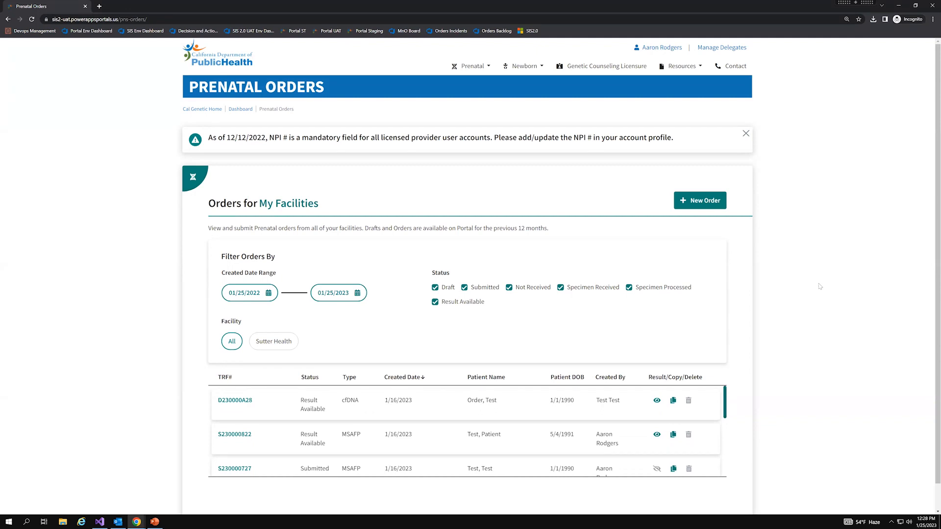
{"action": "mouse_move", "coordinate": [820, 277]}
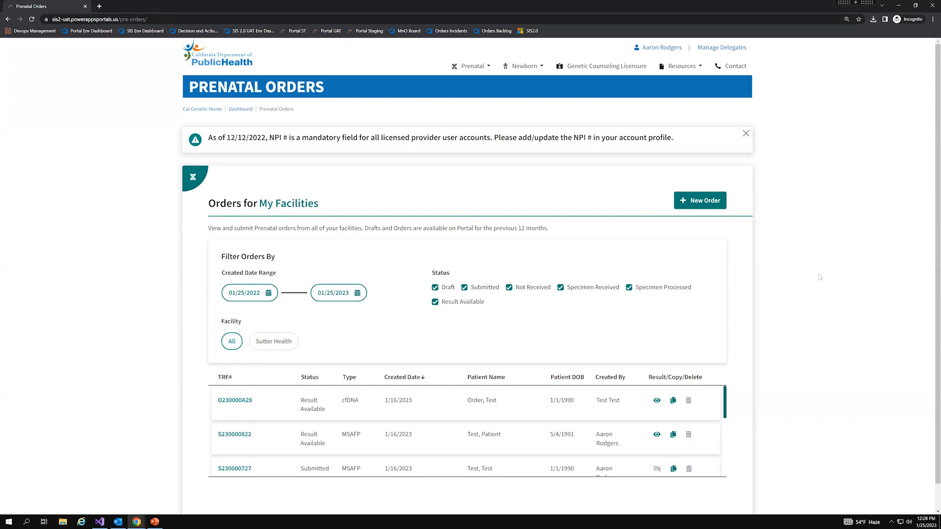
{"action": "mouse_move", "coordinate": [820, 270]}
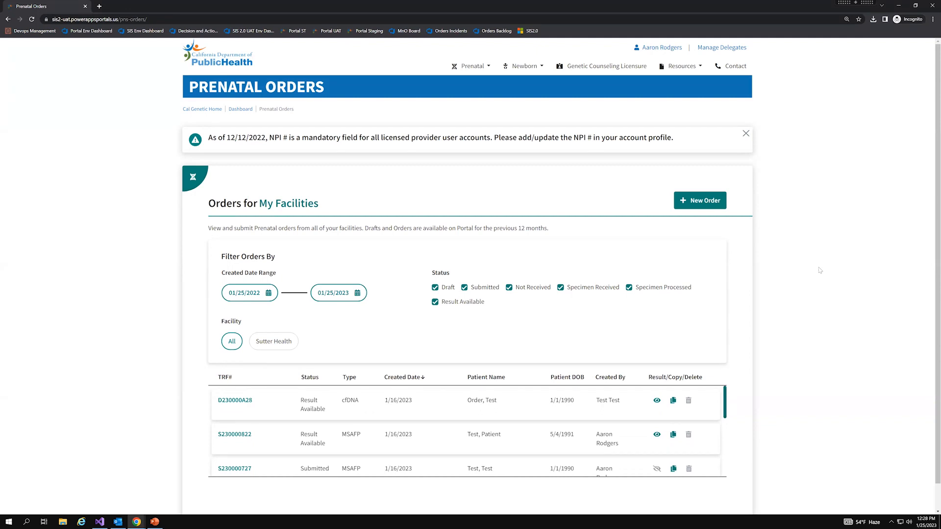
{"action": "mouse_move", "coordinate": [690, 67]}
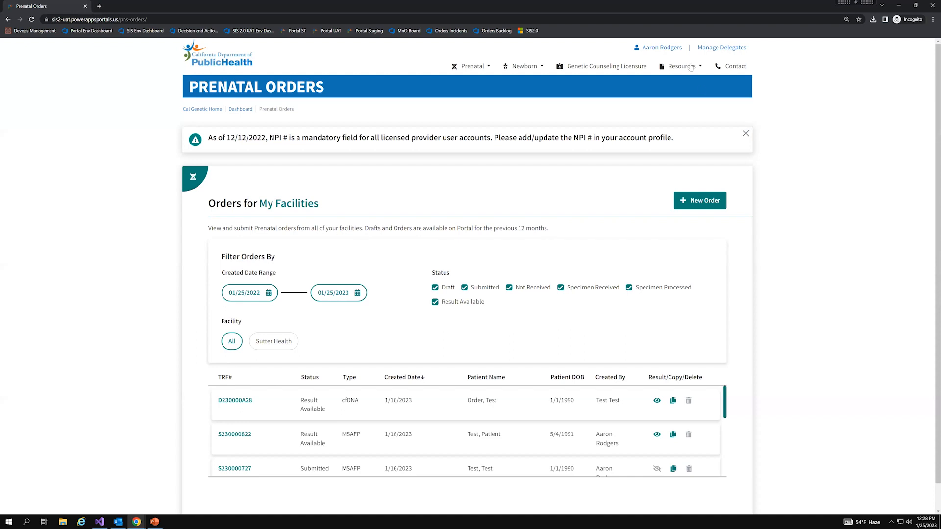
{"action": "left_click", "coordinate": [660, 47]}
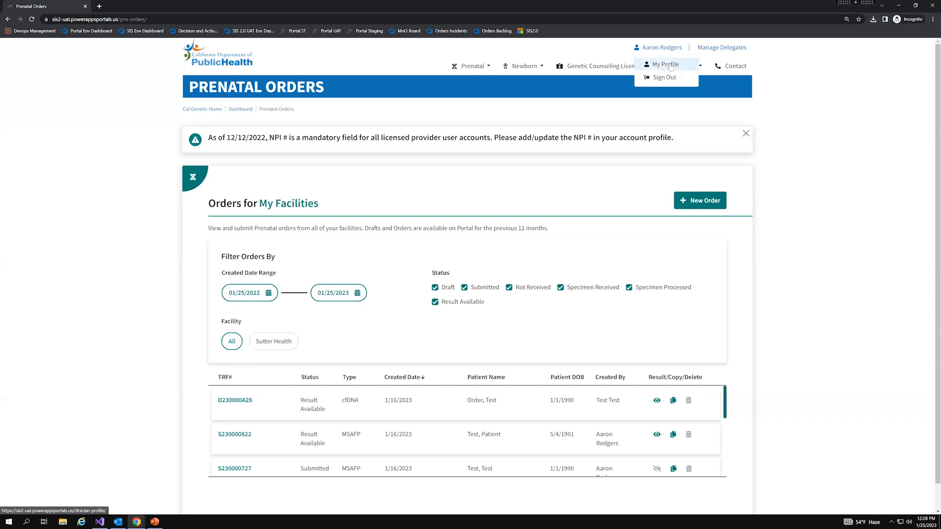
{"action": "left_click", "coordinate": [665, 64]}
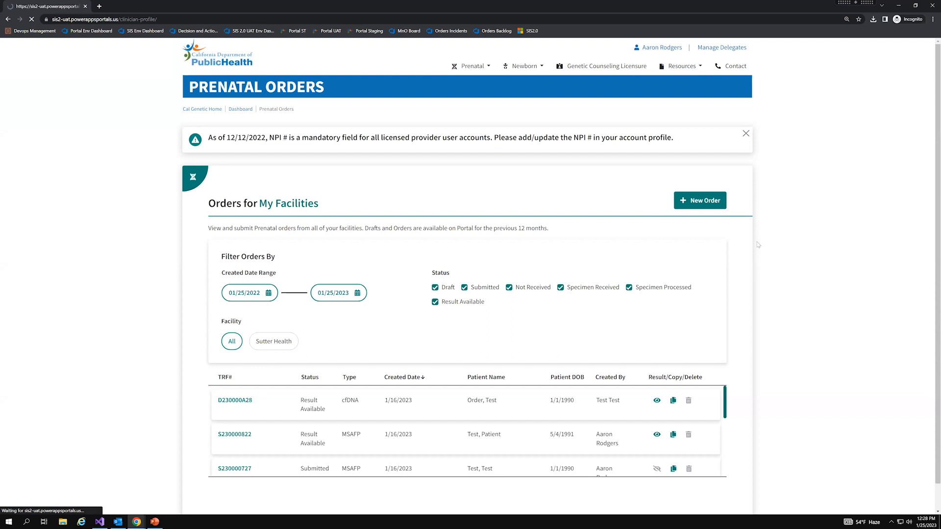
- Start Unlink License in the Email & Medical License Number card
{"action": "left_click", "coordinate": [660, 47]}
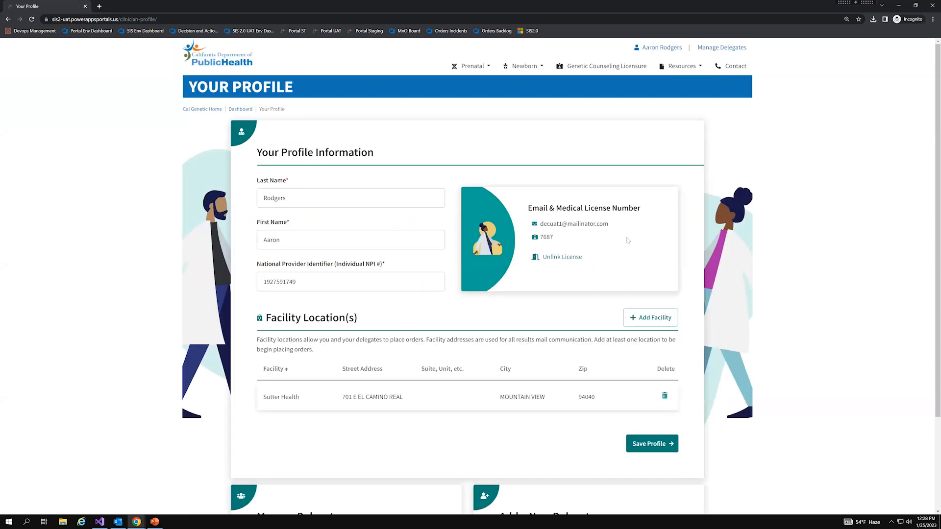
{"action": "mouse_move", "coordinate": [543, 212]}
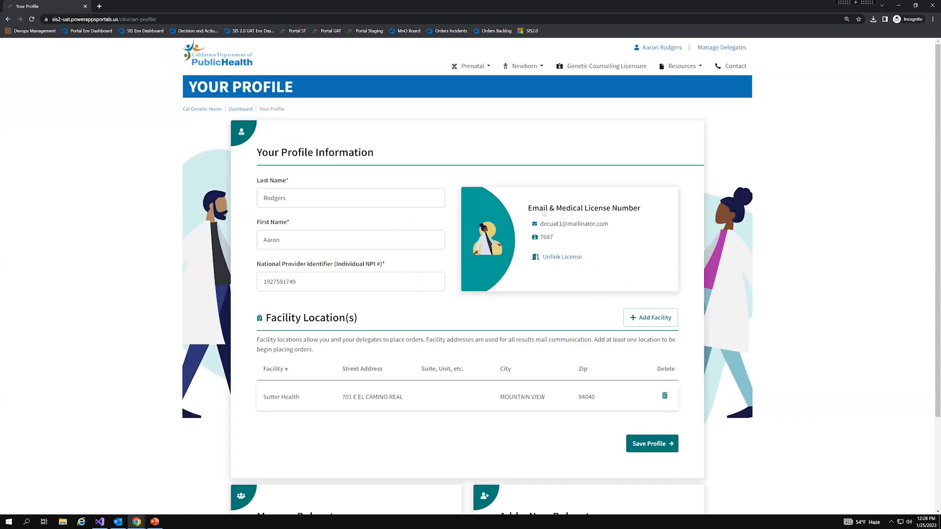
{"action": "mouse_move", "coordinate": [607, 256]}
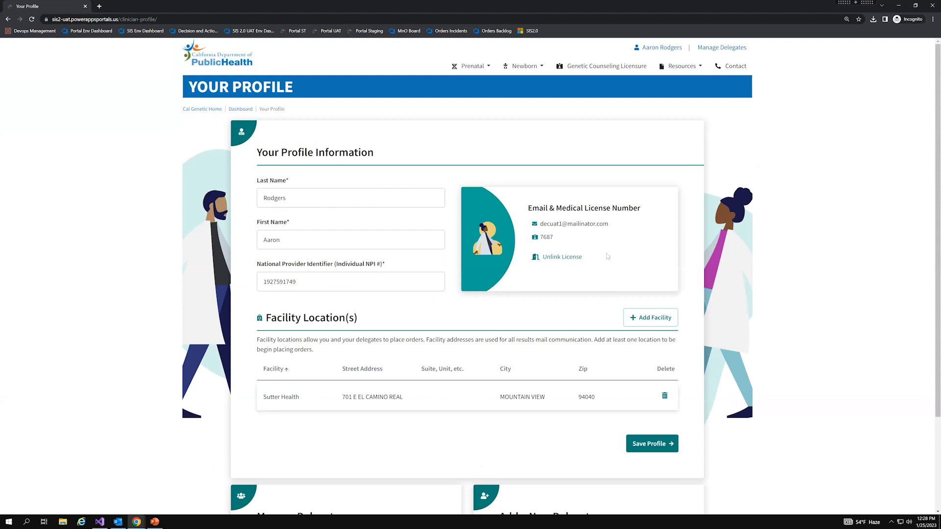
{"action": "mouse_move", "coordinate": [568, 260]}
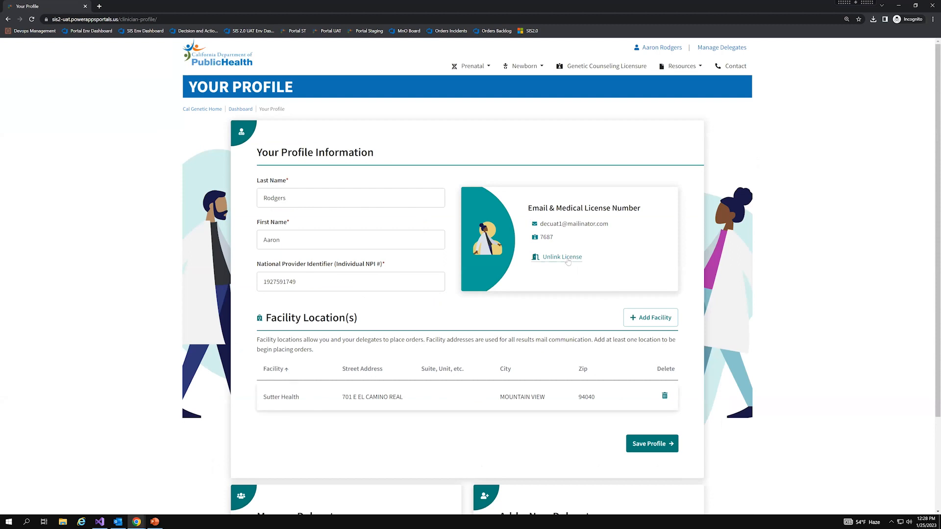
{"action": "left_click", "coordinate": [561, 257]}
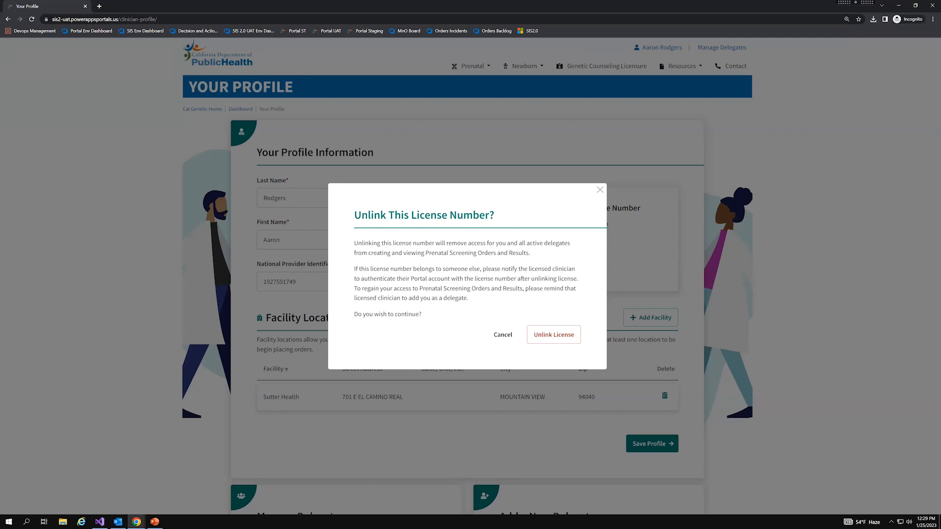
{"action": "mouse_move", "coordinate": [675, 273]}
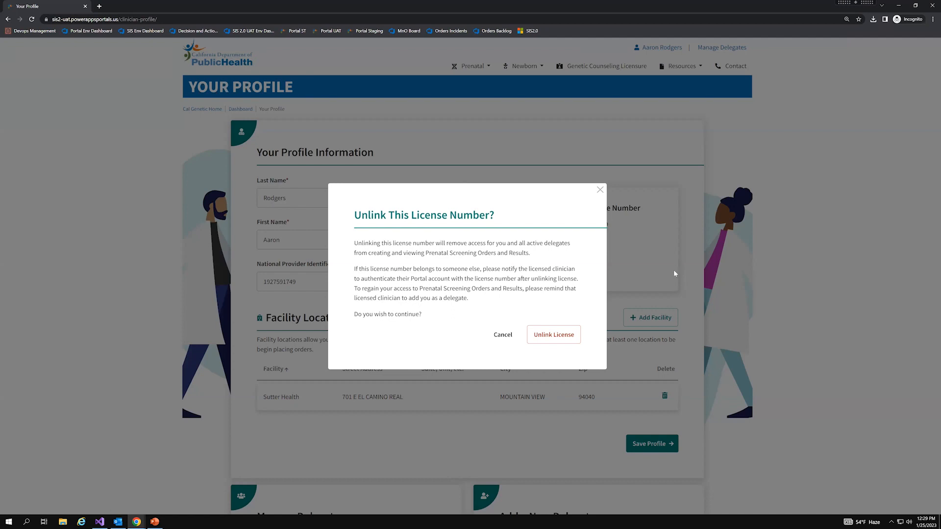
{"action": "mouse_move", "coordinate": [570, 338]}
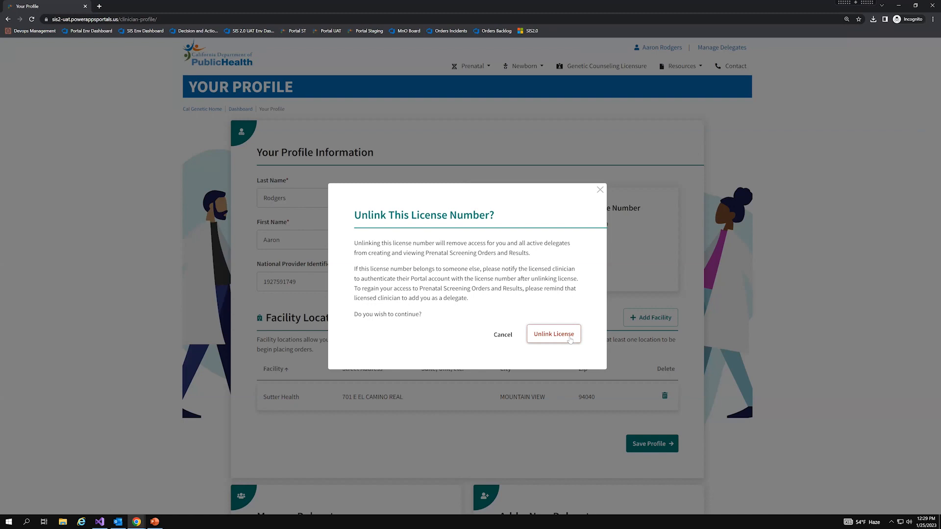
- Confirm Unlink License in the dialog while the portal redirects to the dashboard
{"action": "left_click", "coordinate": [553, 333]}
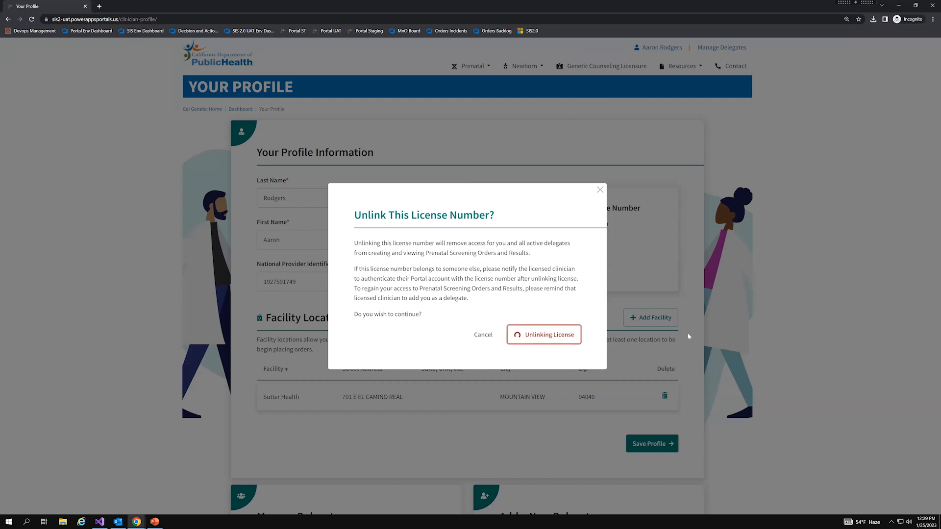
{"action": "left_click", "coordinate": [543, 335]}
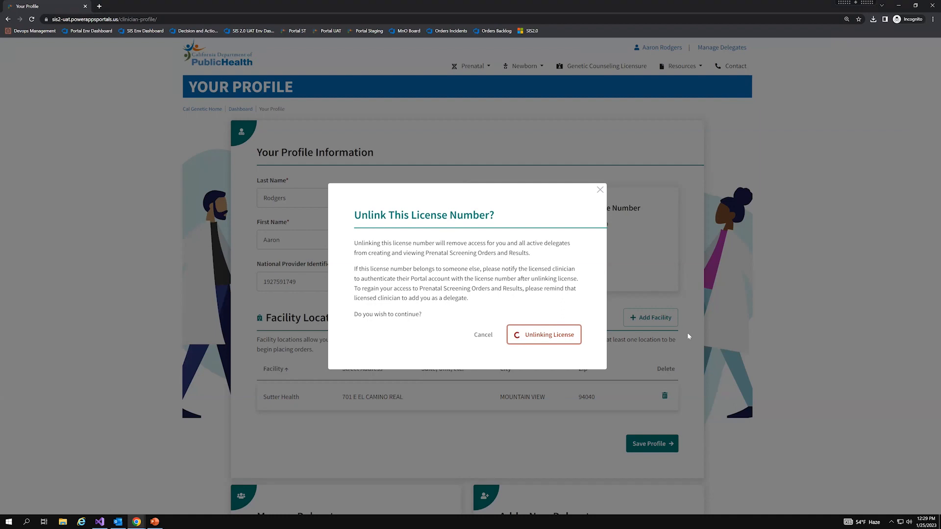
{"action": "left_click", "coordinate": [544, 334]}
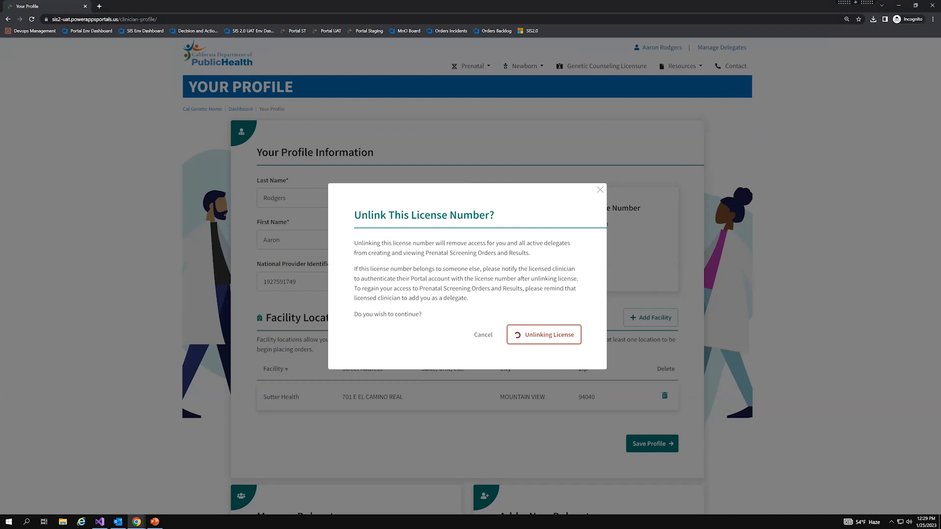
{"action": "left_click", "coordinate": [544, 334]}
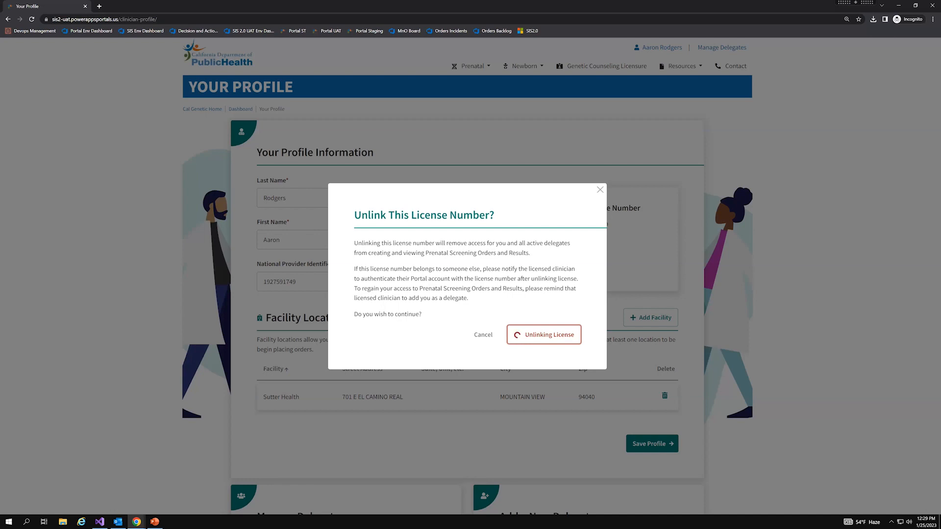
{"action": "left_click", "coordinate": [544, 334]}
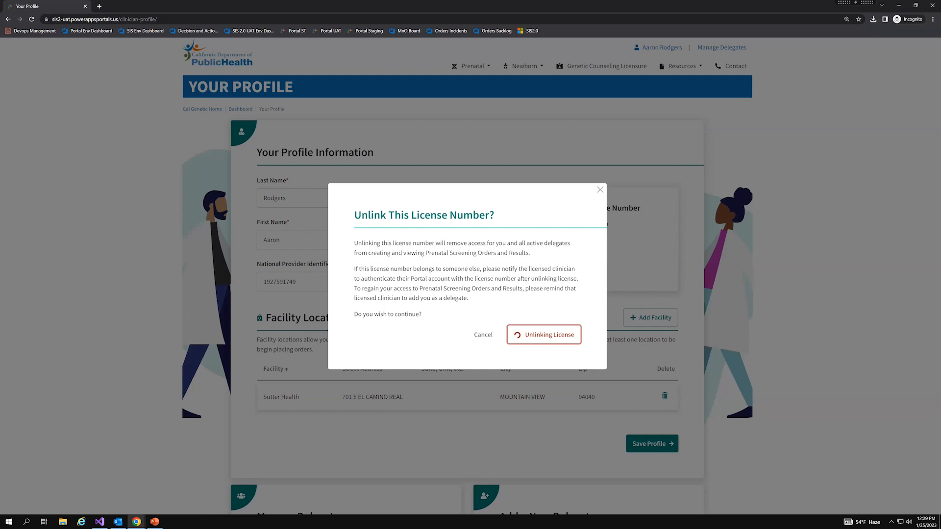
{"action": "left_click", "coordinate": [544, 334]}
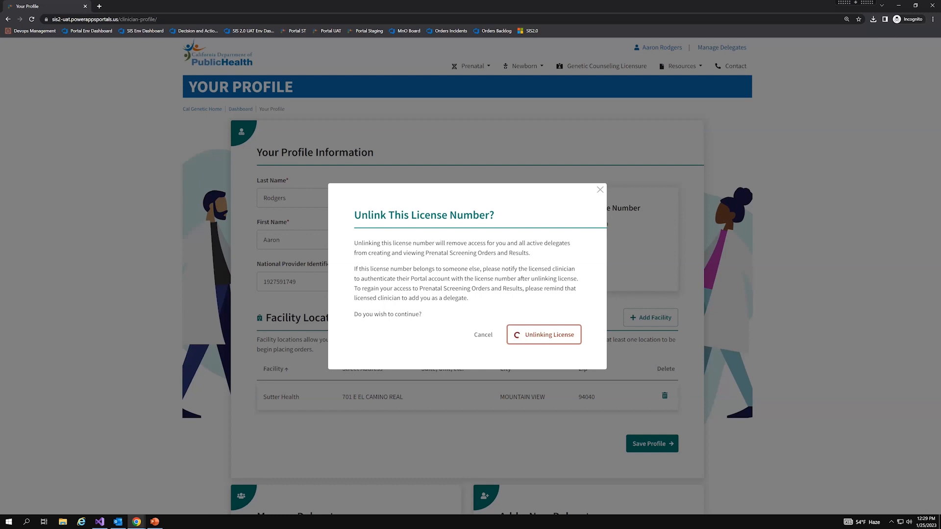
{"action": "left_click", "coordinate": [544, 334]}
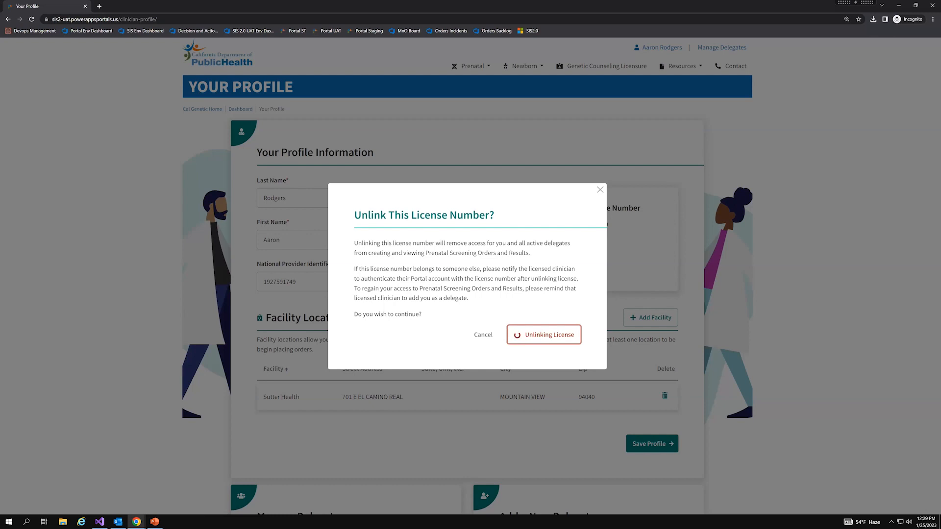
{"action": "left_click", "coordinate": [543, 334]}
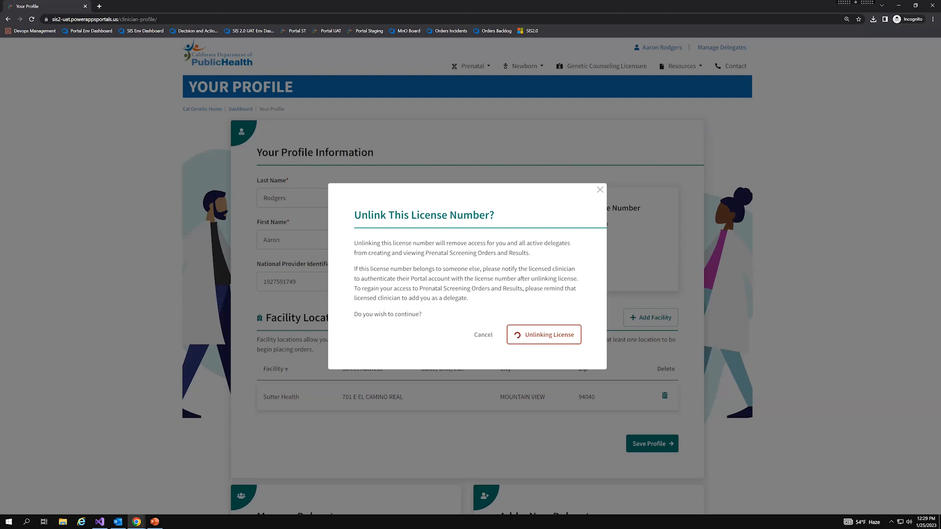
{"action": "left_click", "coordinate": [544, 334]}
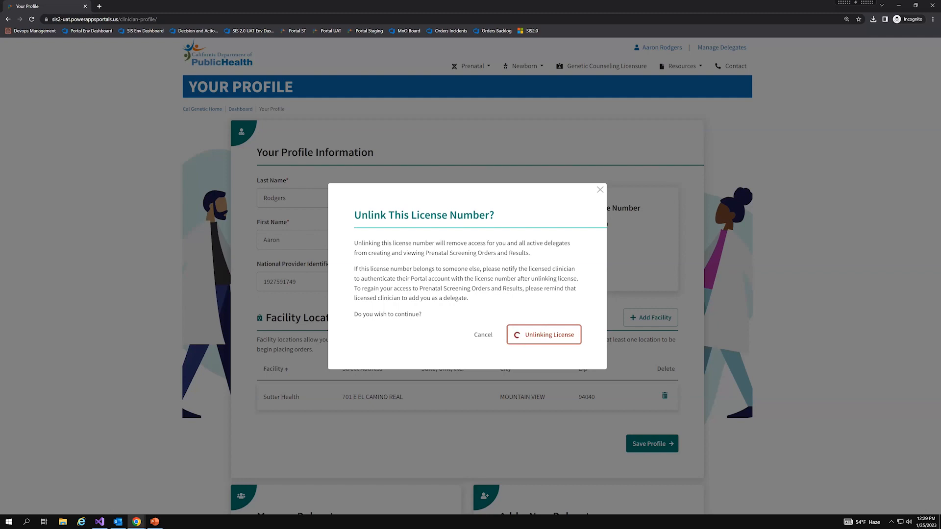
{"action": "left_click", "coordinate": [543, 334]}
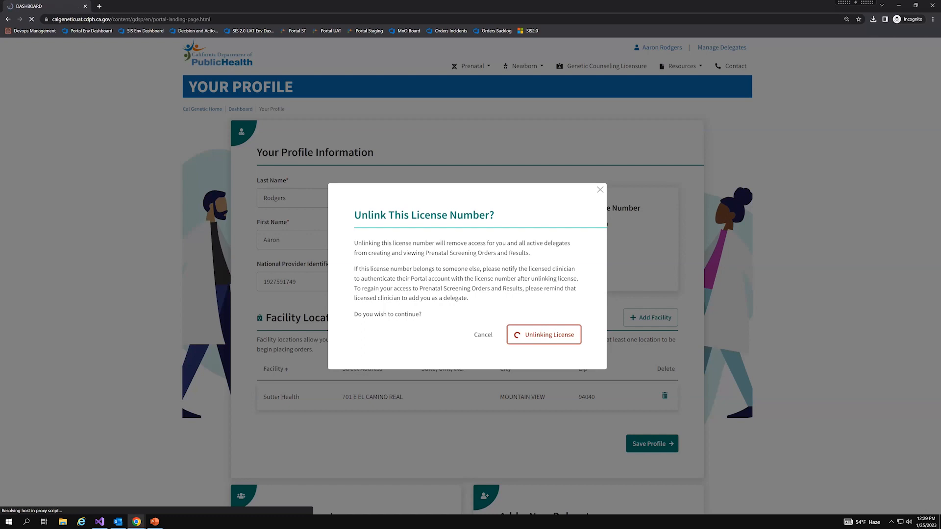
- Try Create / View Orders and land on the empty IDEAL license authentication form
{"action": "left_click", "coordinate": [544, 334]}
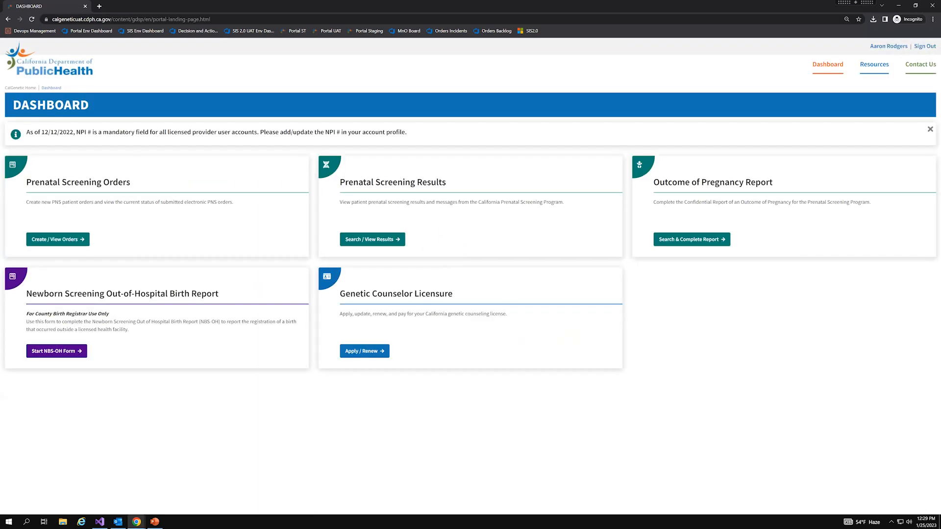
{"action": "mouse_move", "coordinate": [301, 403]}
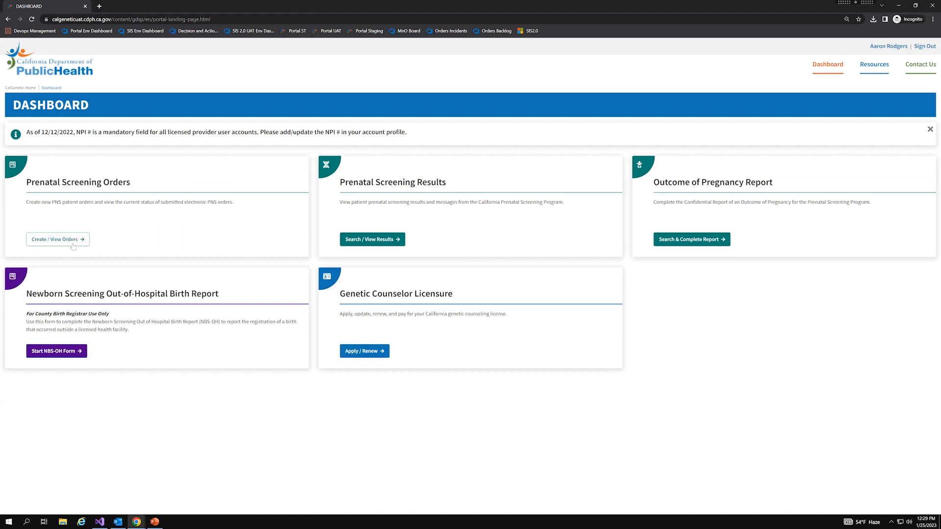
{"action": "left_click", "coordinate": [57, 239]}
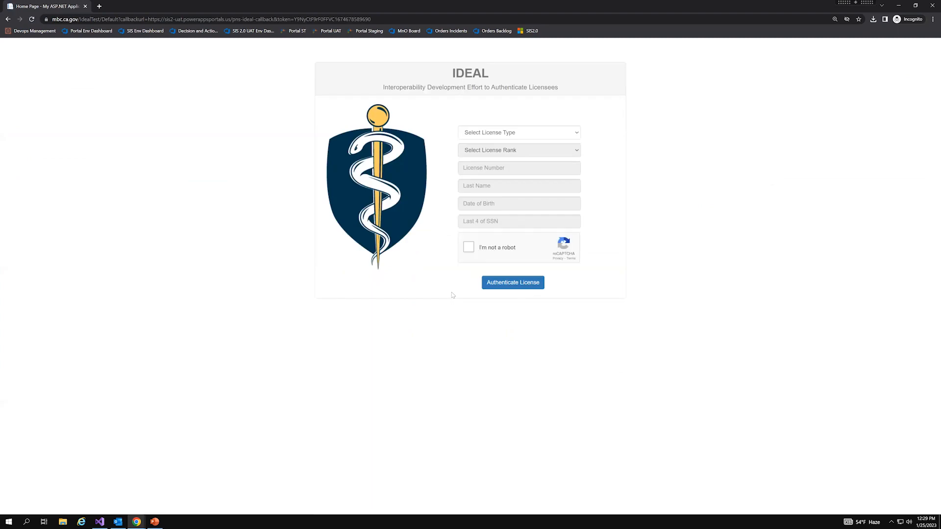
{"action": "mouse_move", "coordinate": [430, 310]}
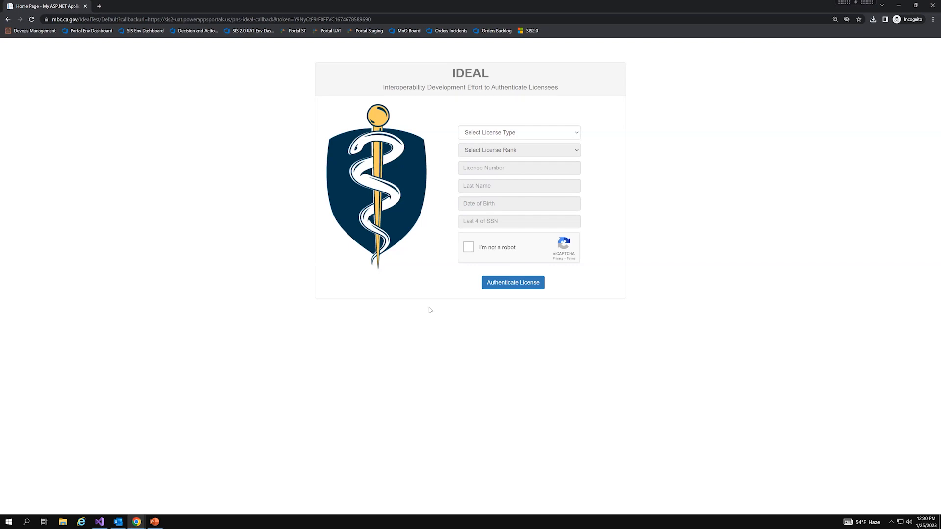
{"action": "mouse_move", "coordinate": [331, 306]}
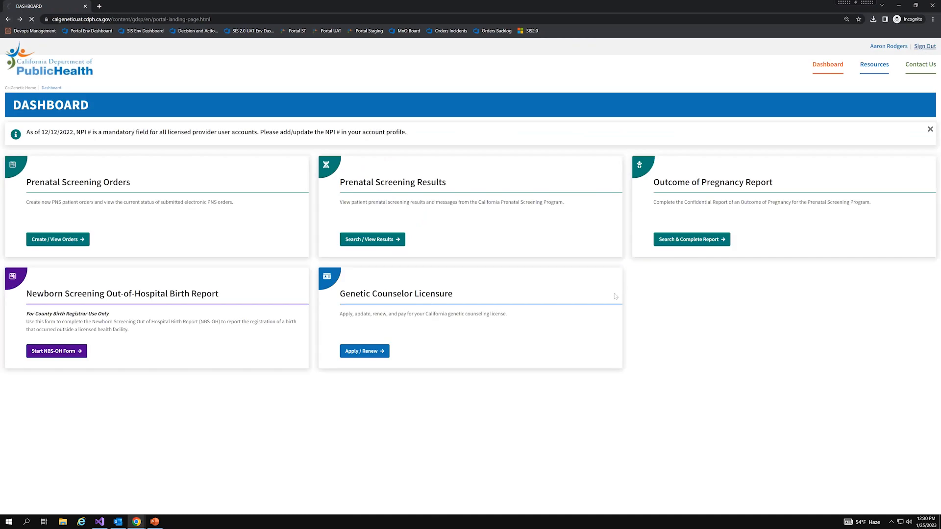
- Sign out, accept the warning, and sign back in with the existing account
{"action": "left_click", "coordinate": [925, 46]}
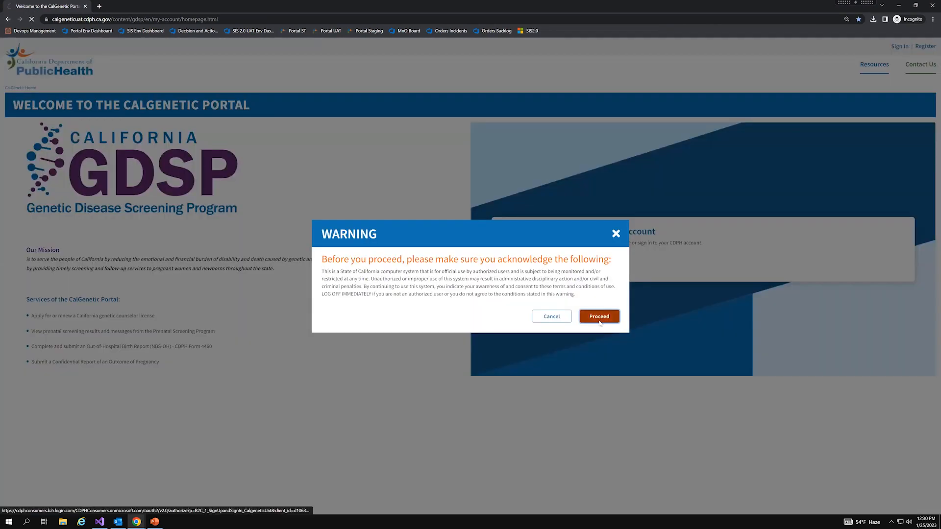
{"action": "left_click", "coordinate": [599, 316]}
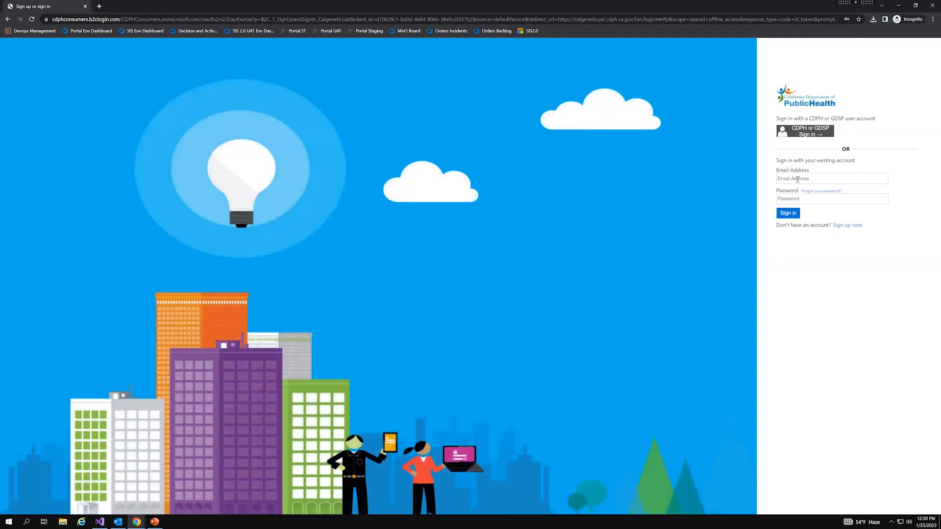
{"action": "left_click", "coordinate": [832, 178]}
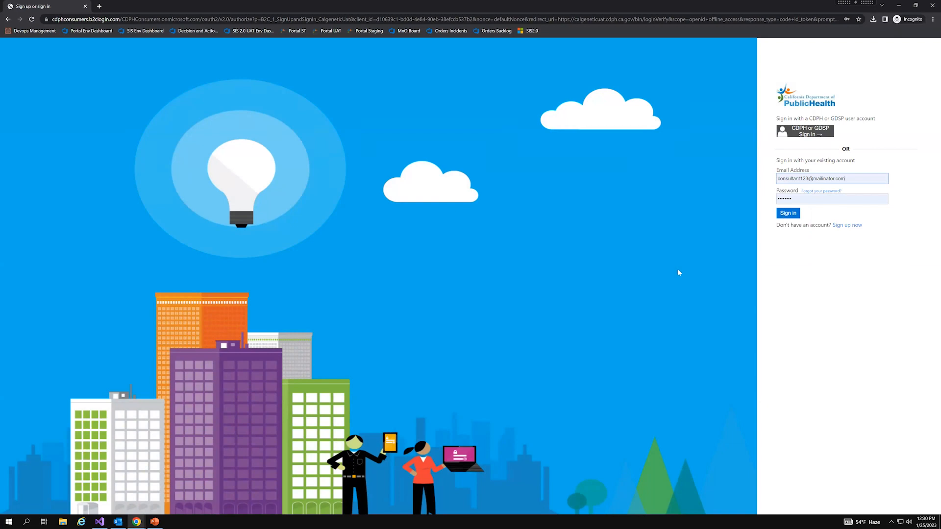
{"action": "left_click", "coordinate": [788, 212]}
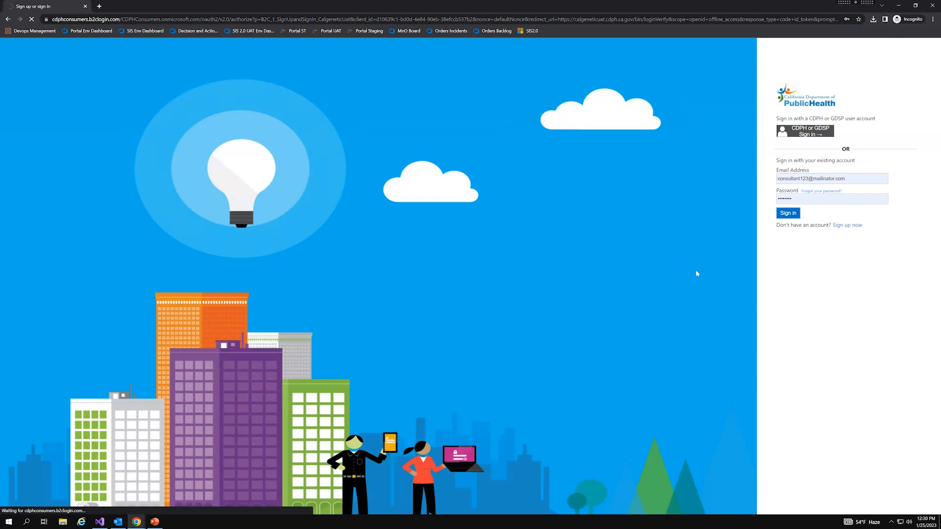
{"action": "left_click", "coordinate": [787, 213]}
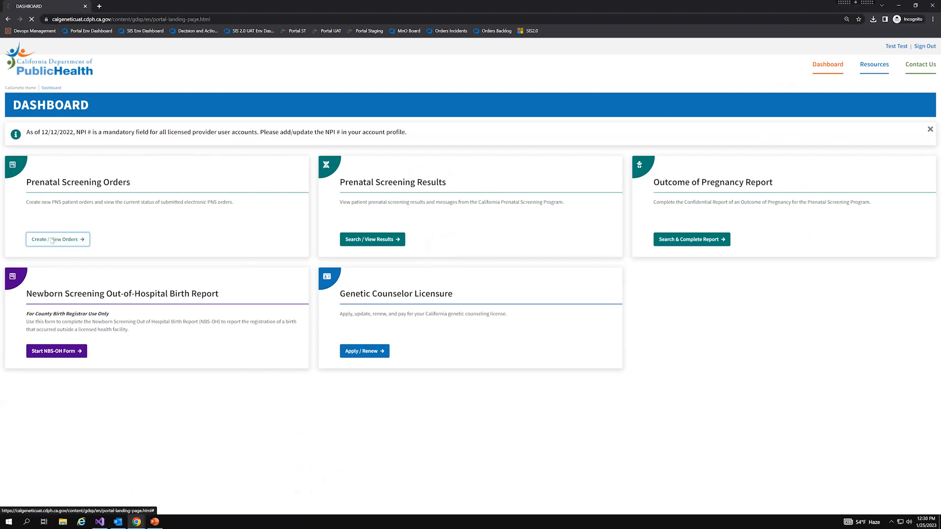
- Open Create / View Orders and select Osteopathic Physician and Surgeon, rank 20A
{"action": "left_click", "coordinate": [57, 239]}
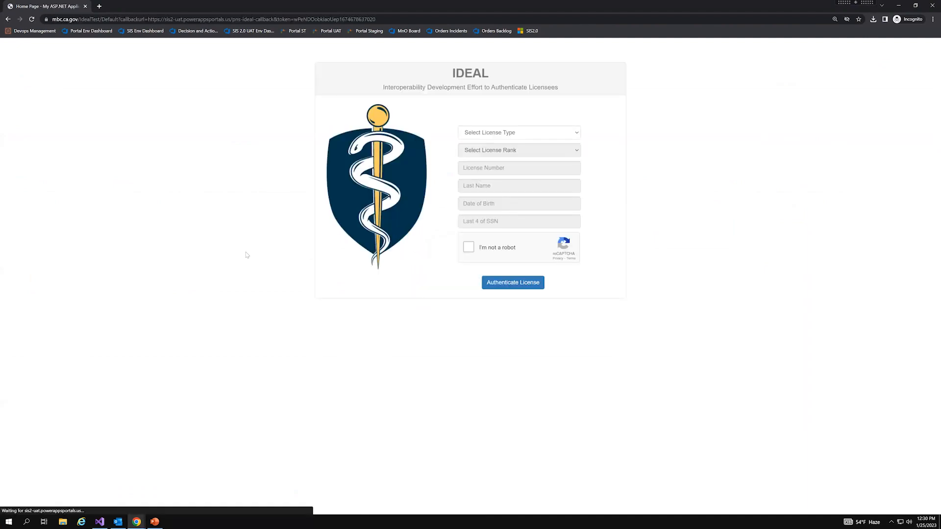
{"action": "left_click", "coordinate": [519, 133]}
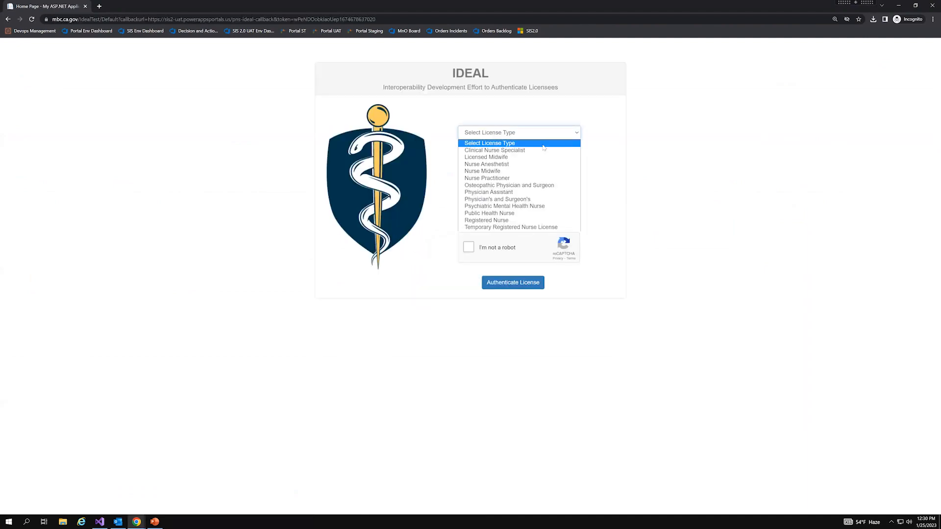
{"action": "left_click", "coordinate": [509, 185]}
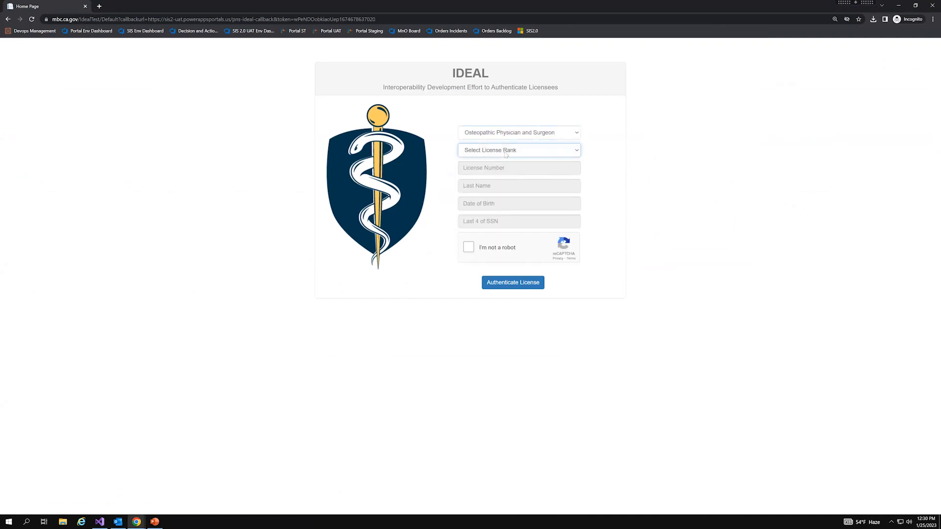
{"action": "left_click", "coordinate": [519, 150]}
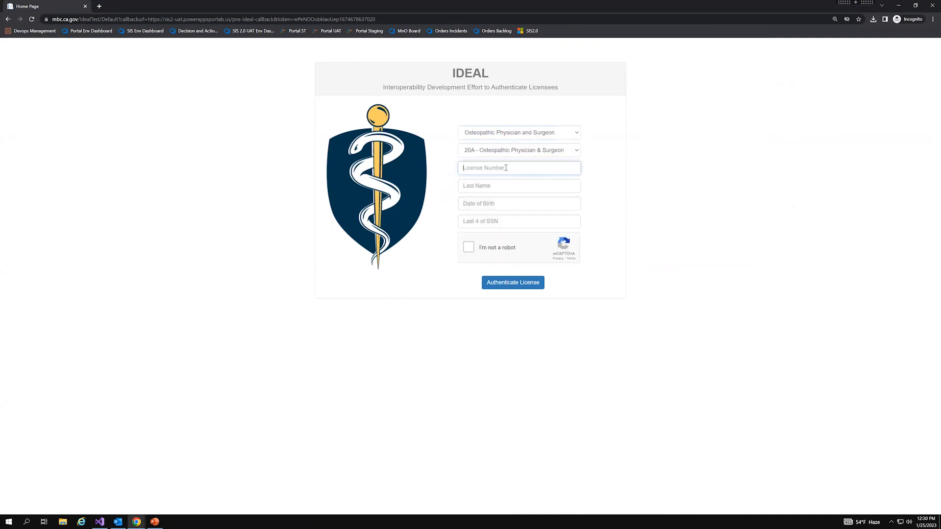
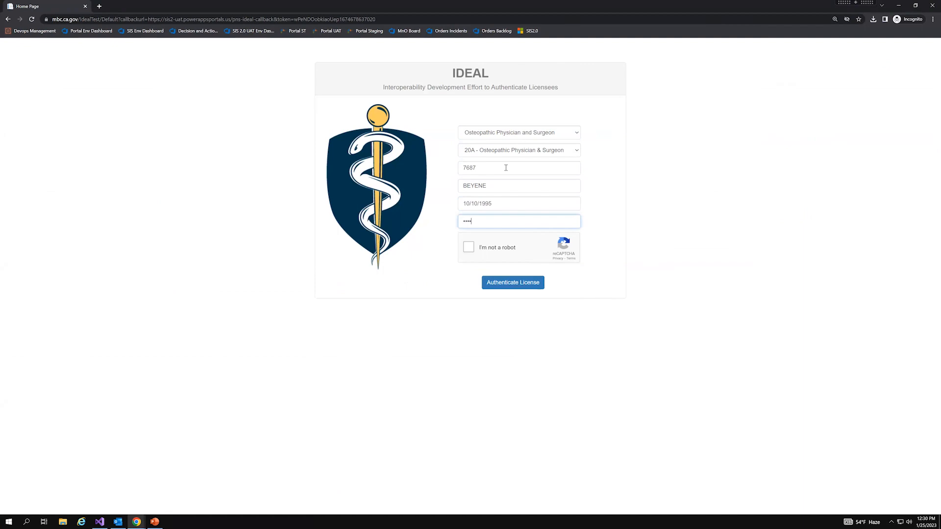
{"action": "left_click", "coordinate": [468, 248]}
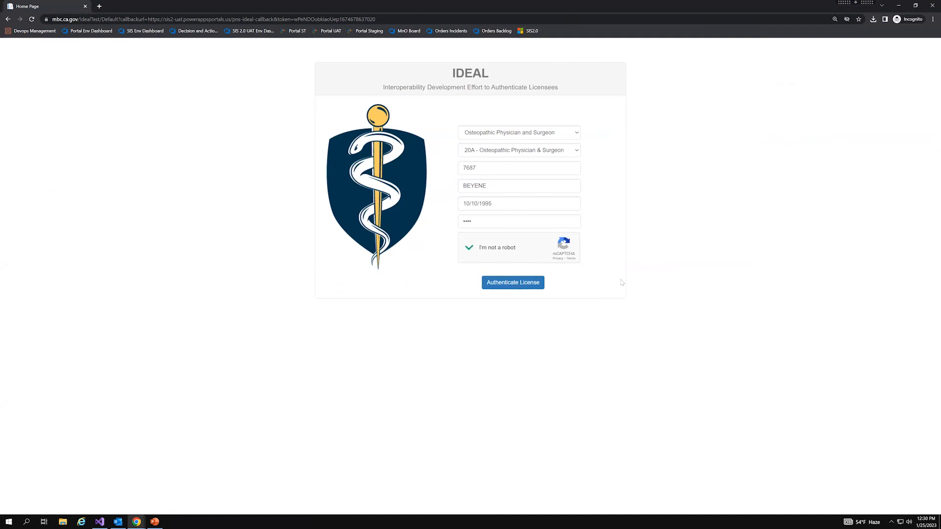
{"action": "left_click", "coordinate": [512, 283]}
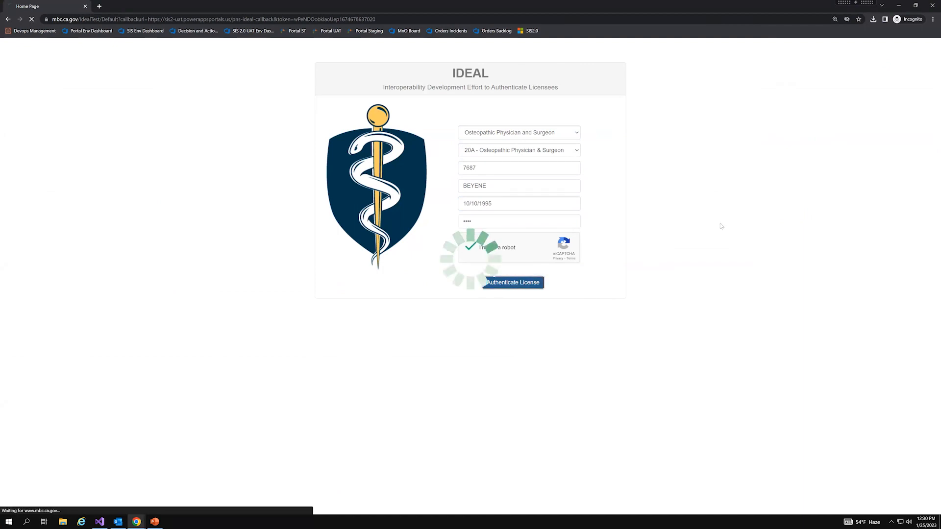
{"action": "left_click", "coordinate": [513, 282]}
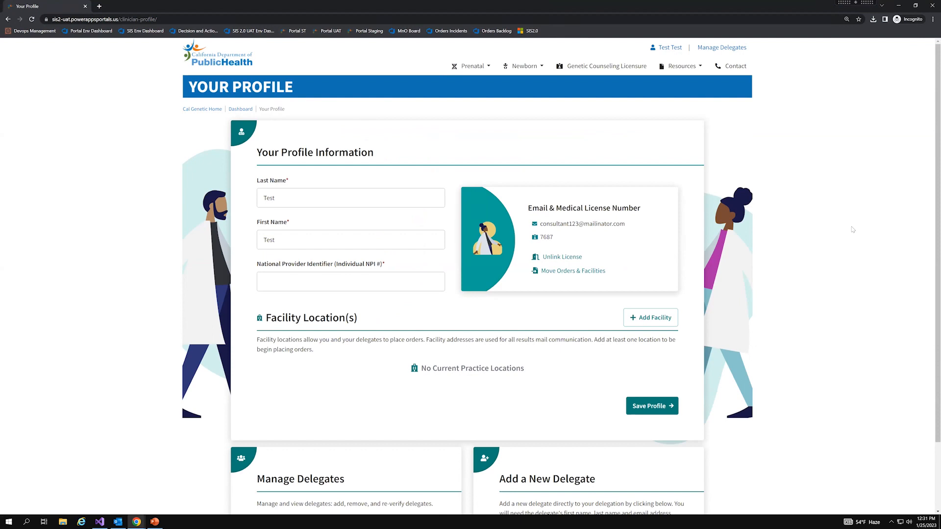
{"action": "mouse_move", "coordinate": [849, 265]}
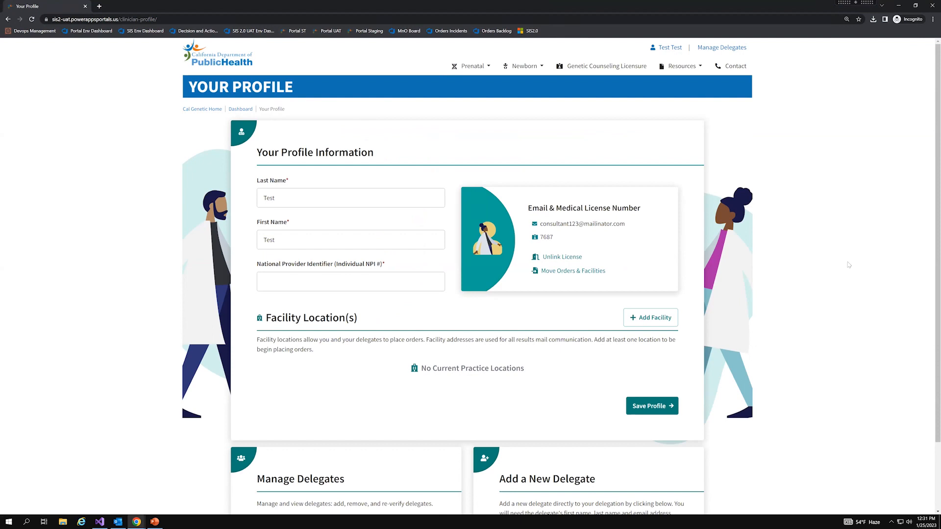
{"action": "mouse_move", "coordinate": [573, 274]}
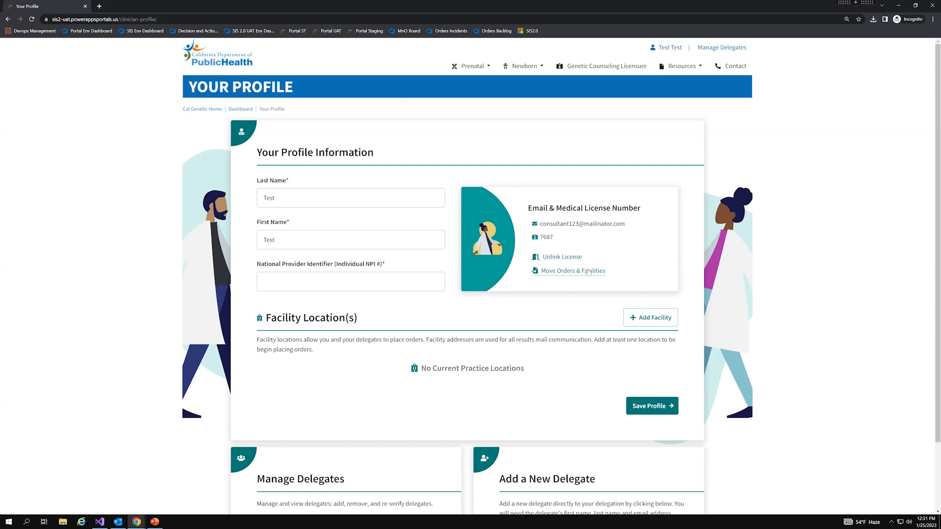
- Transfer all previously submitted prenatal orders and their facilities into this clinician's account
{"action": "left_click", "coordinate": [572, 270]}
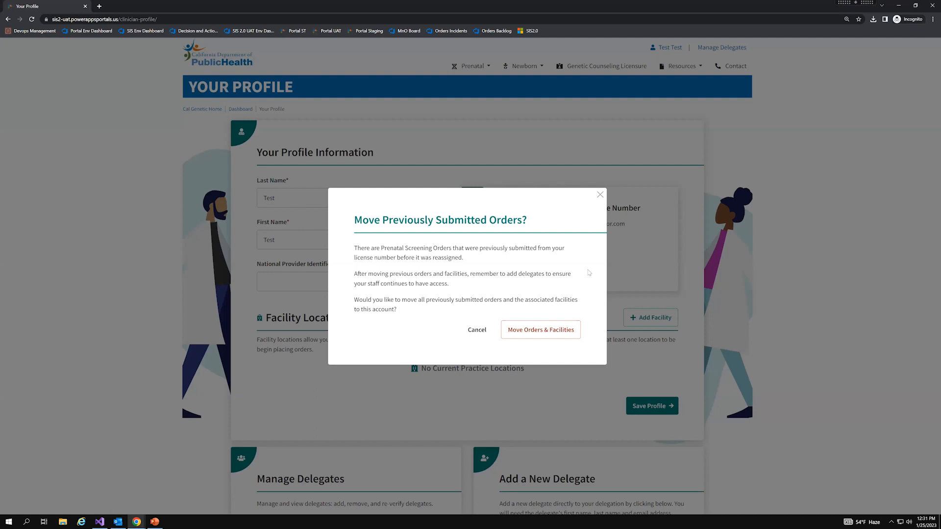
{"action": "mouse_move", "coordinate": [587, 310]}
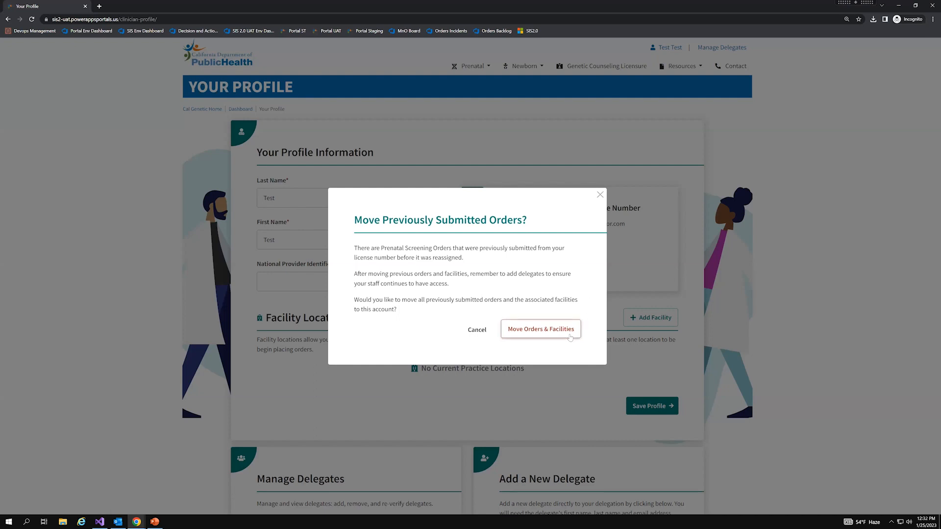
{"action": "left_click", "coordinate": [540, 329]}
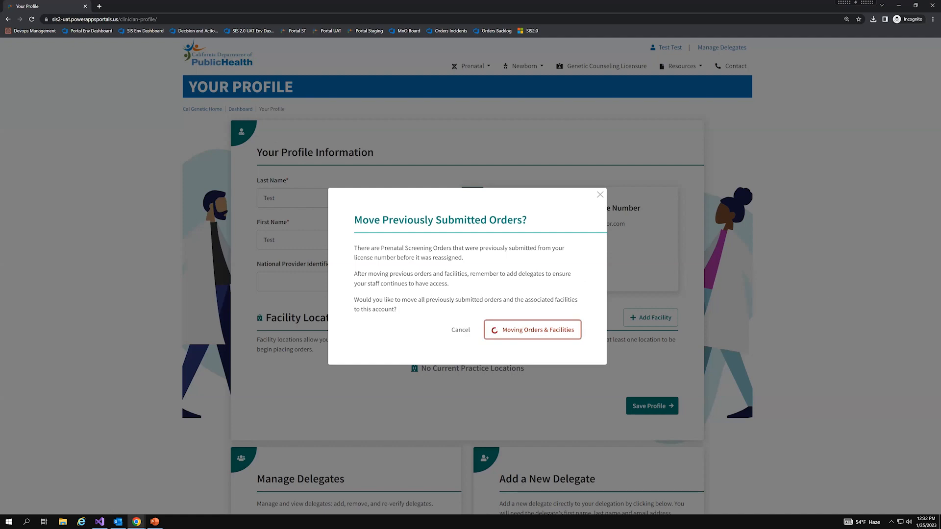
{"action": "left_click", "coordinate": [532, 329]}
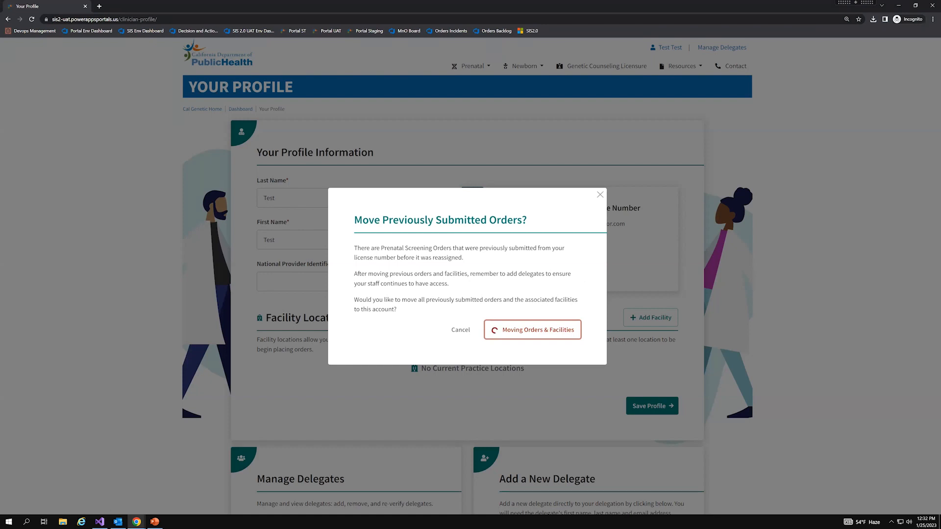
{"action": "left_click", "coordinate": [532, 329]}
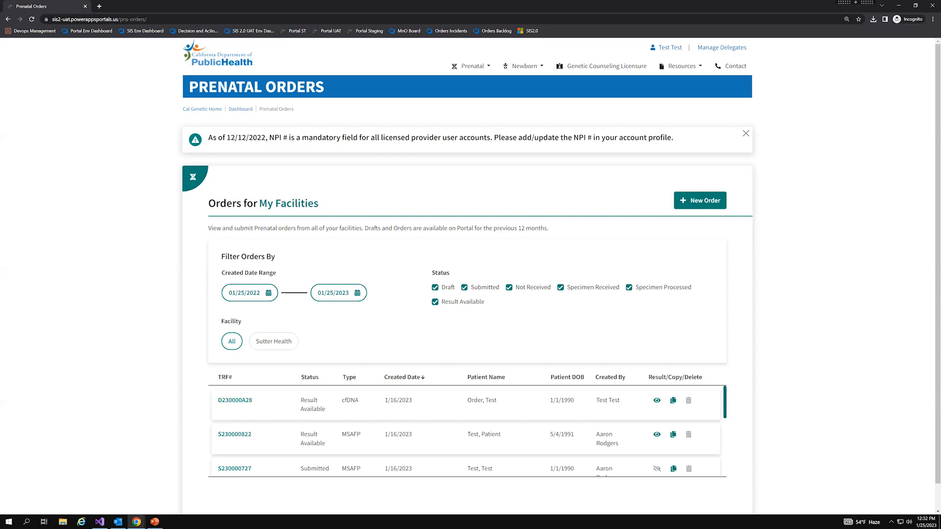
{"action": "mouse_move", "coordinate": [654, 416]}
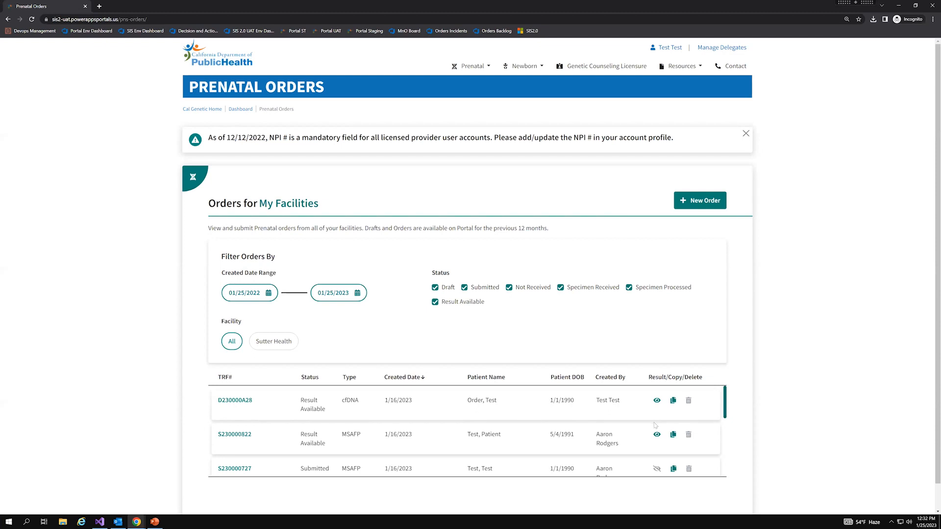
- Scroll the Prenatal Orders table to find cfDNA D230000A28 and the Sutter Health MSAFP orders
{"action": "scroll", "scroll_direction": "down", "scroll_amount": 3}
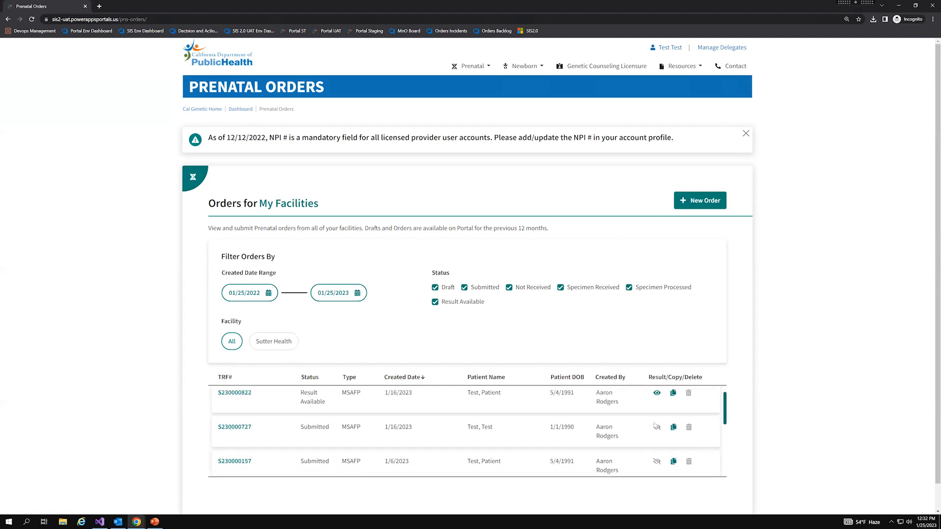
{"action": "scroll", "scroll_direction": "down", "scroll_amount": 3}
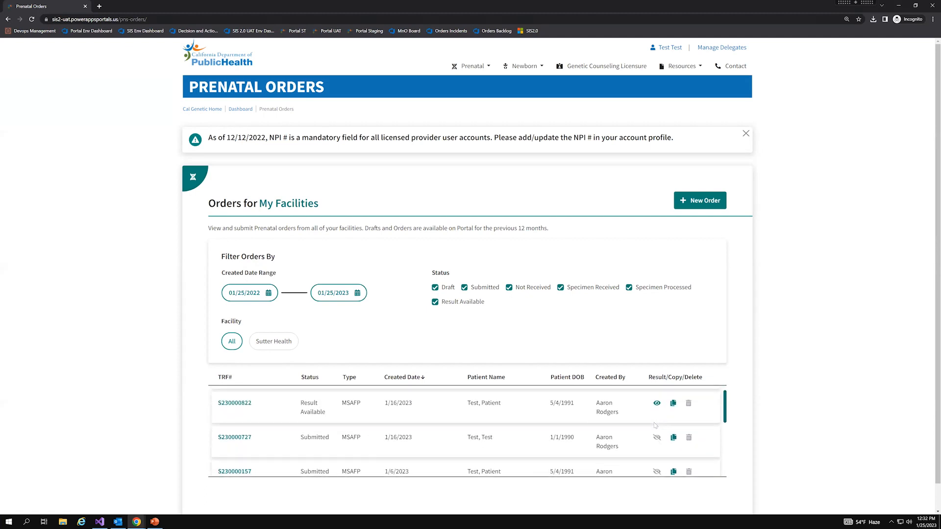
{"action": "scroll", "scroll_direction": "down", "scroll_amount": 3}
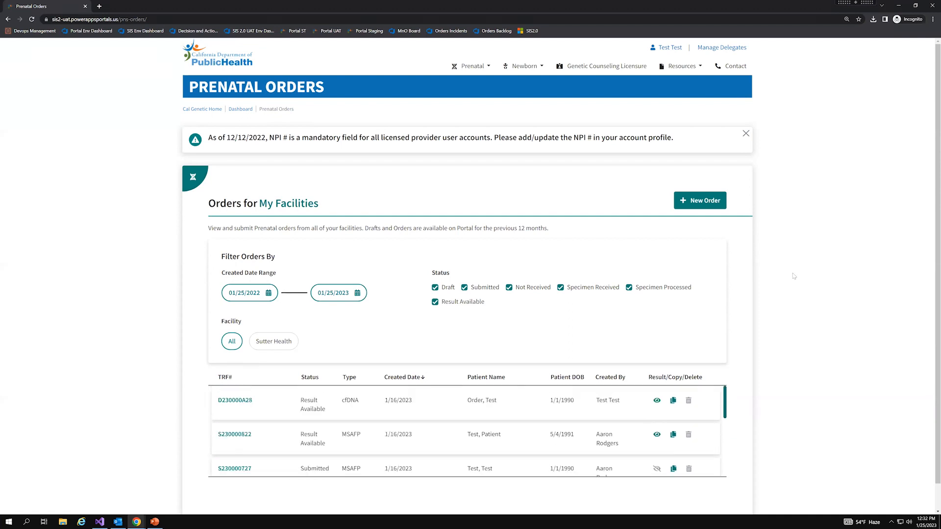
{"action": "mouse_move", "coordinate": [666, 51]}
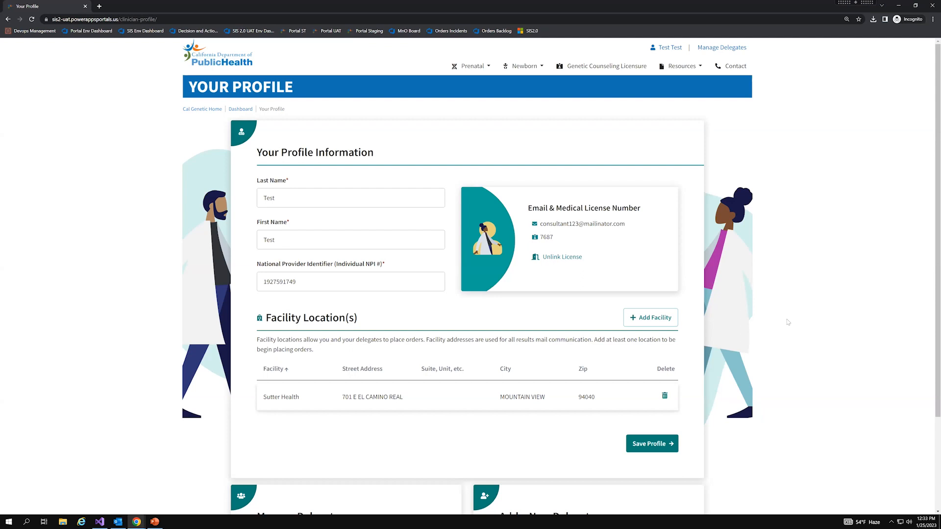
{"action": "mouse_move", "coordinate": [801, 322]}
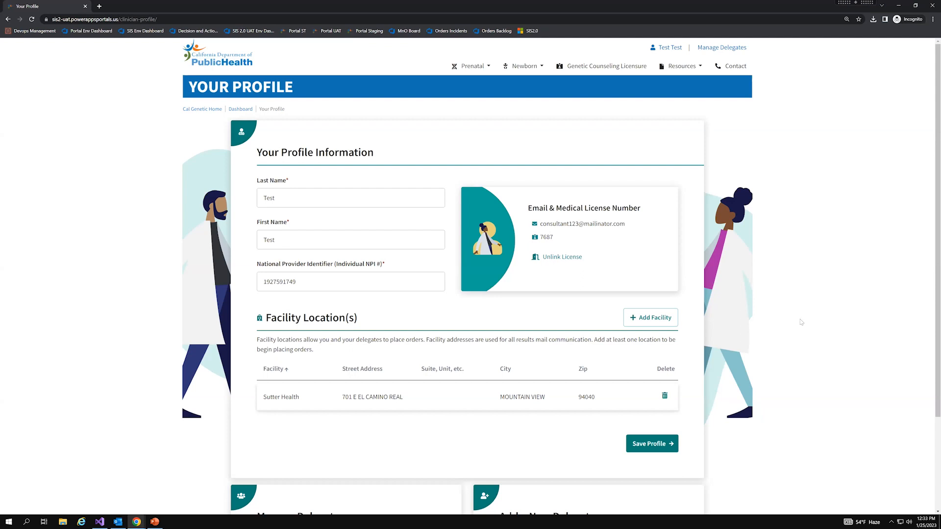